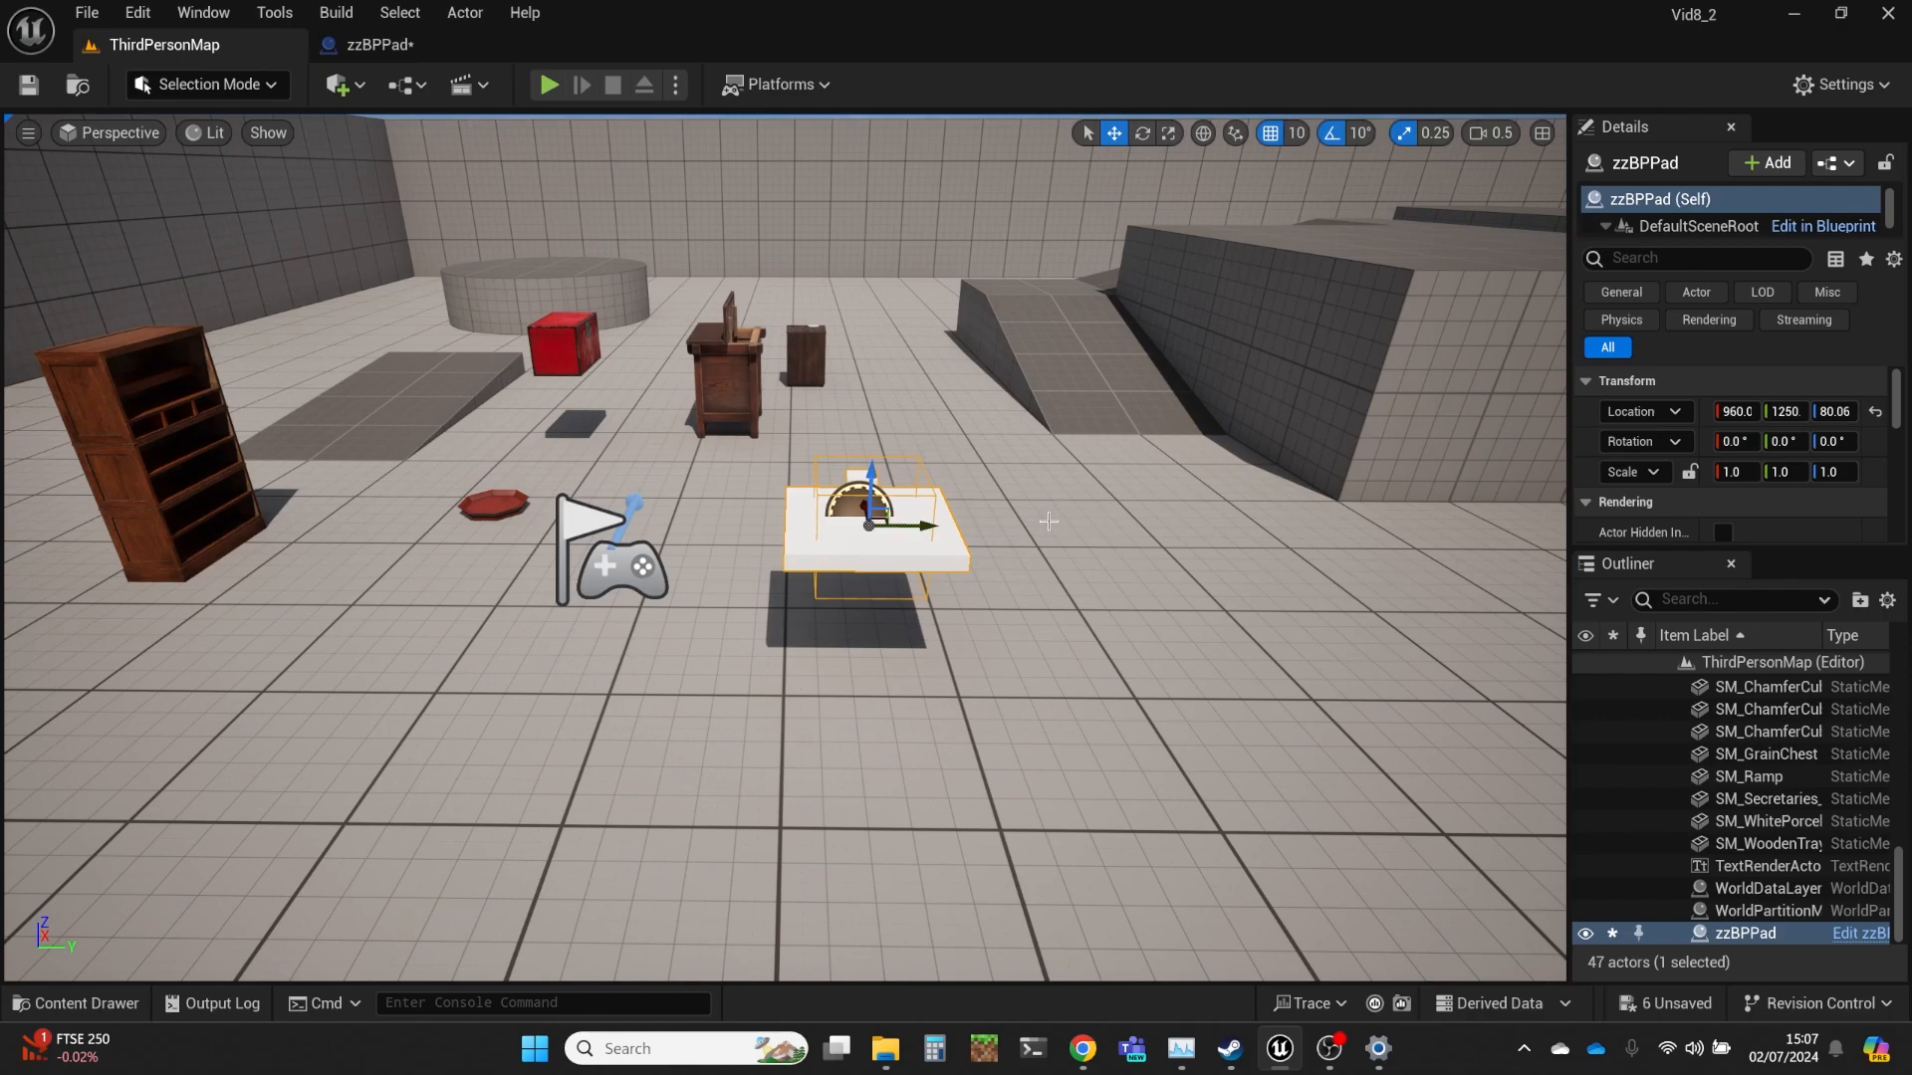
pyautogui.moveTo(297, 456)
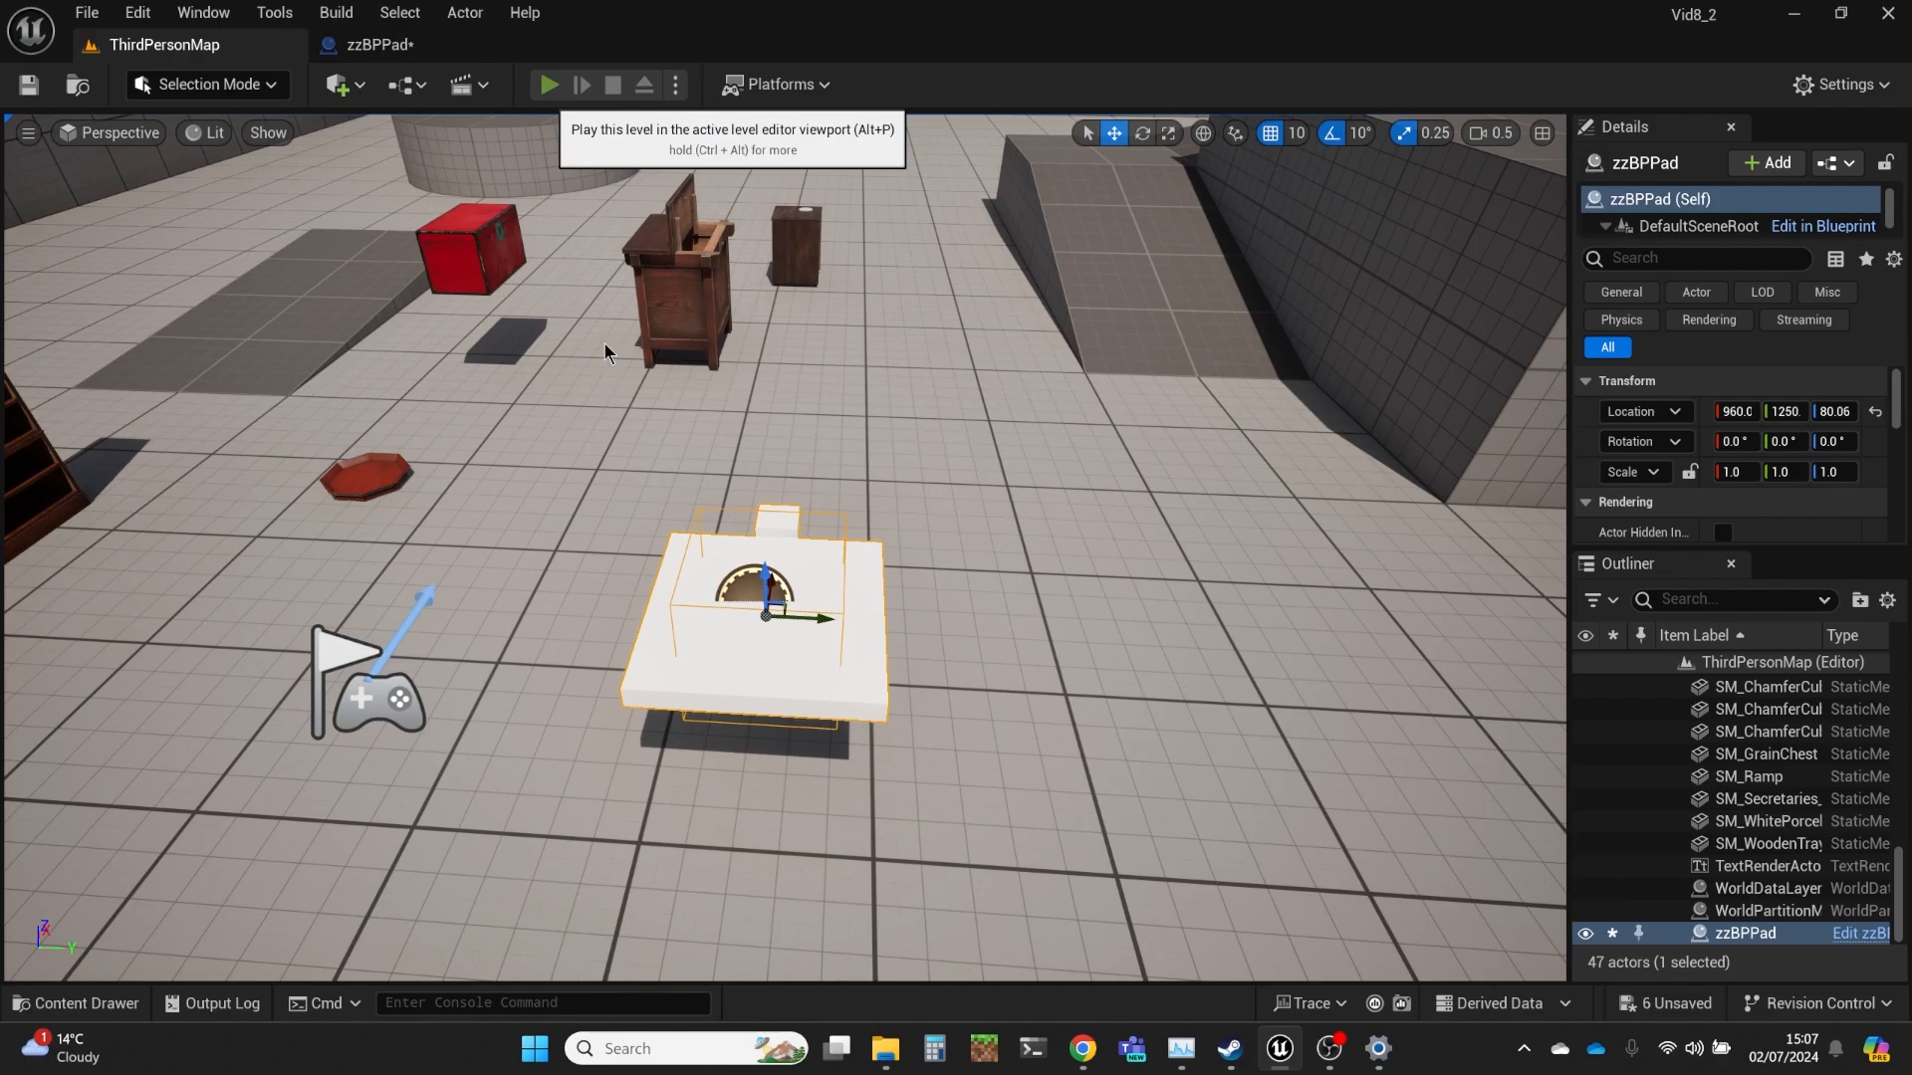
# Step: Start a Play In Editor session to test the zzBPPad actor
pyautogui.click(549, 84)
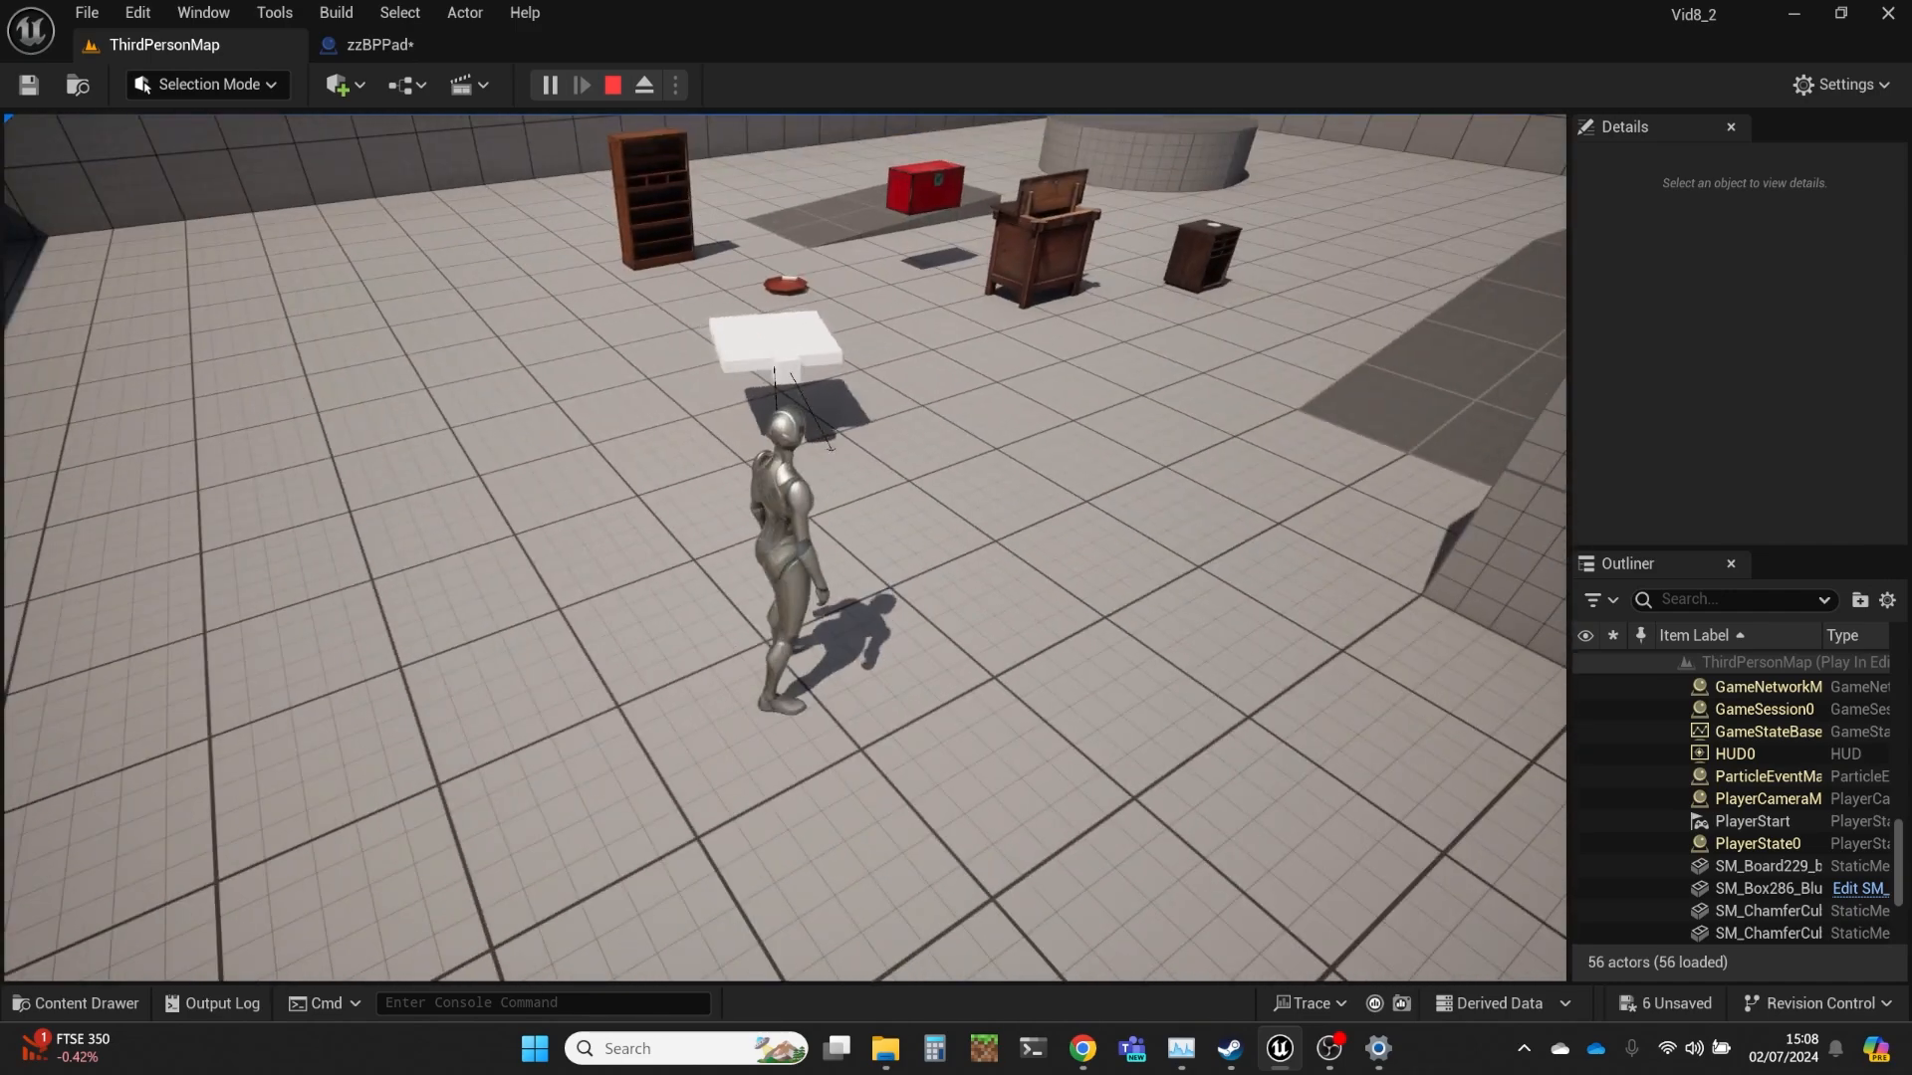
# Step: Switch back to the zzBPPad blueprint's Event Graph after the play test
pyautogui.click(613, 84)
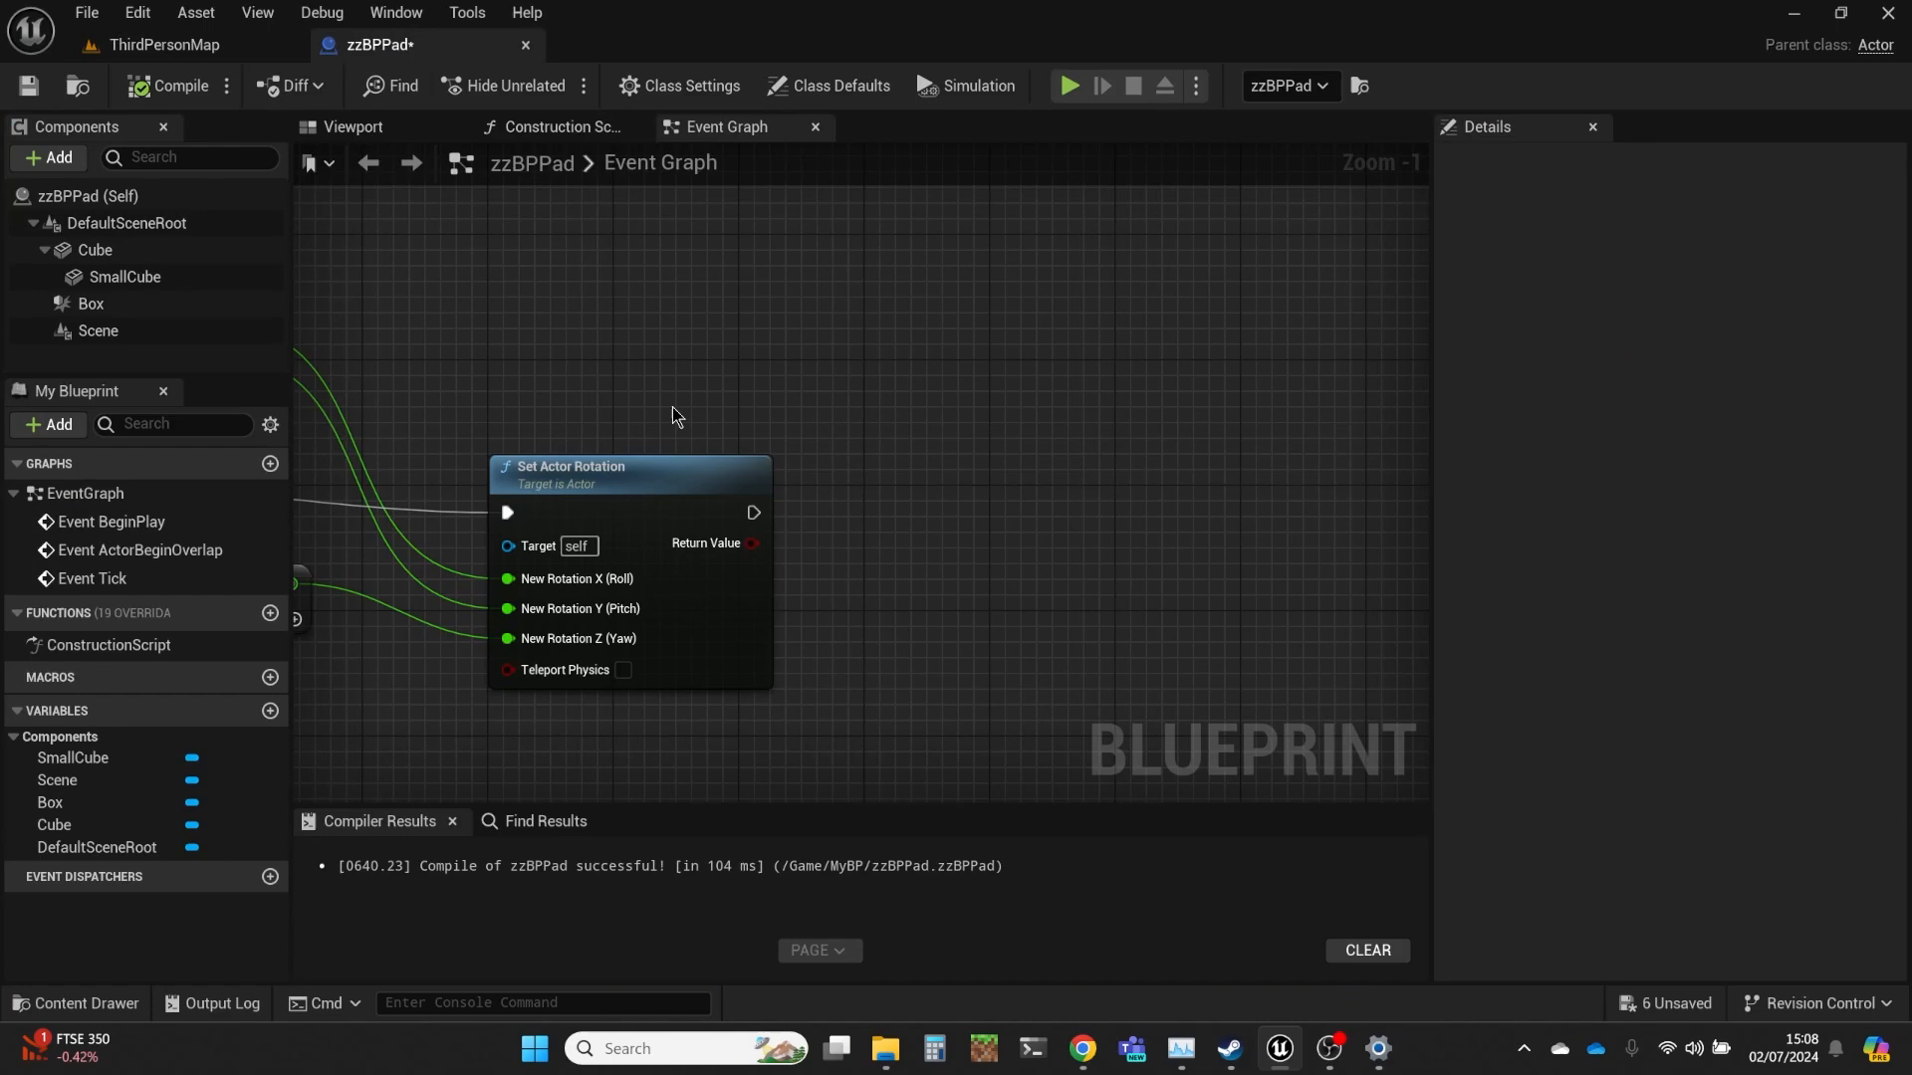
pyautogui.scroll(-3)
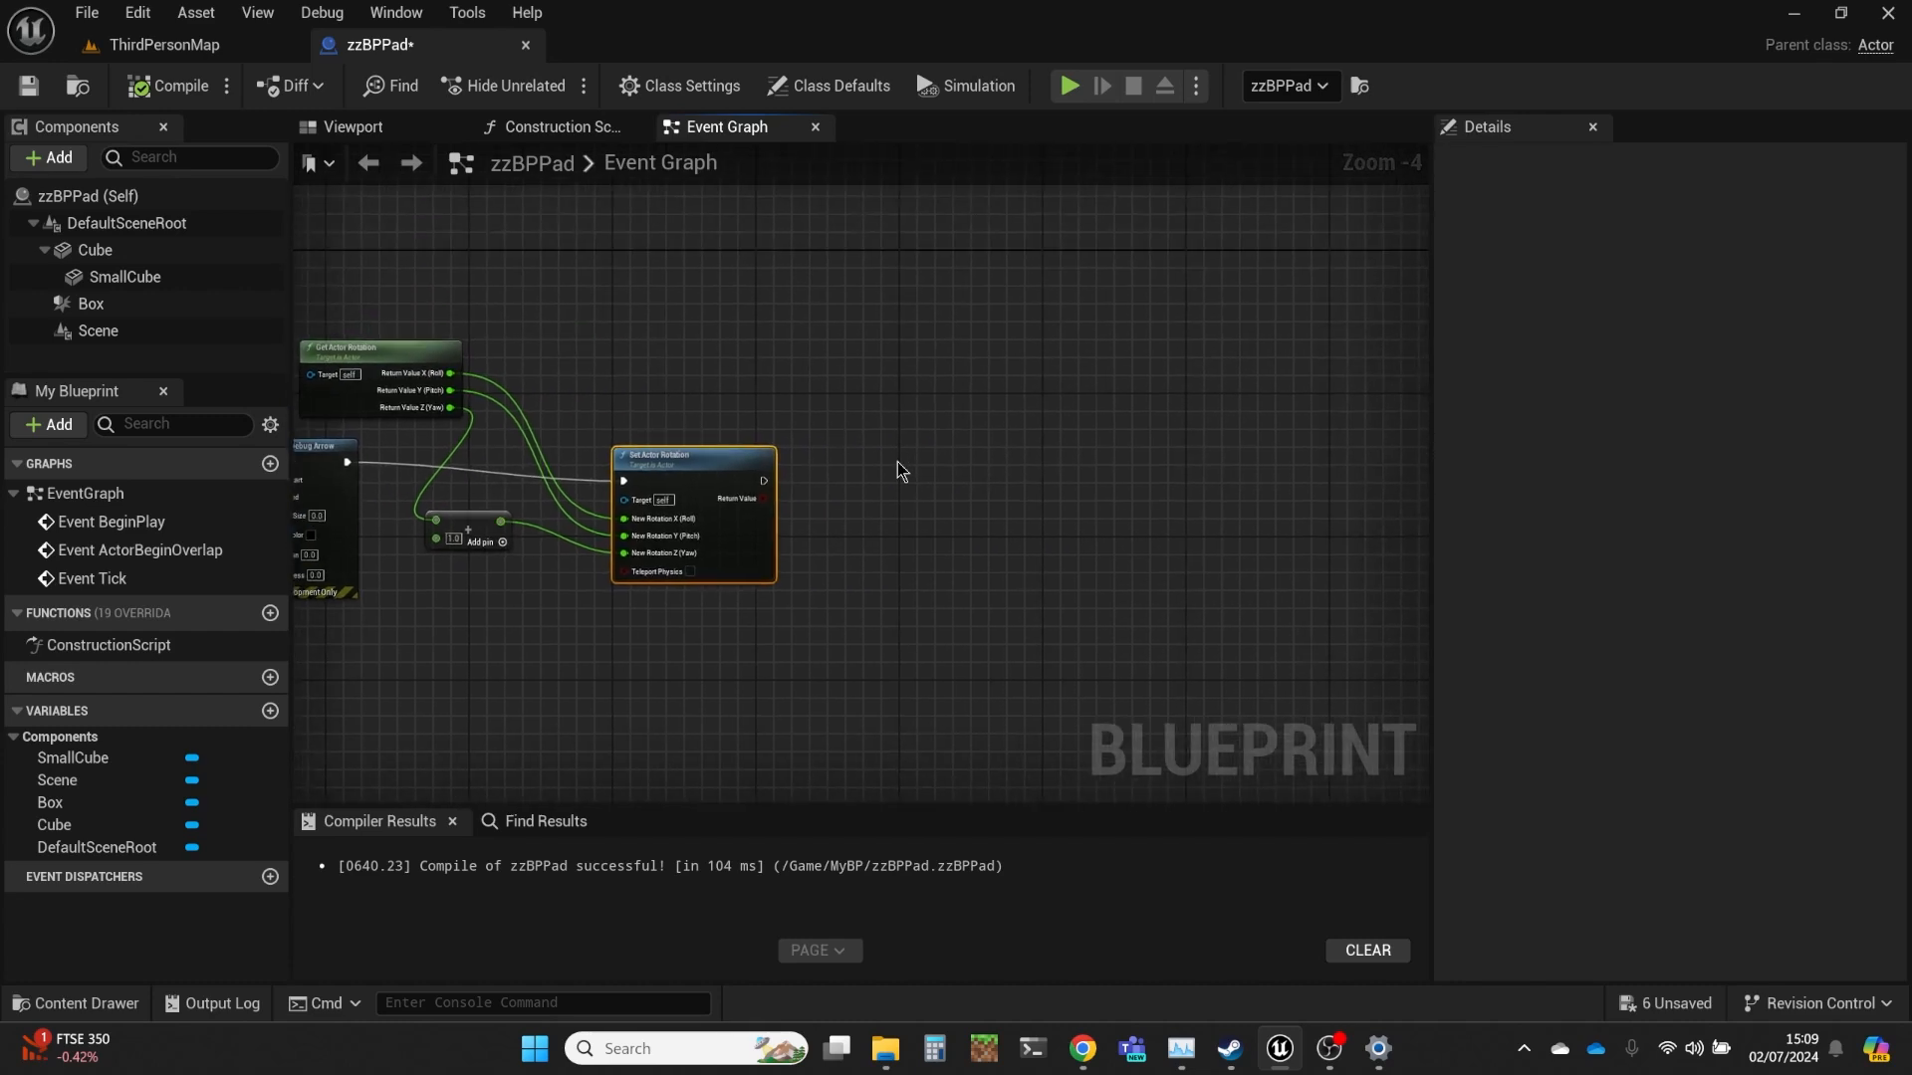
pyautogui.moveTo(723, 398)
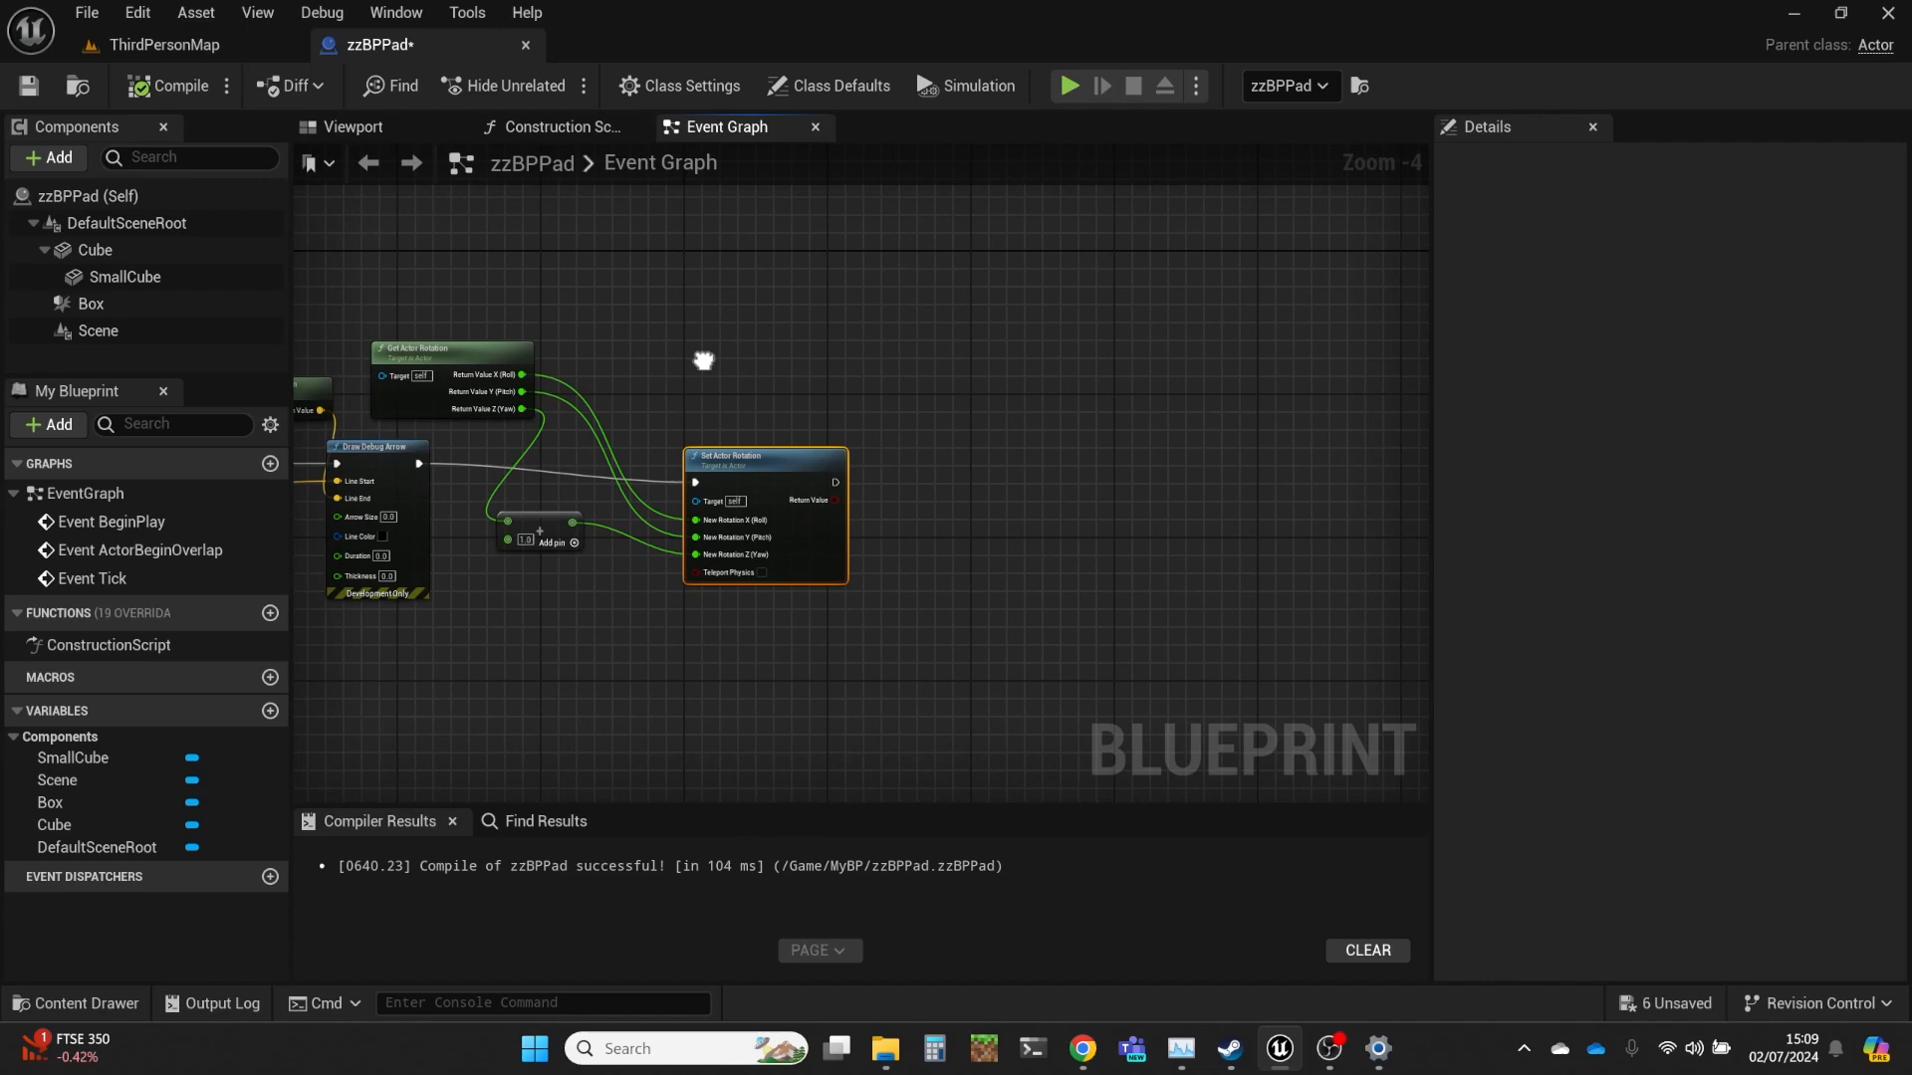
pyautogui.moveTo(710, 384)
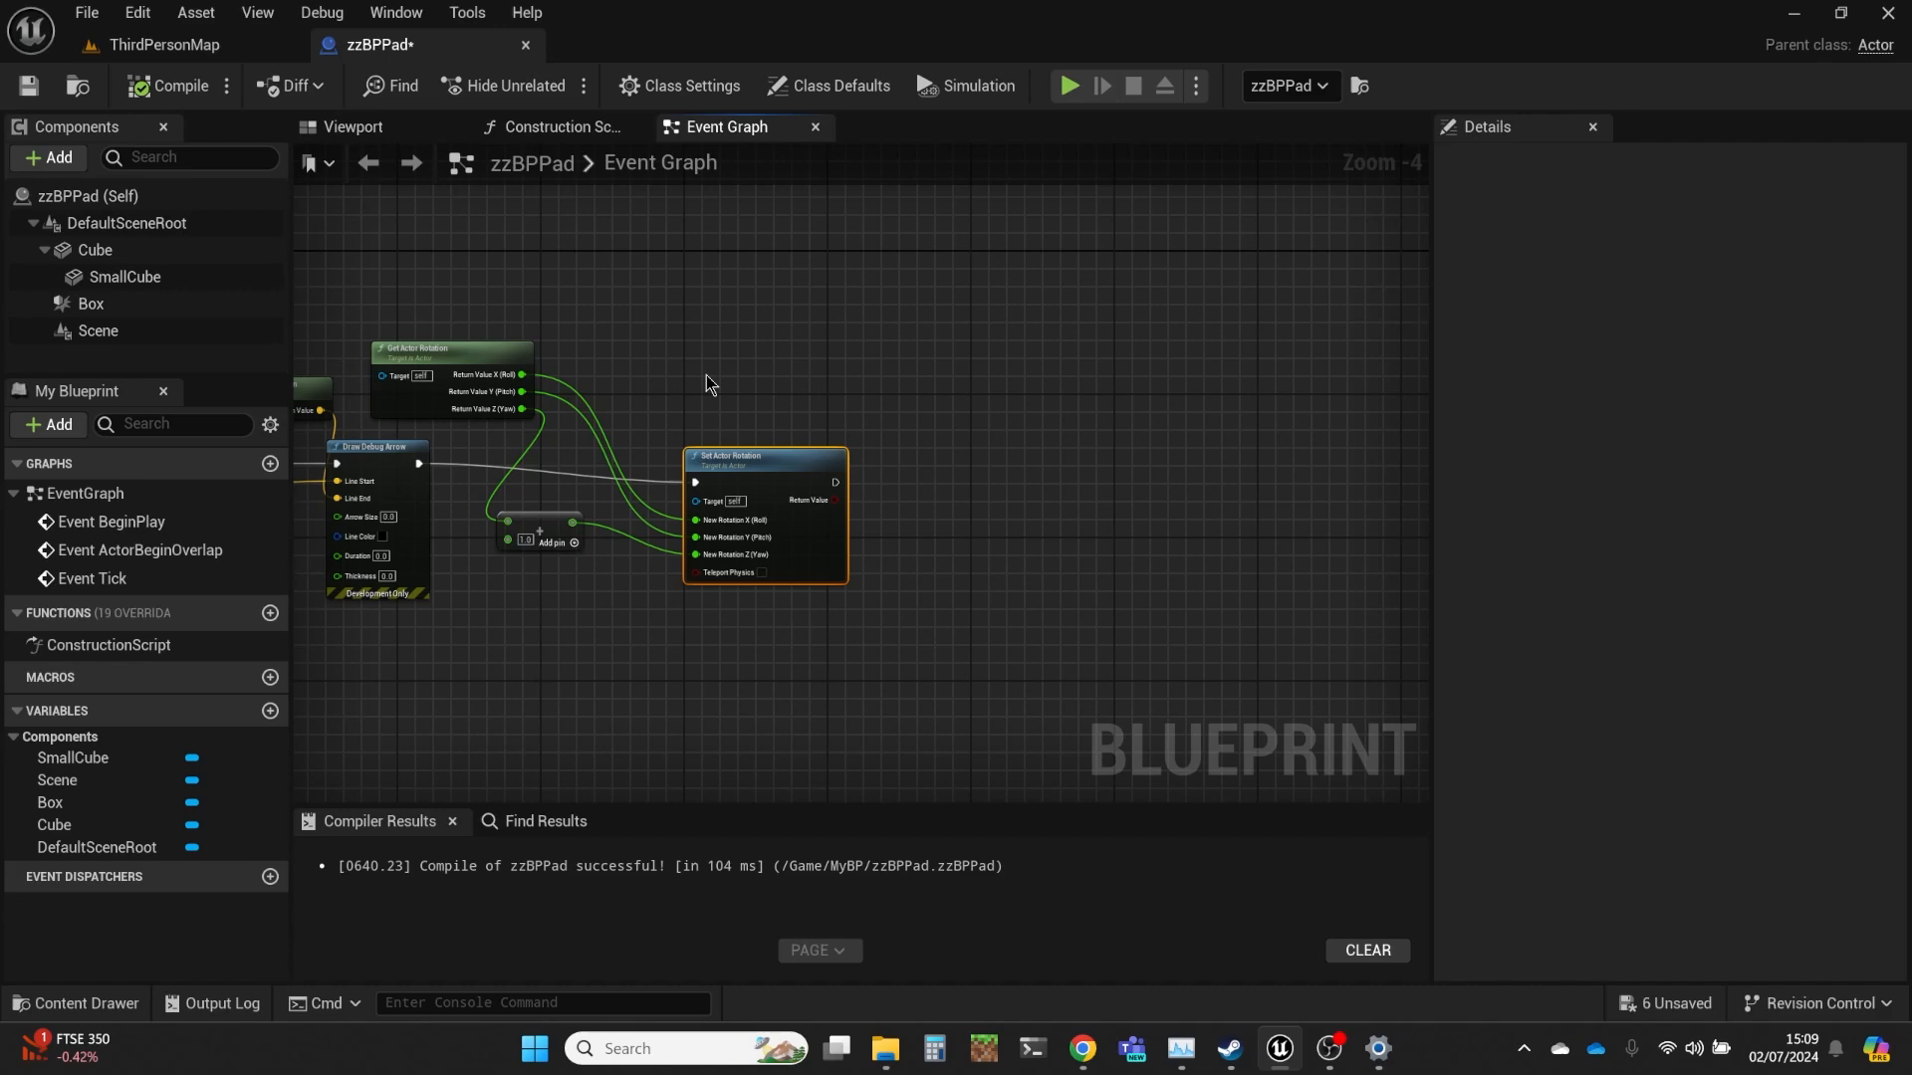
pyautogui.moveTo(797, 434)
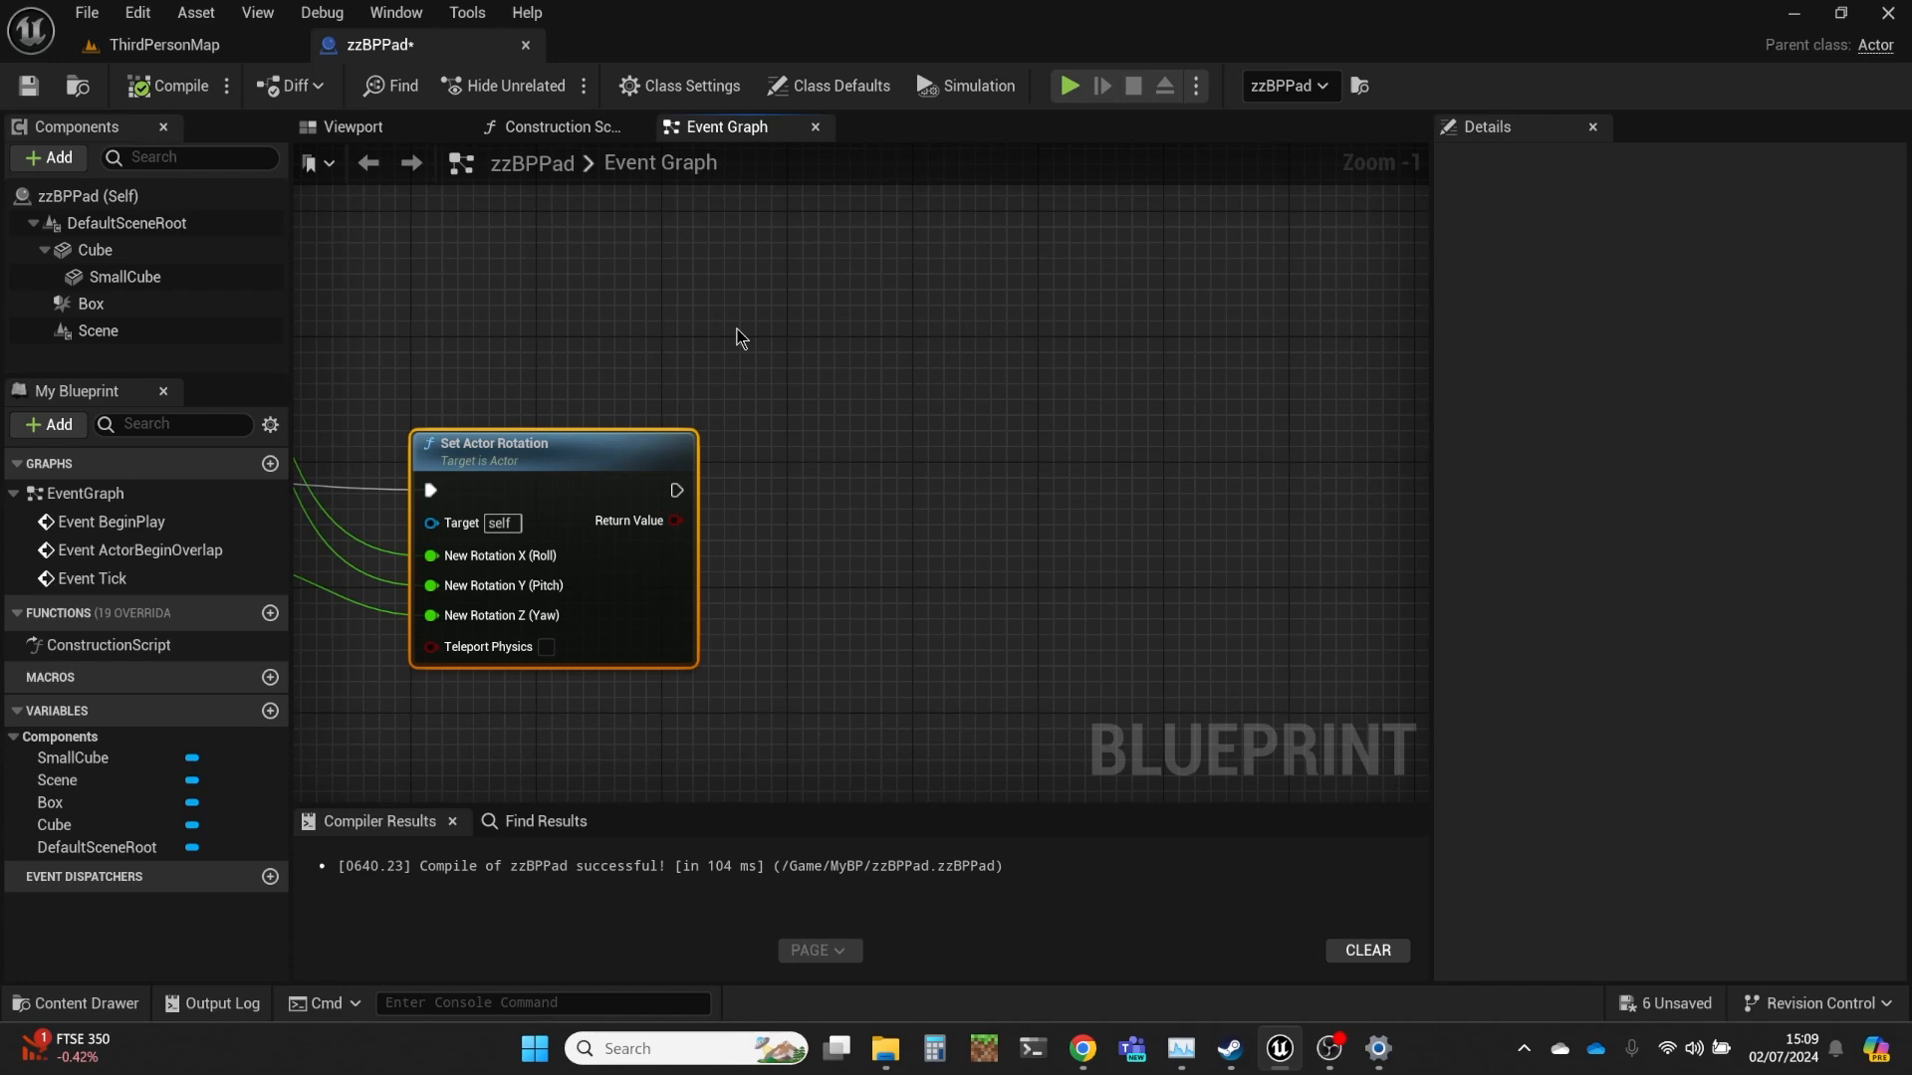
pyautogui.moveTo(700, 330)
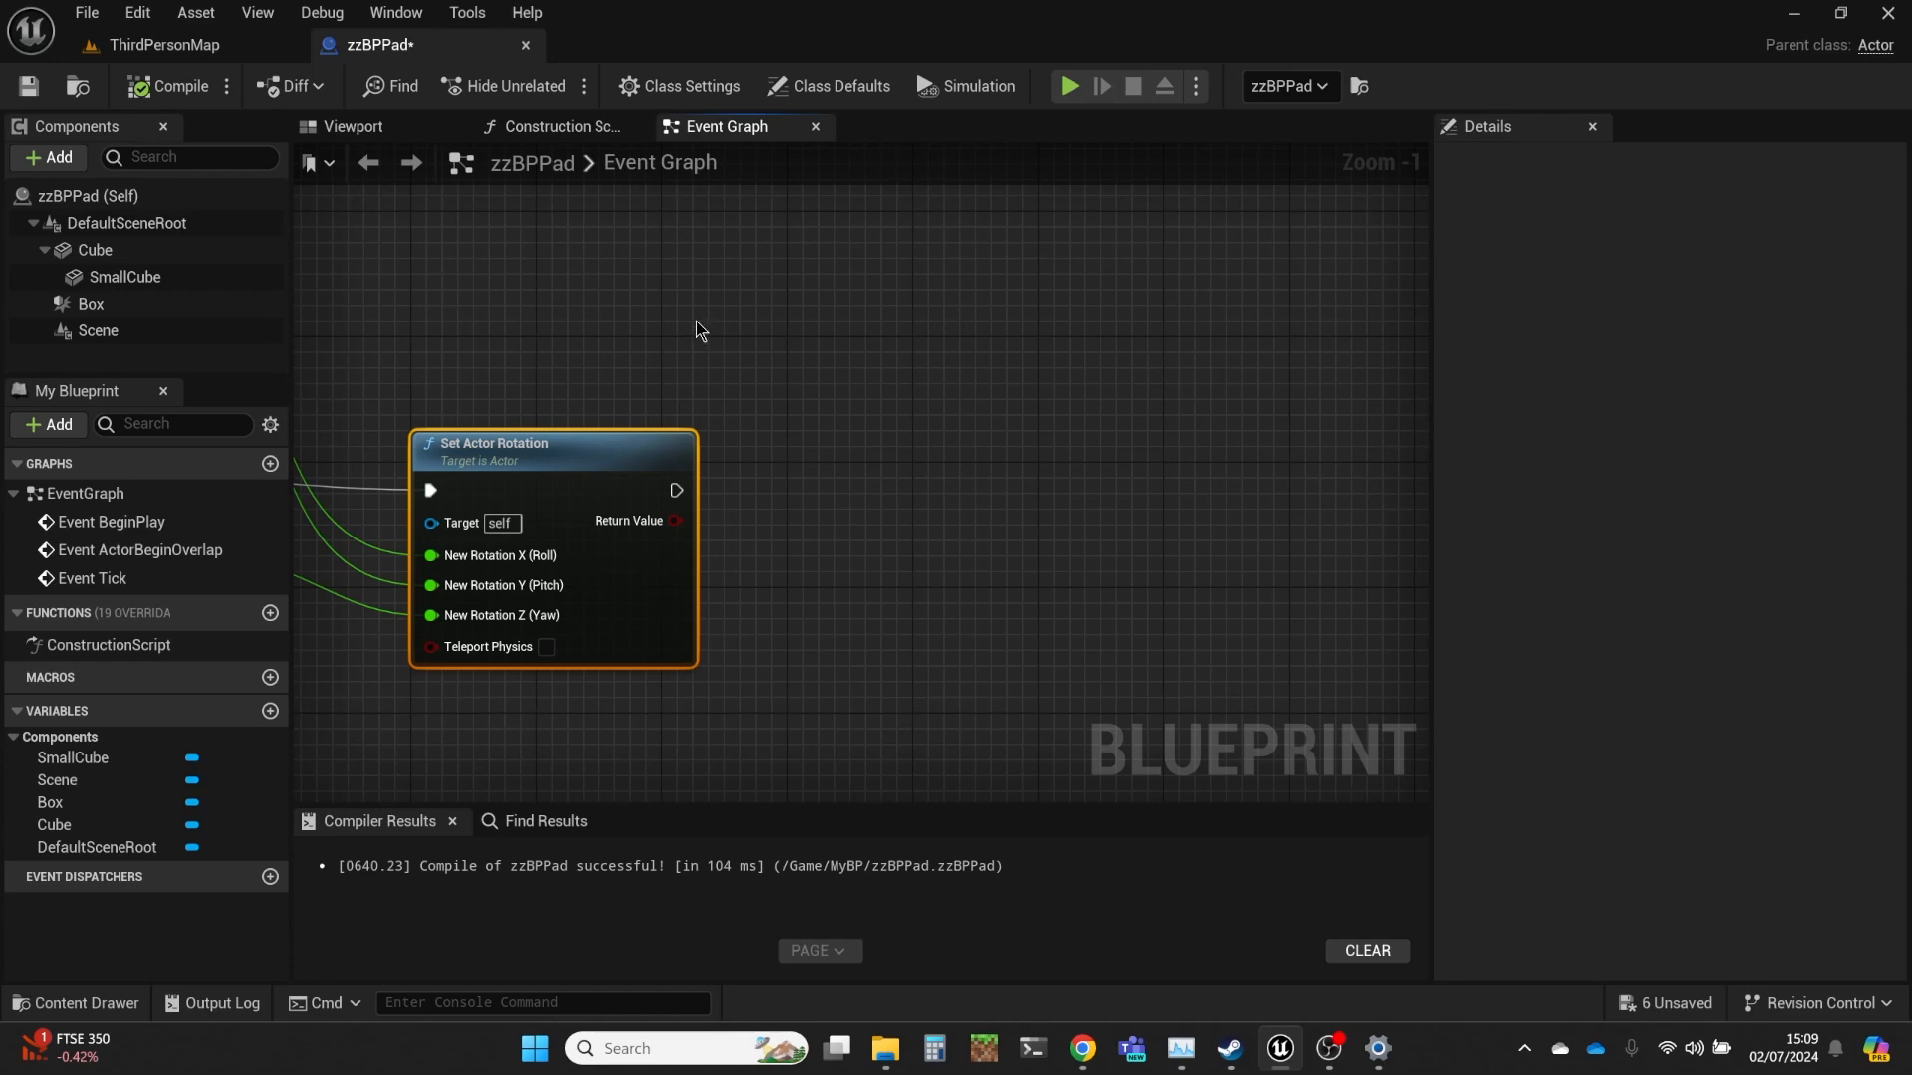
pyautogui.moveTo(722, 342)
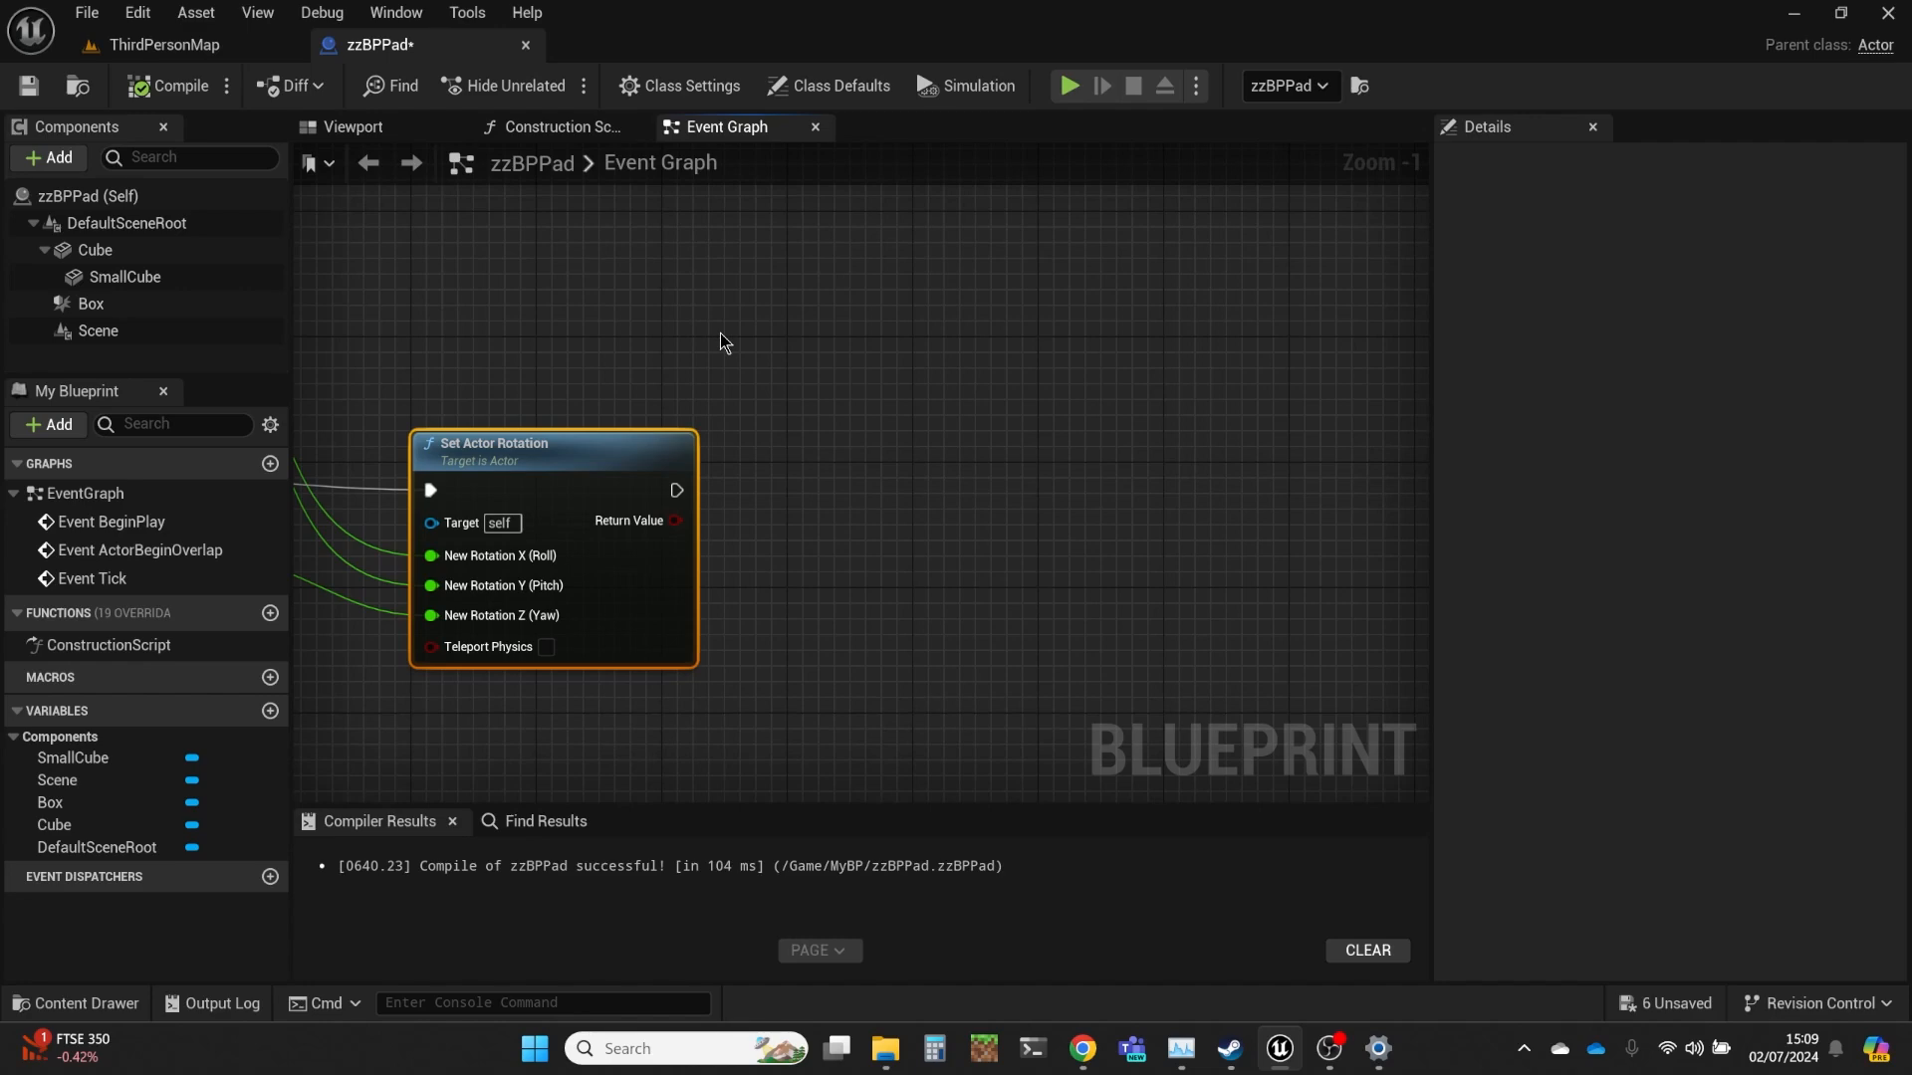
pyautogui.moveTo(581, 386)
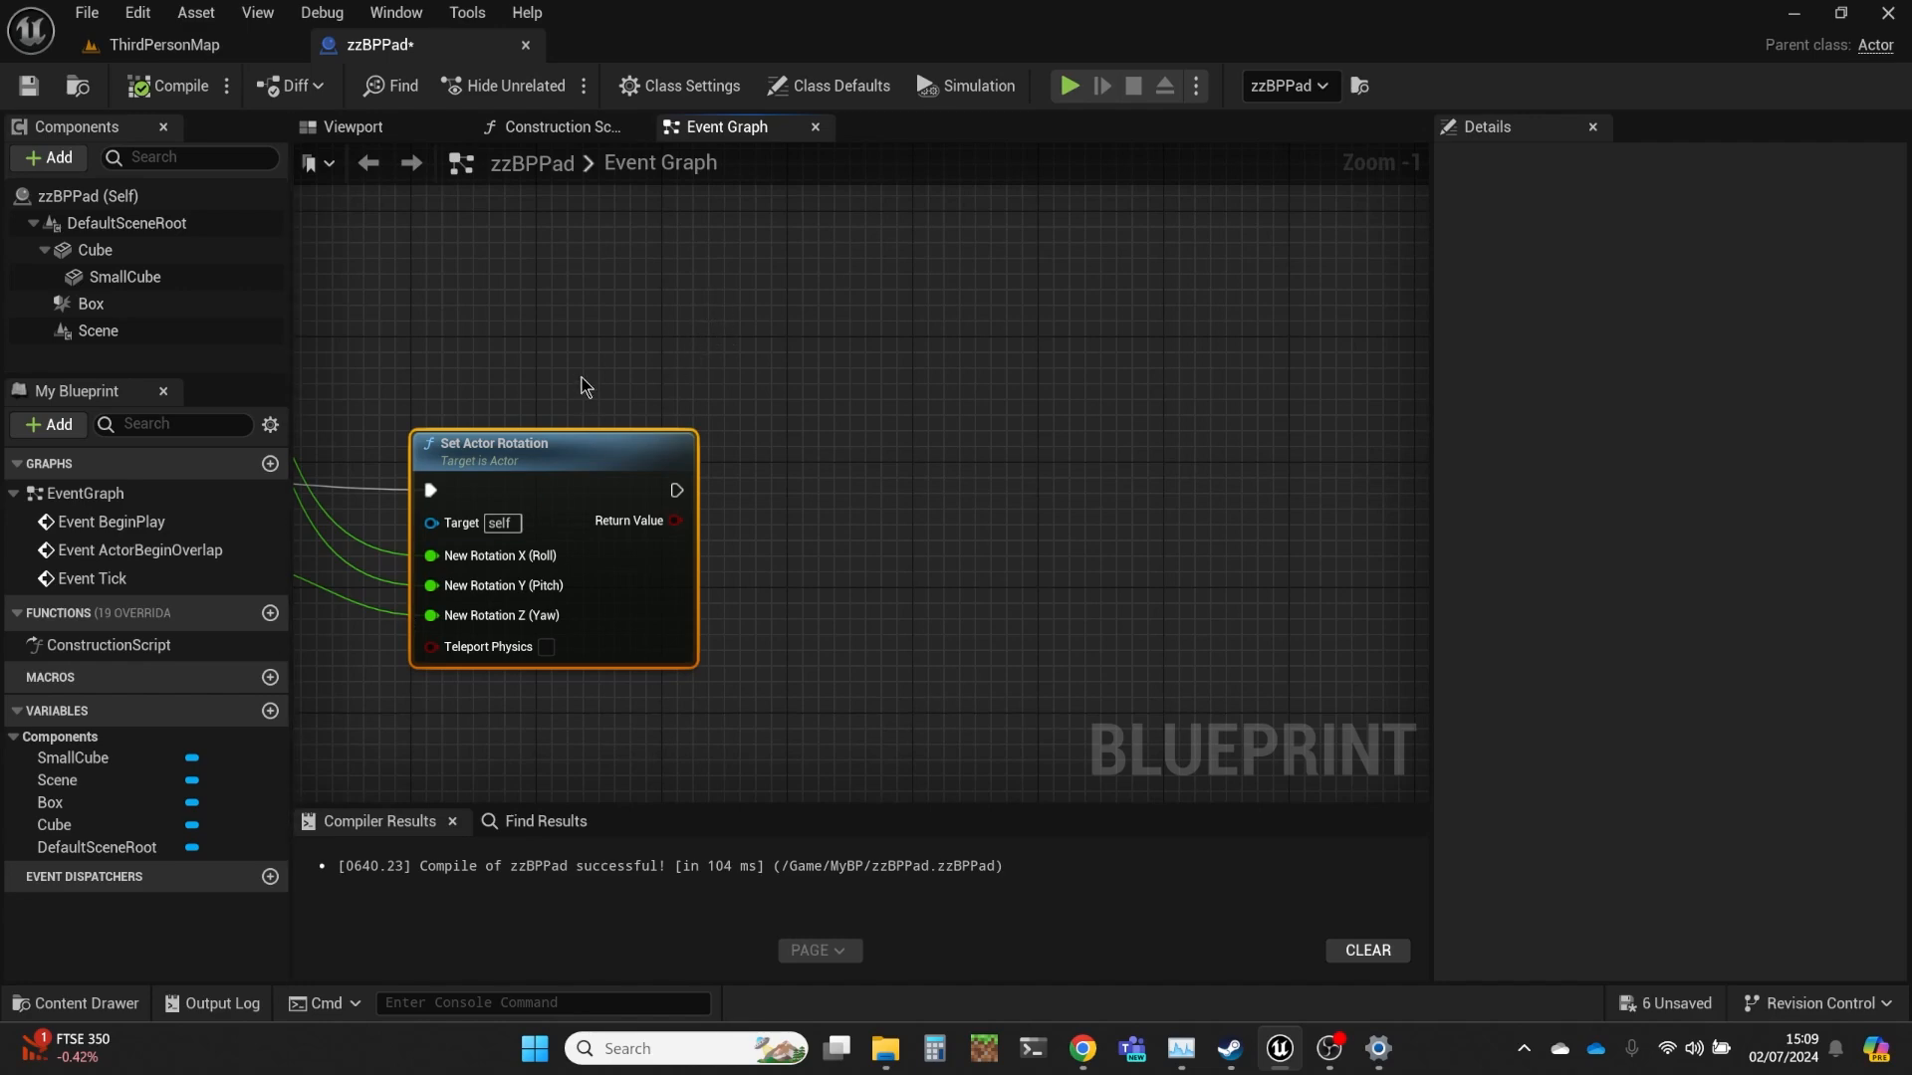
# Step: Add Get Player Pawn and Get Actor Location nodes, feeding the player location into Subtract
pyautogui.write('get player pawn')
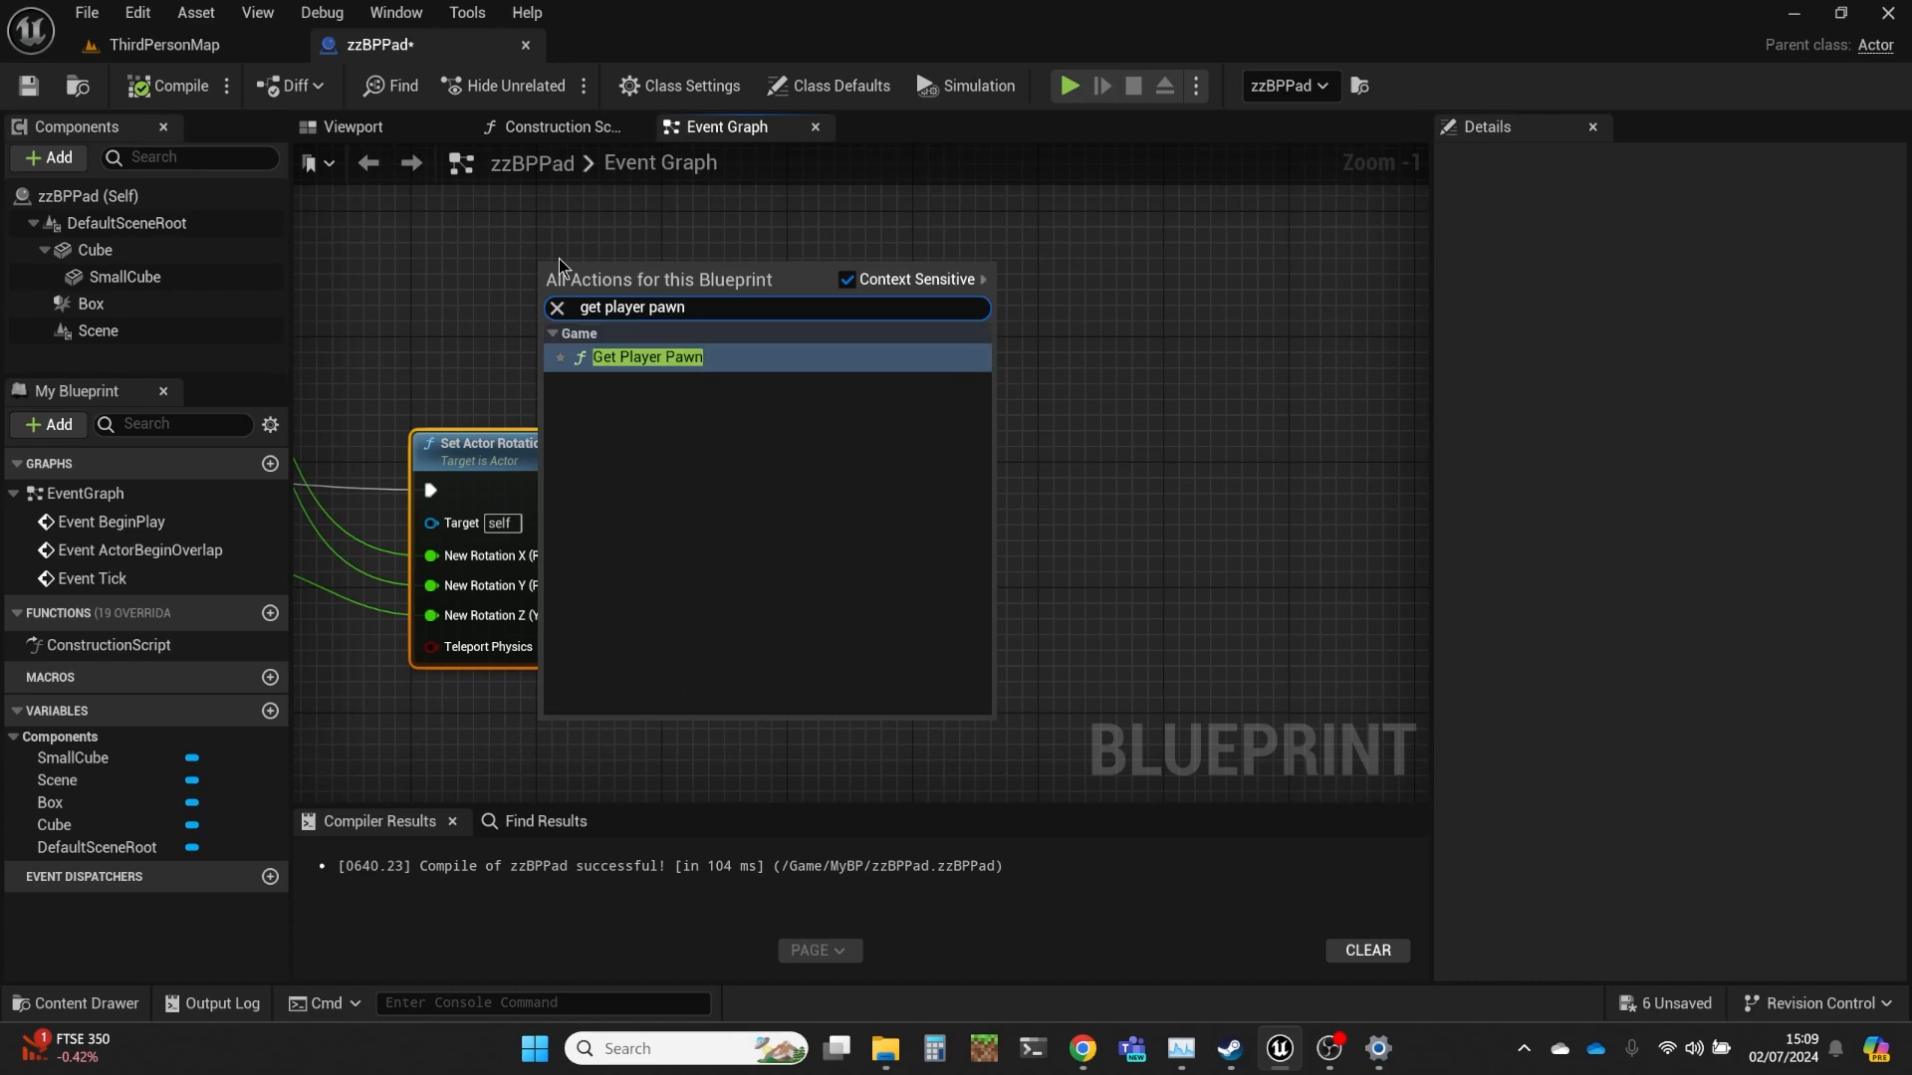
pyautogui.click(647, 357)
pyautogui.write('get')
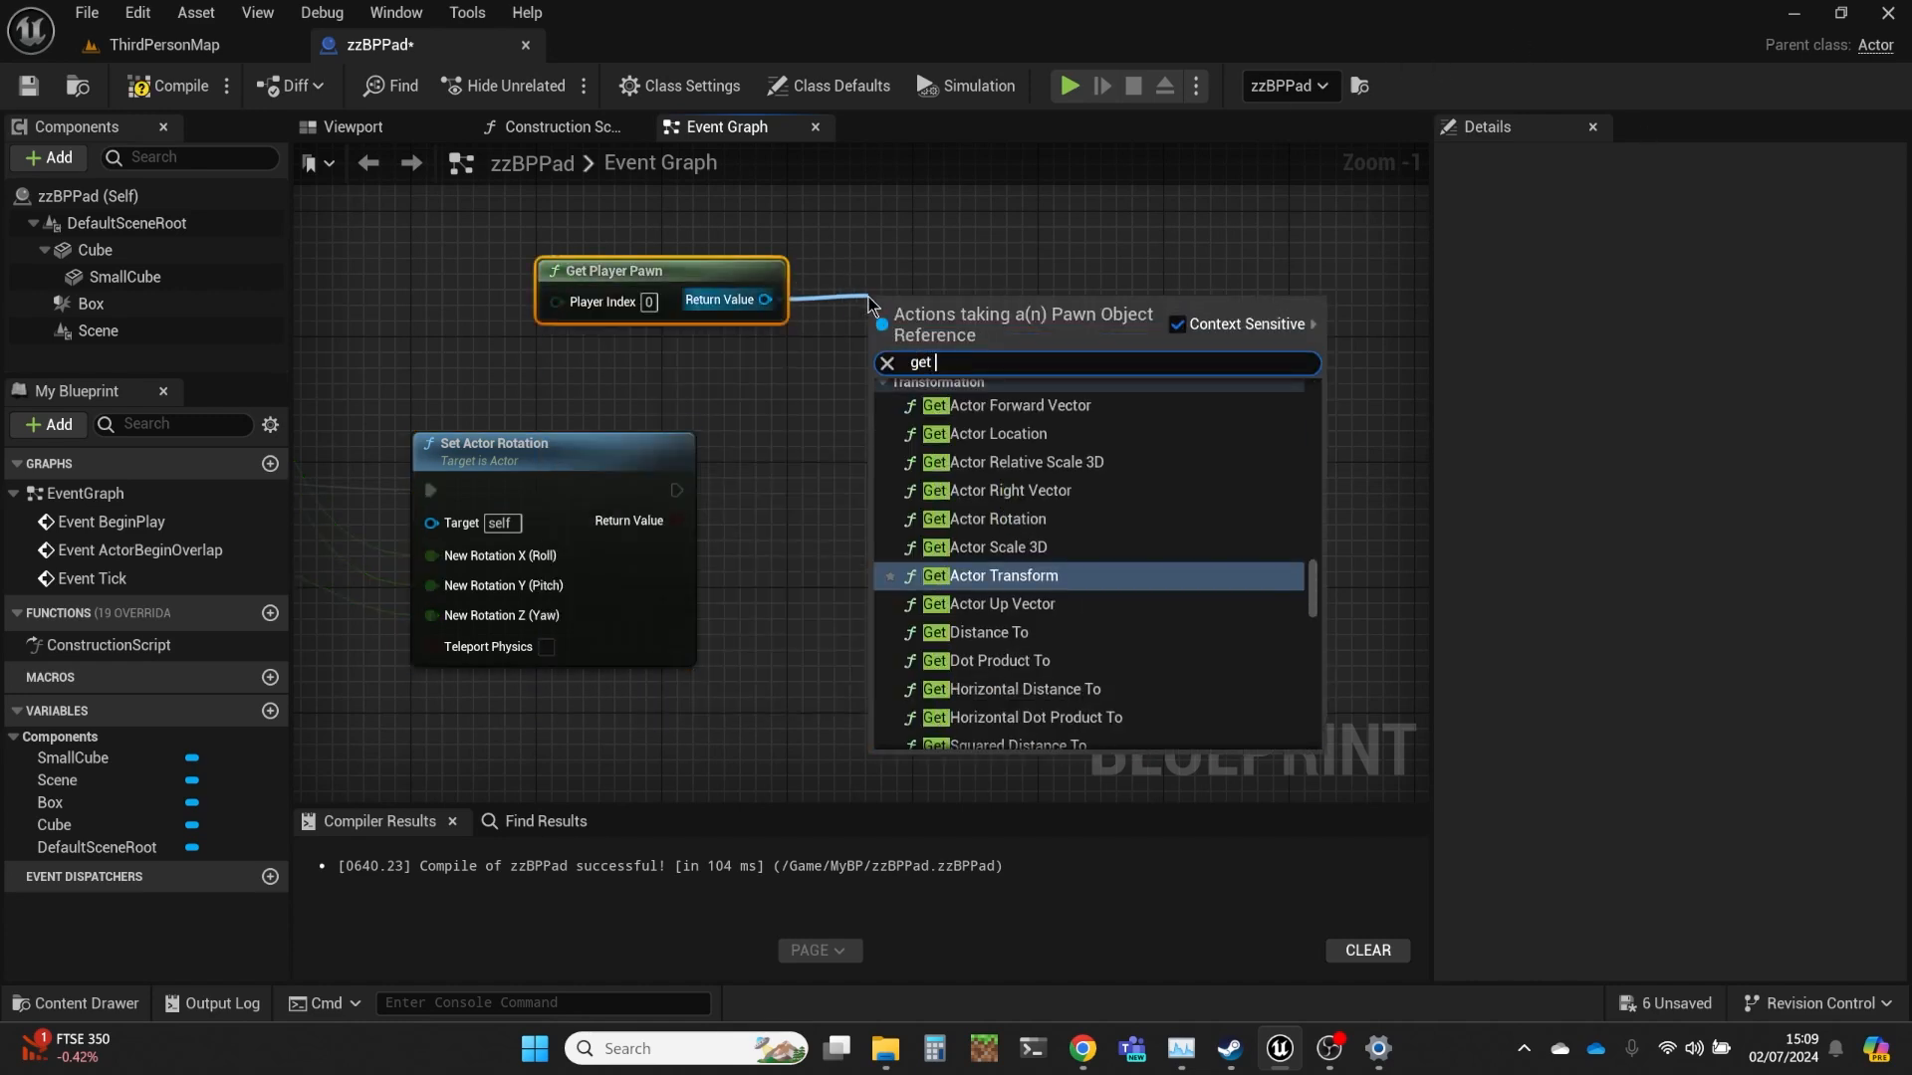
pyautogui.write('actor')
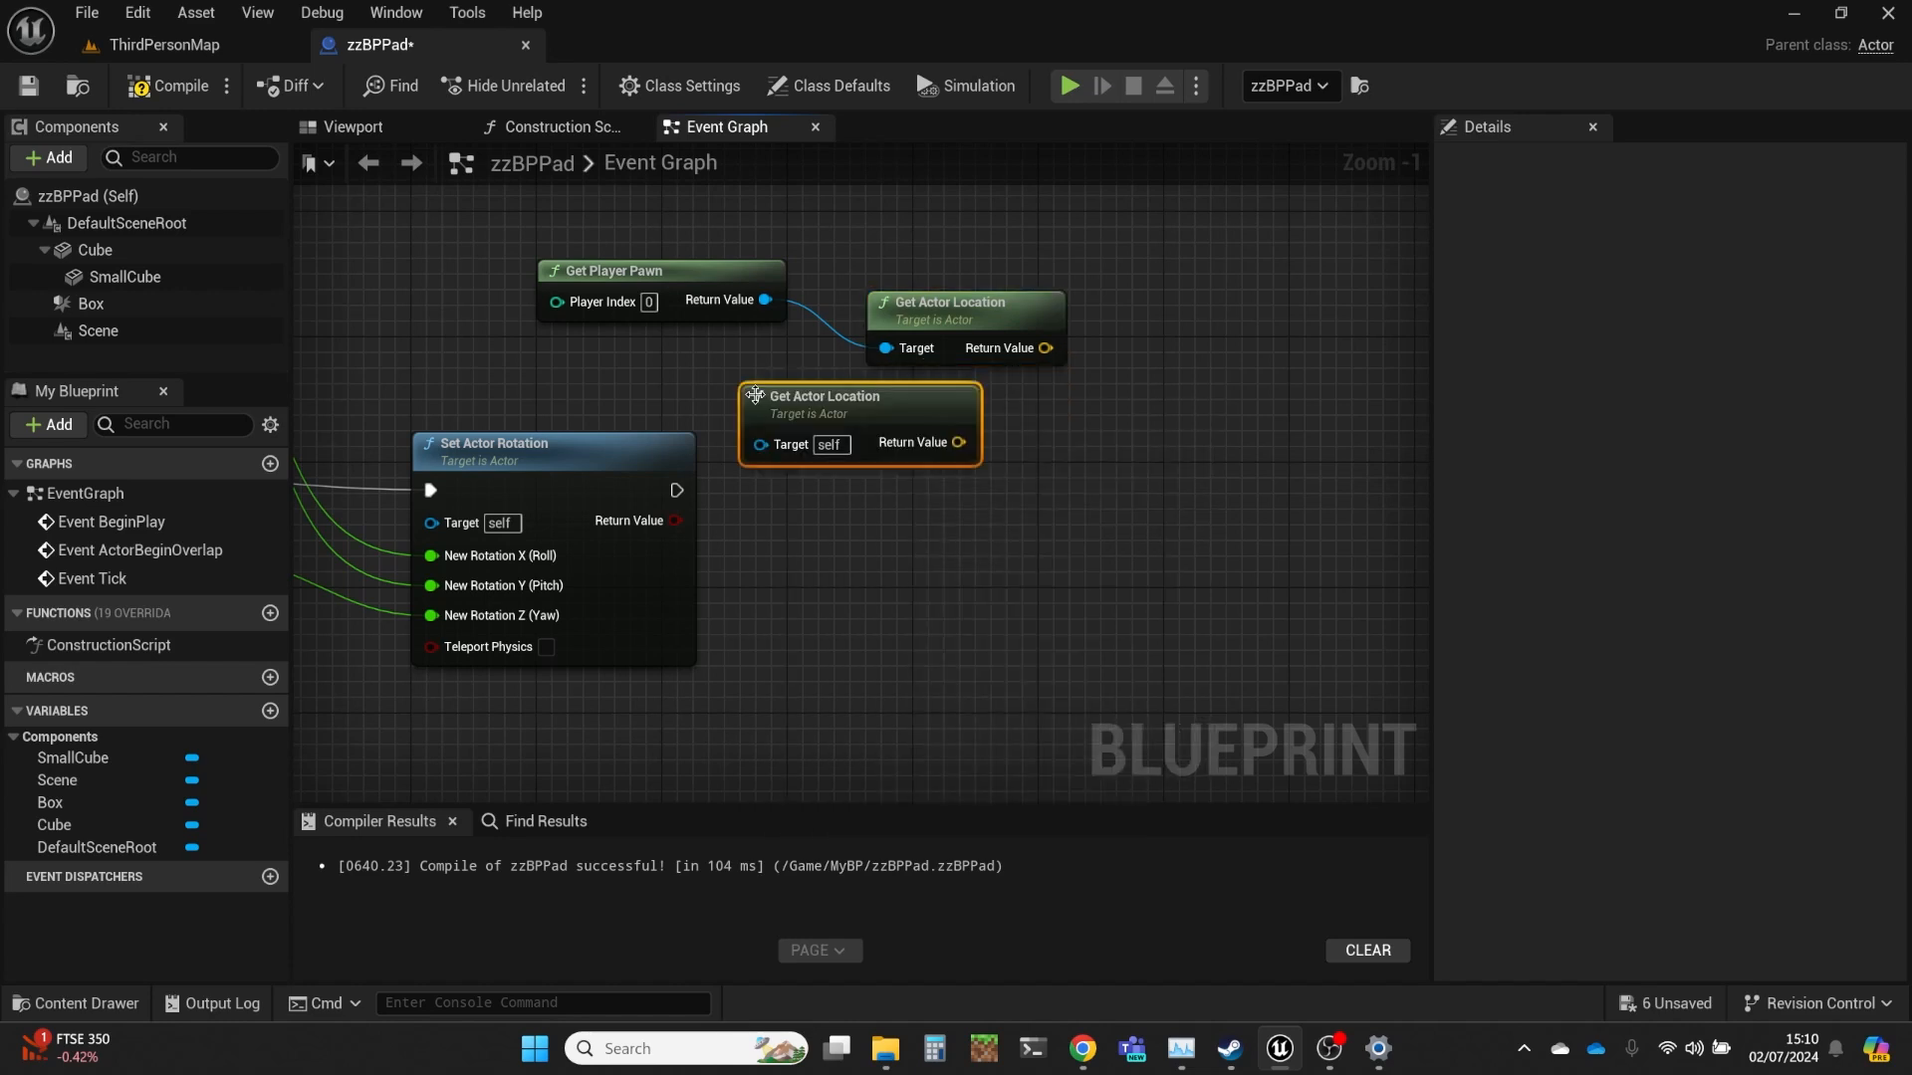
pyautogui.moveTo(1036, 348)
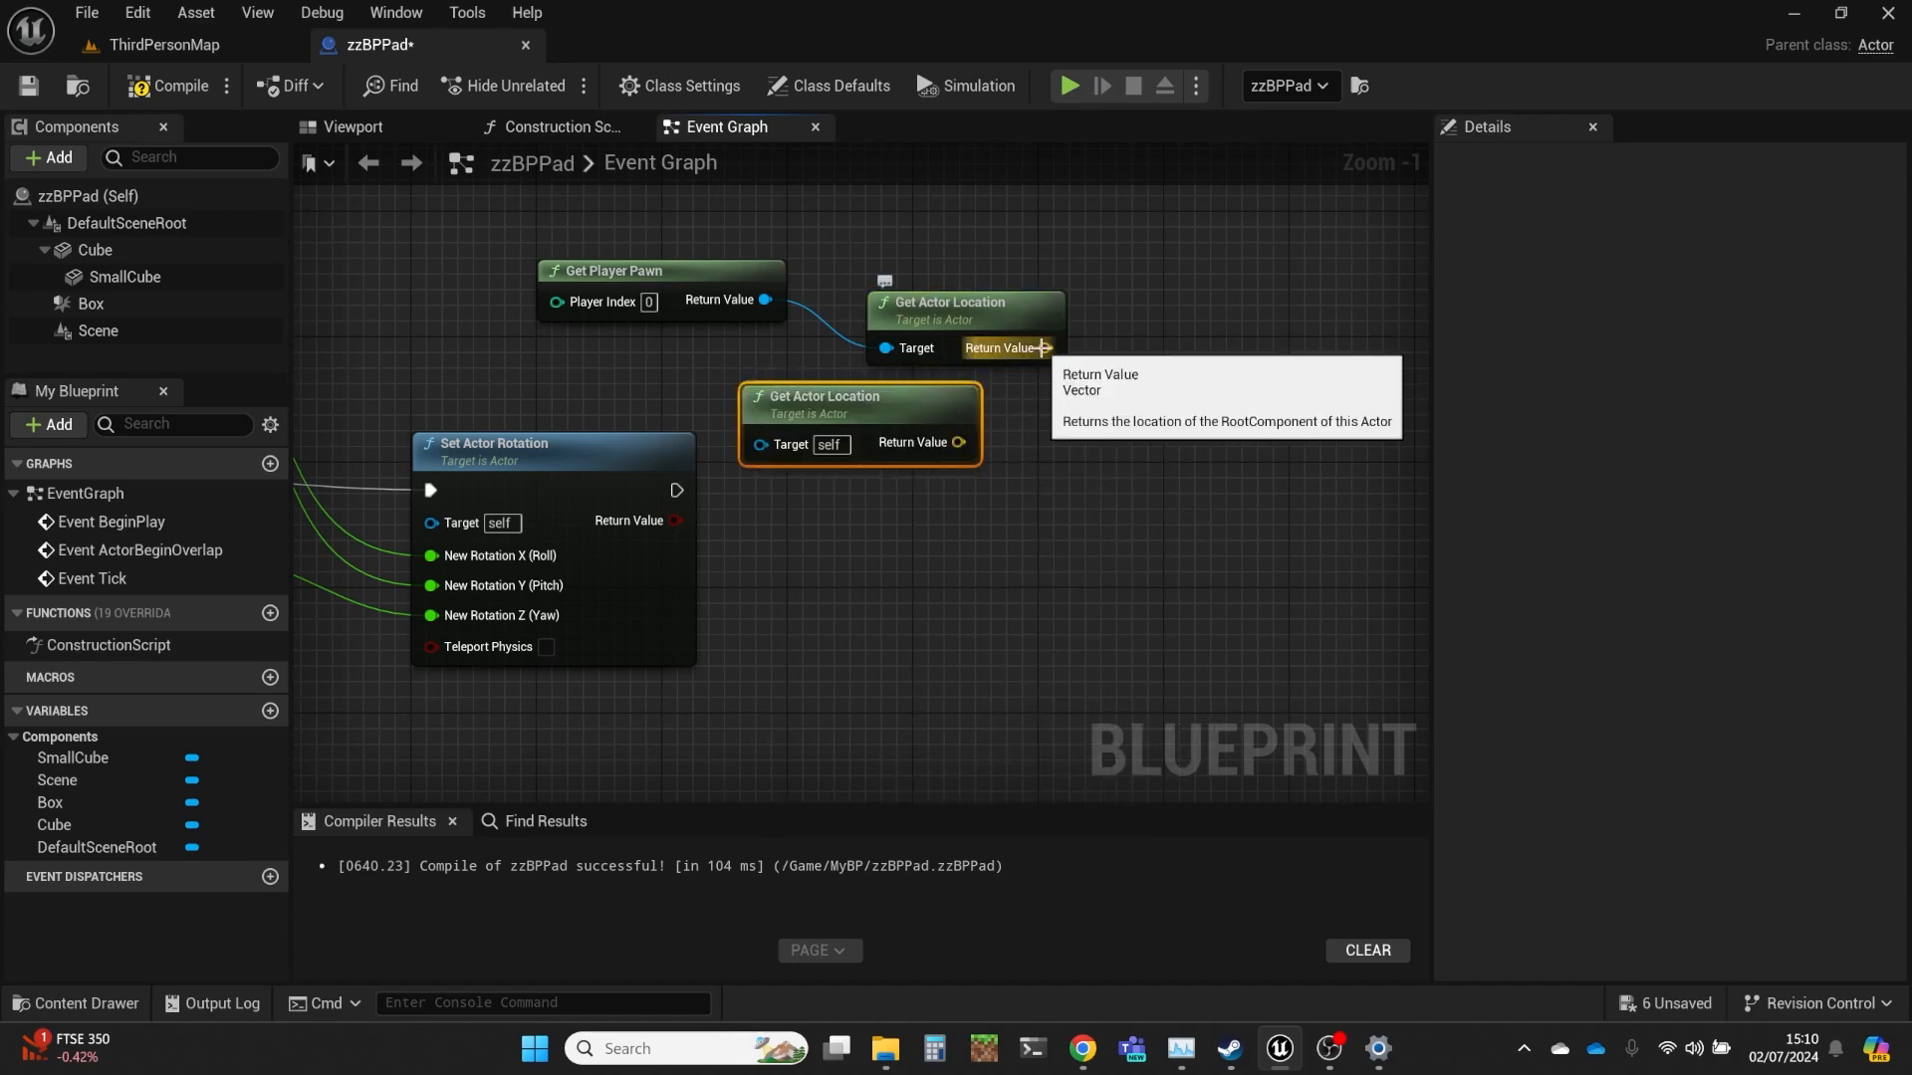
pyautogui.moveTo(1045, 348); pyautogui.dragTo(1146, 408)
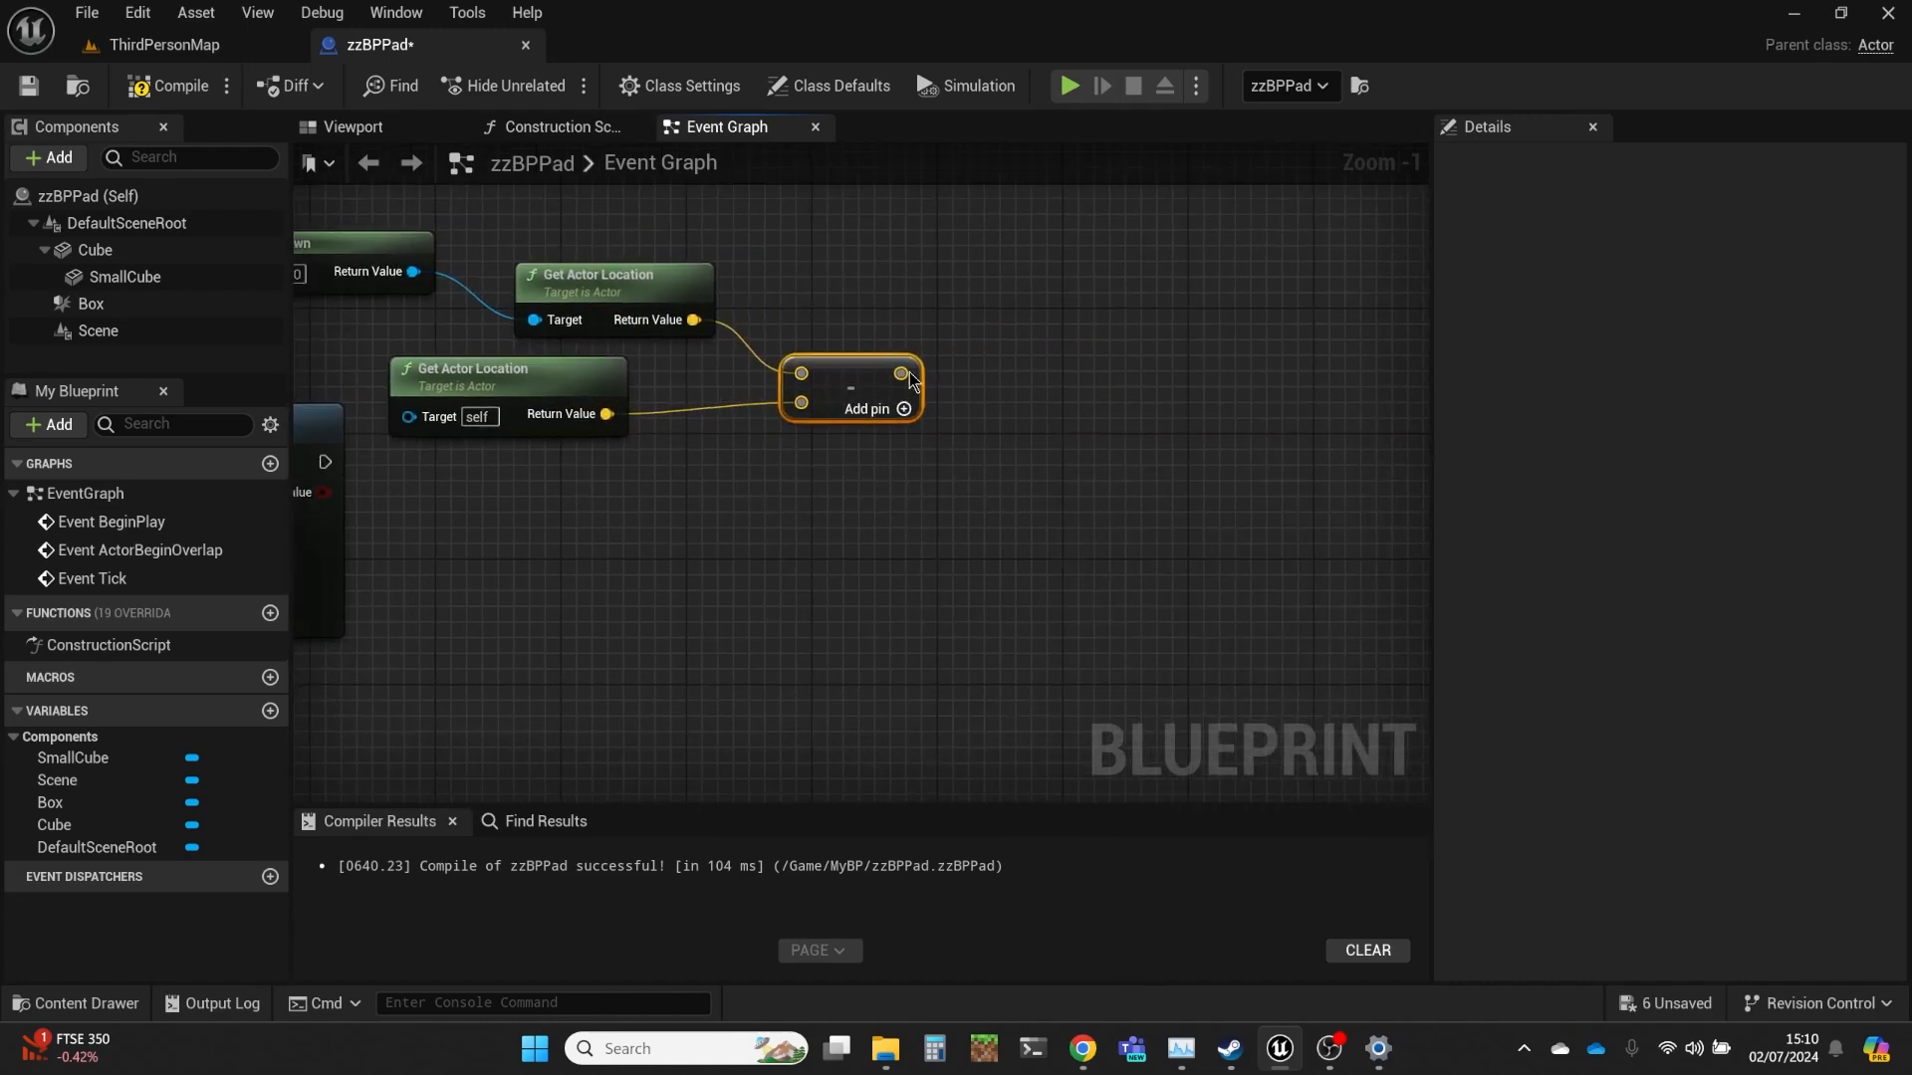
pyautogui.moveTo(908, 374); pyautogui.dragTo(997, 363)
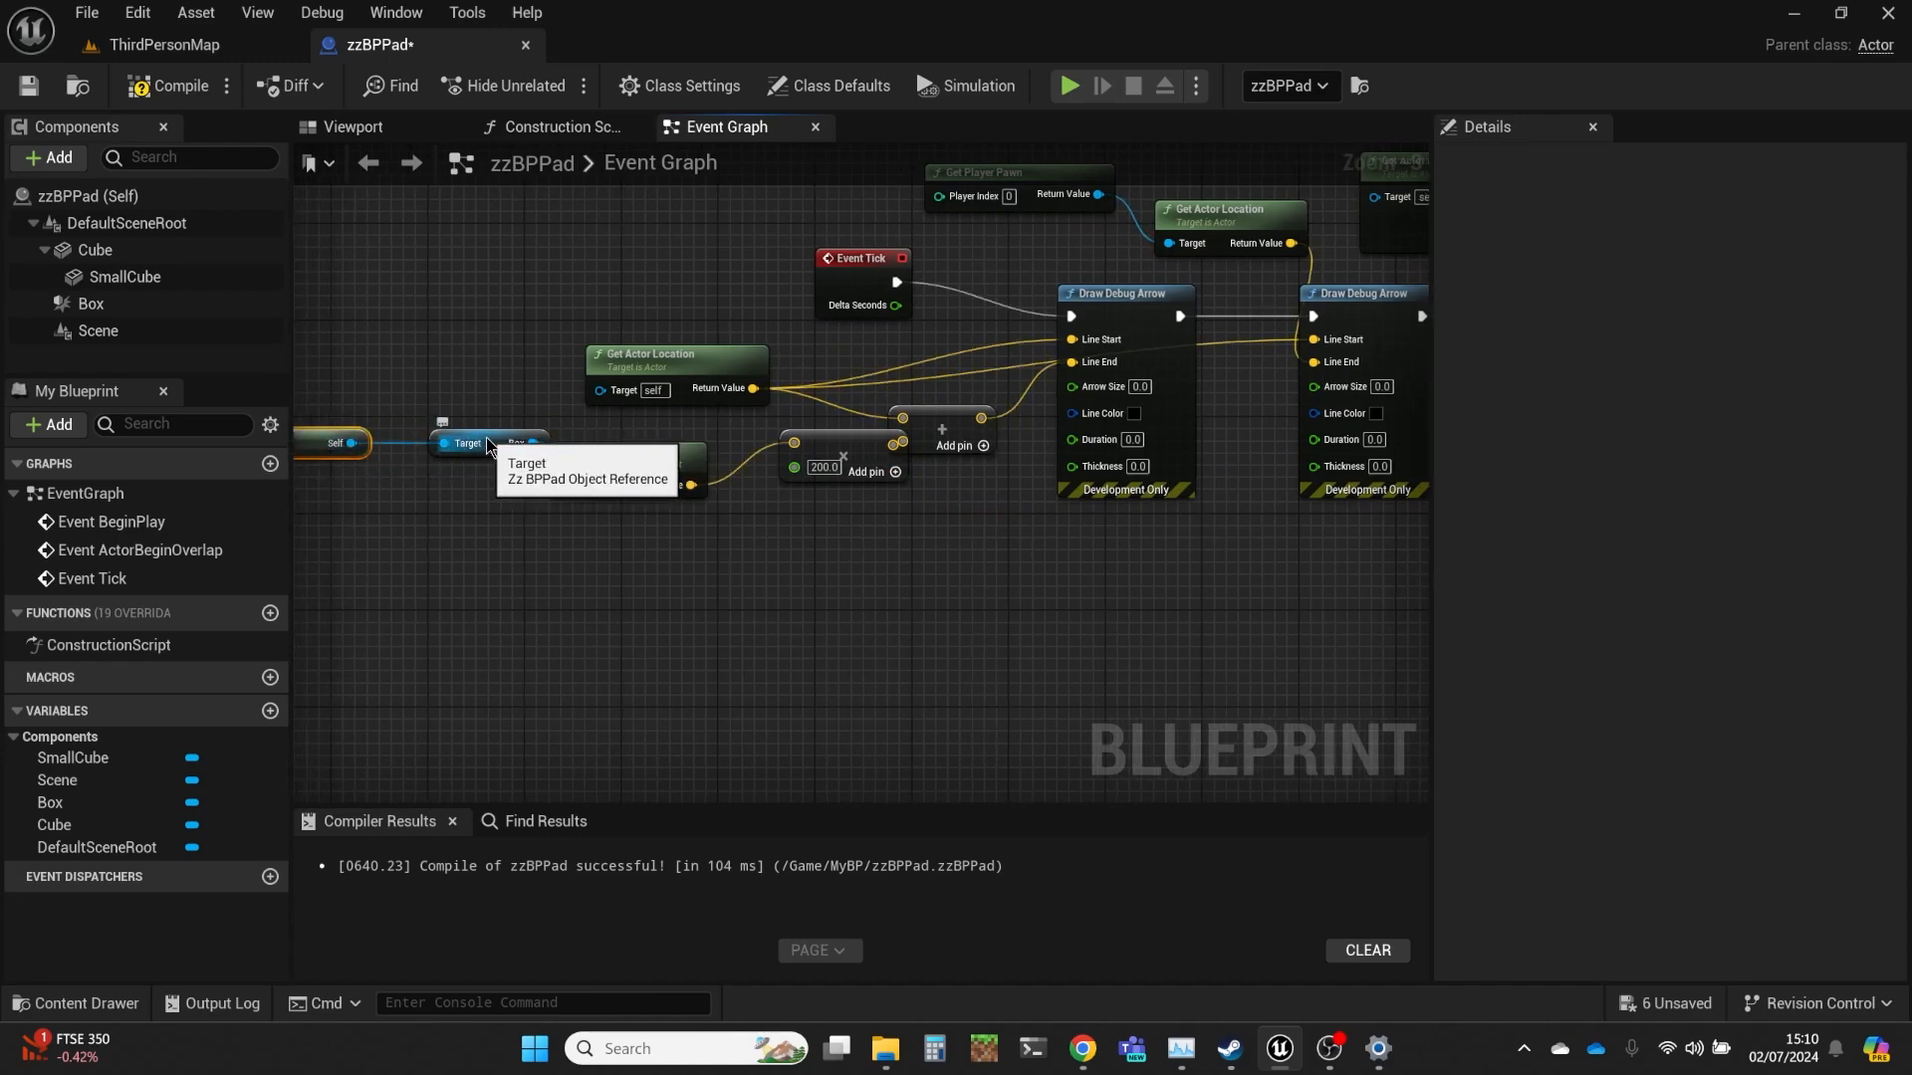
# Step: Use the Box reference for Get Forward Vector and wire Normalize into a Dot node
pyautogui.click(463, 455)
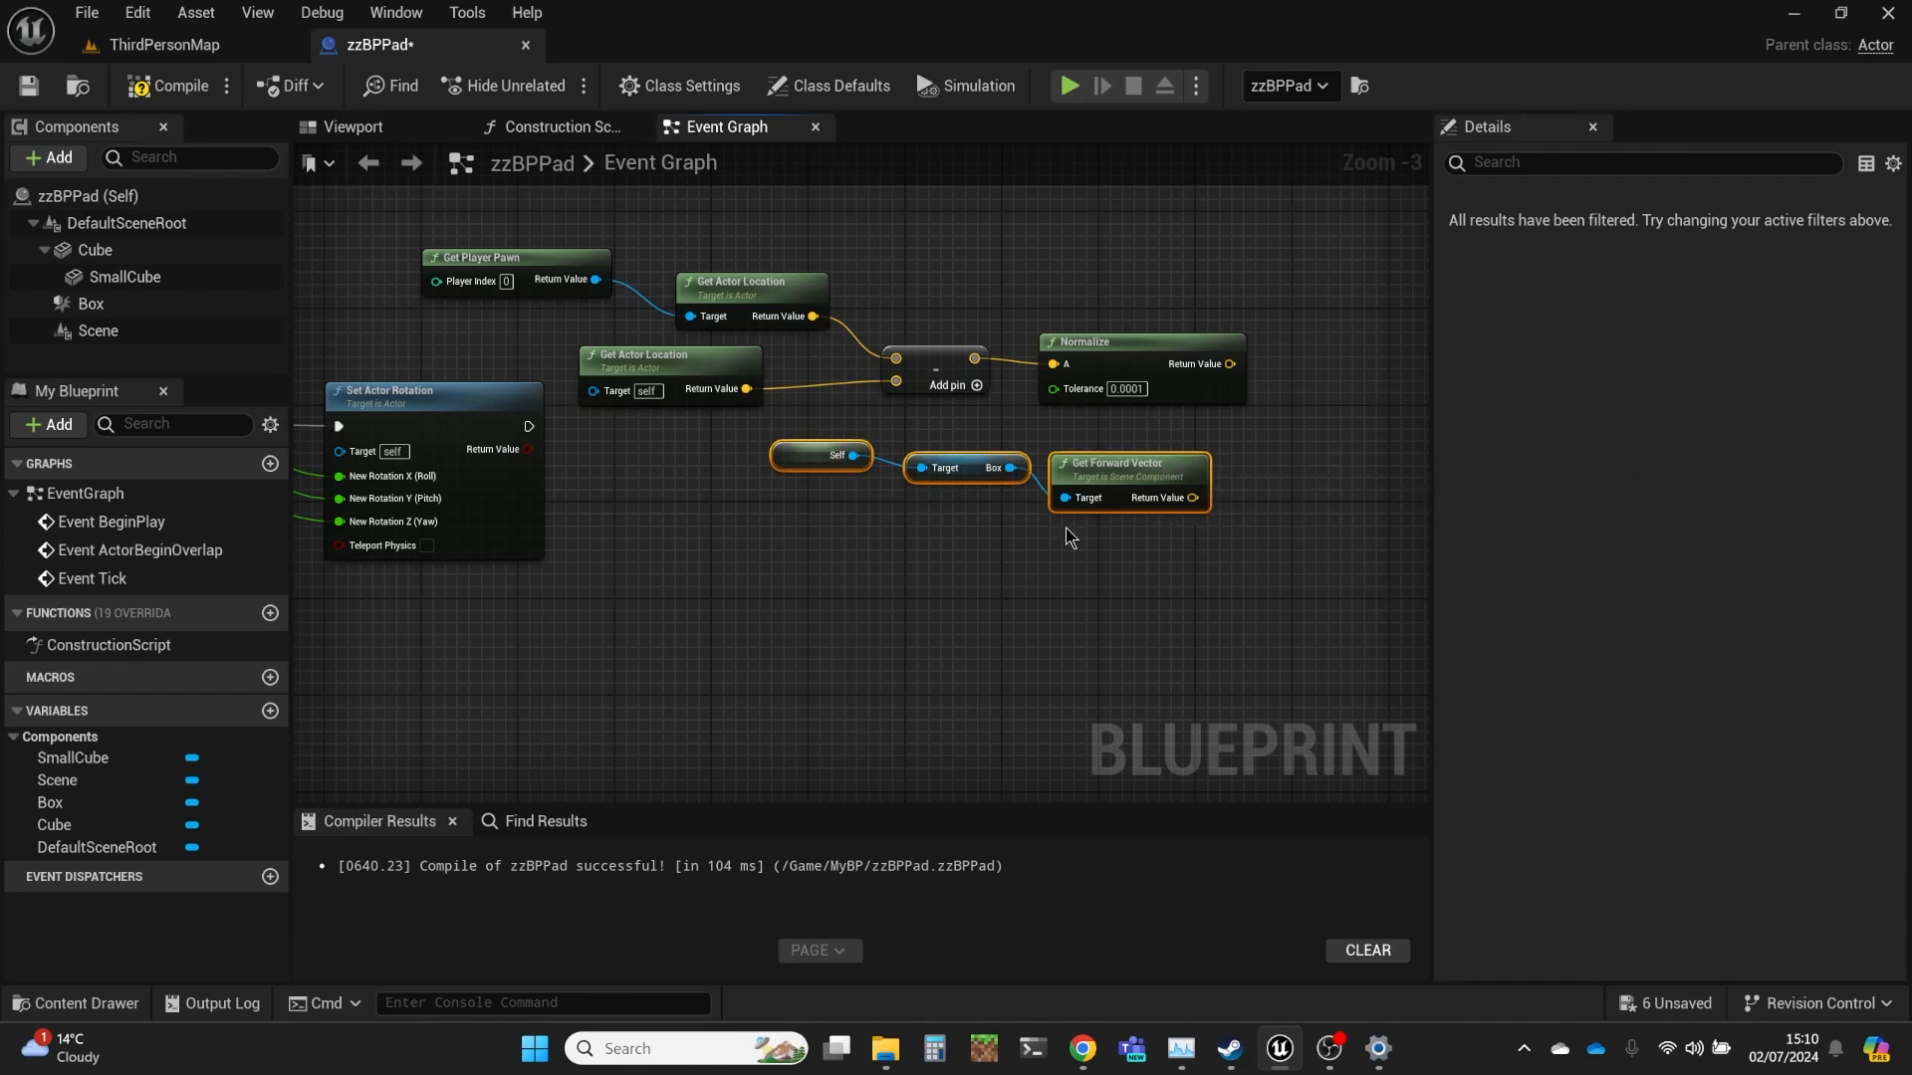
pyautogui.moveTo(1128, 457)
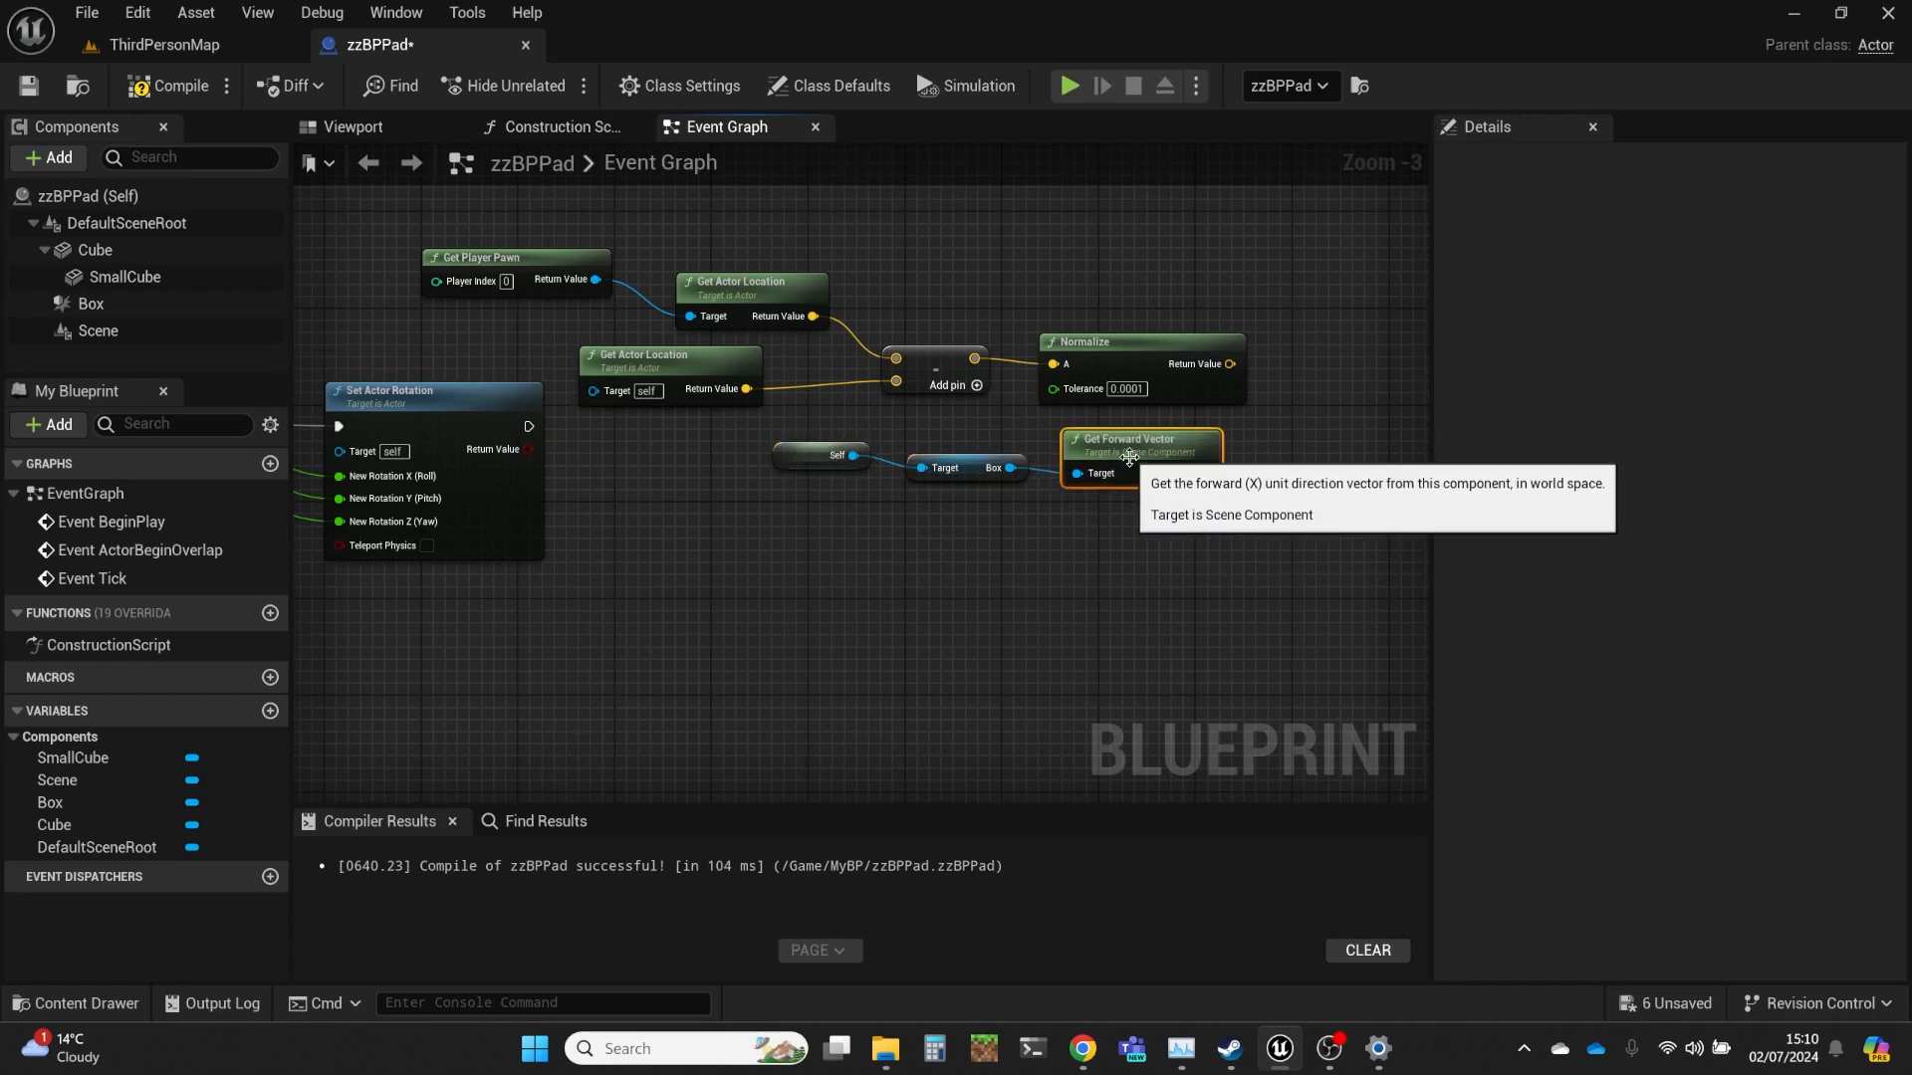
pyautogui.moveTo(1128, 457); pyautogui.dragTo(994, 695)
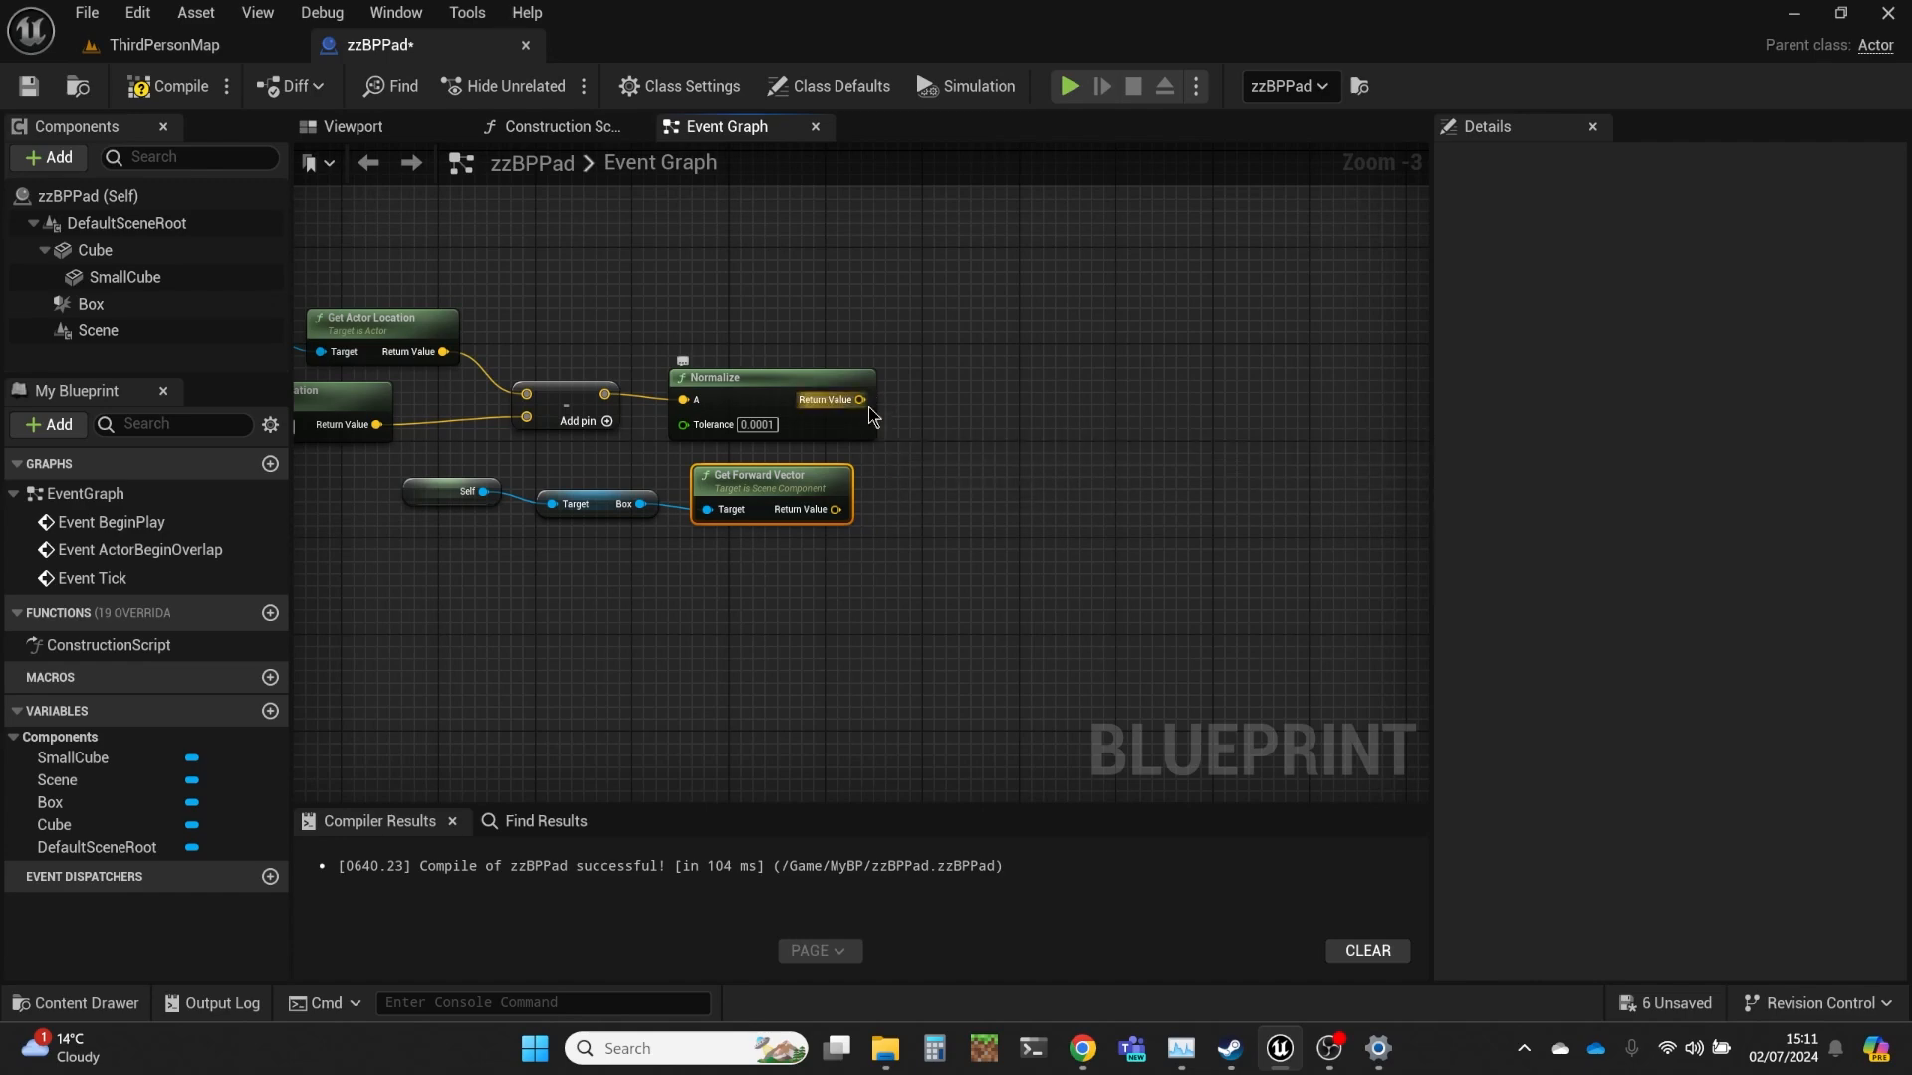
pyautogui.moveTo(860, 398); pyautogui.dragTo(960, 442)
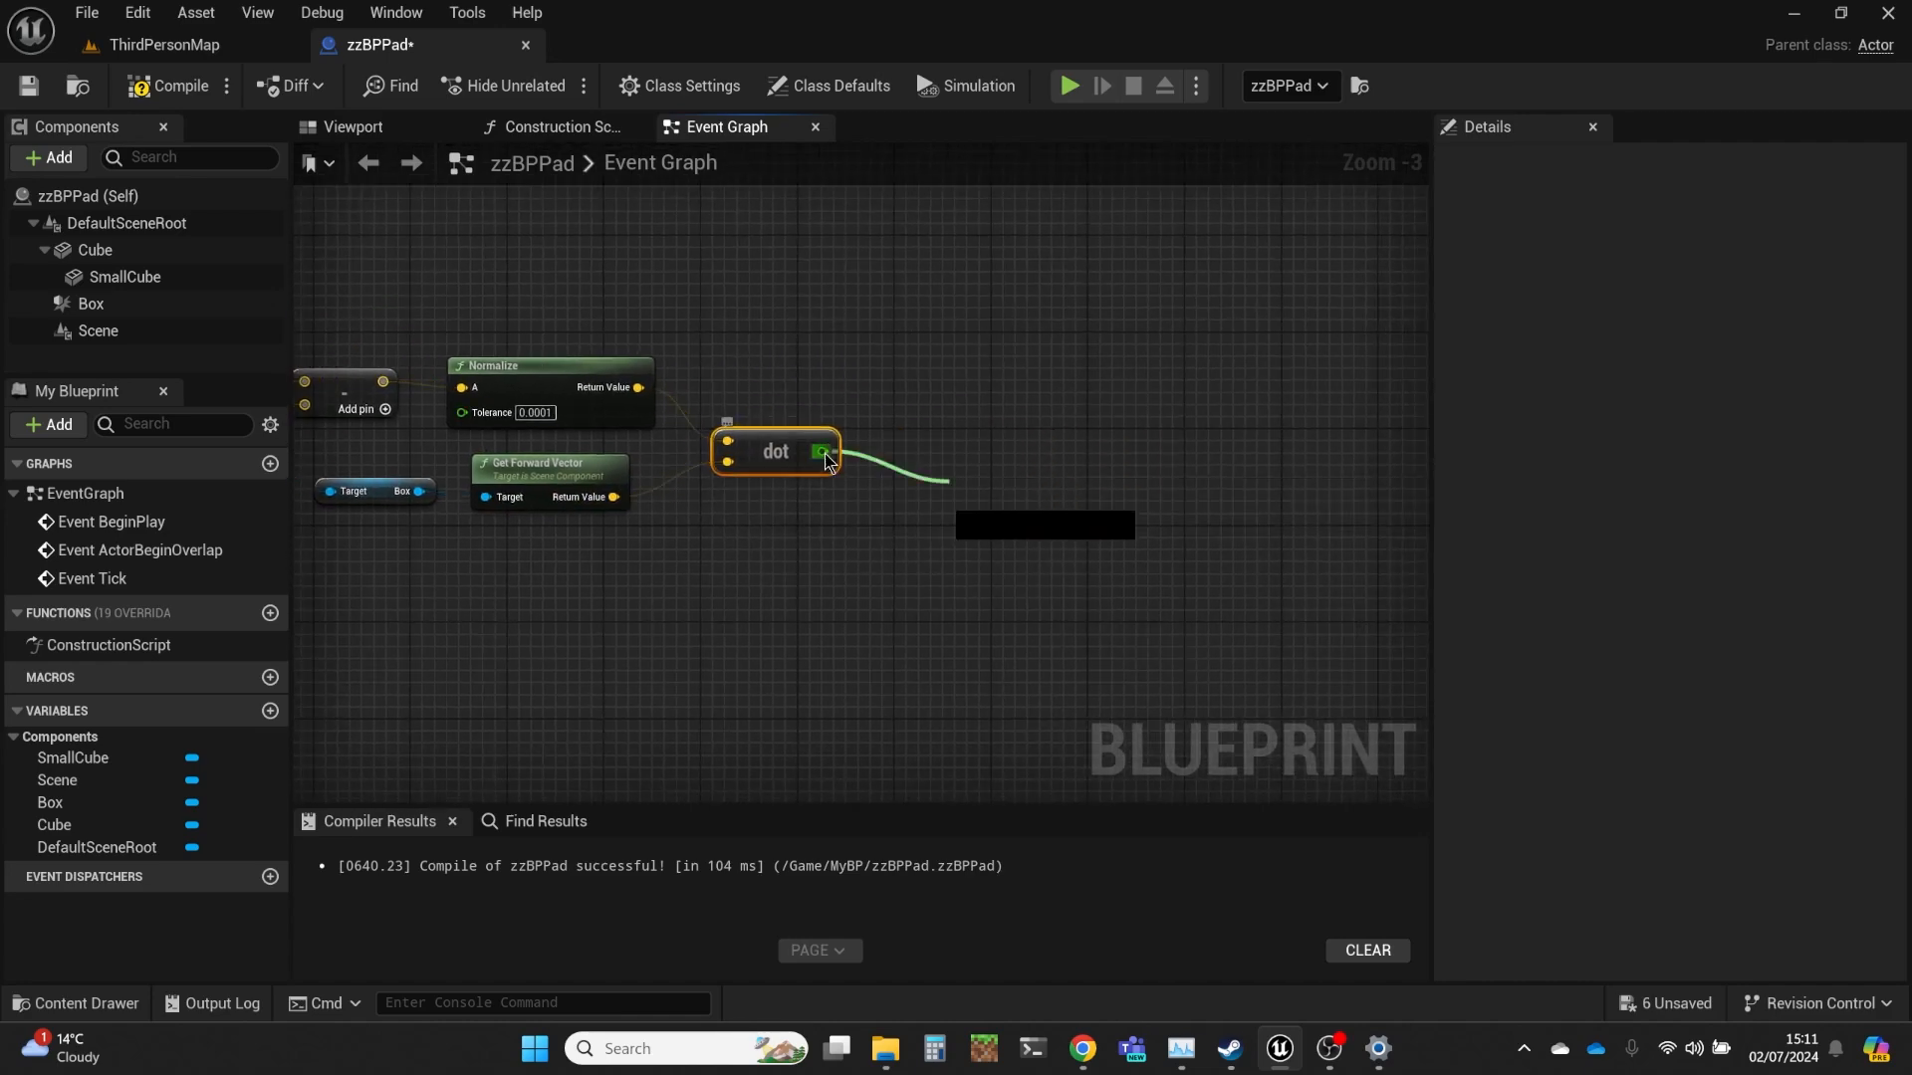
# Step: Add an Acos (Degrees) node fed by the dot product output
pyautogui.moveTo(823, 451); pyautogui.dragTo(902, 478)
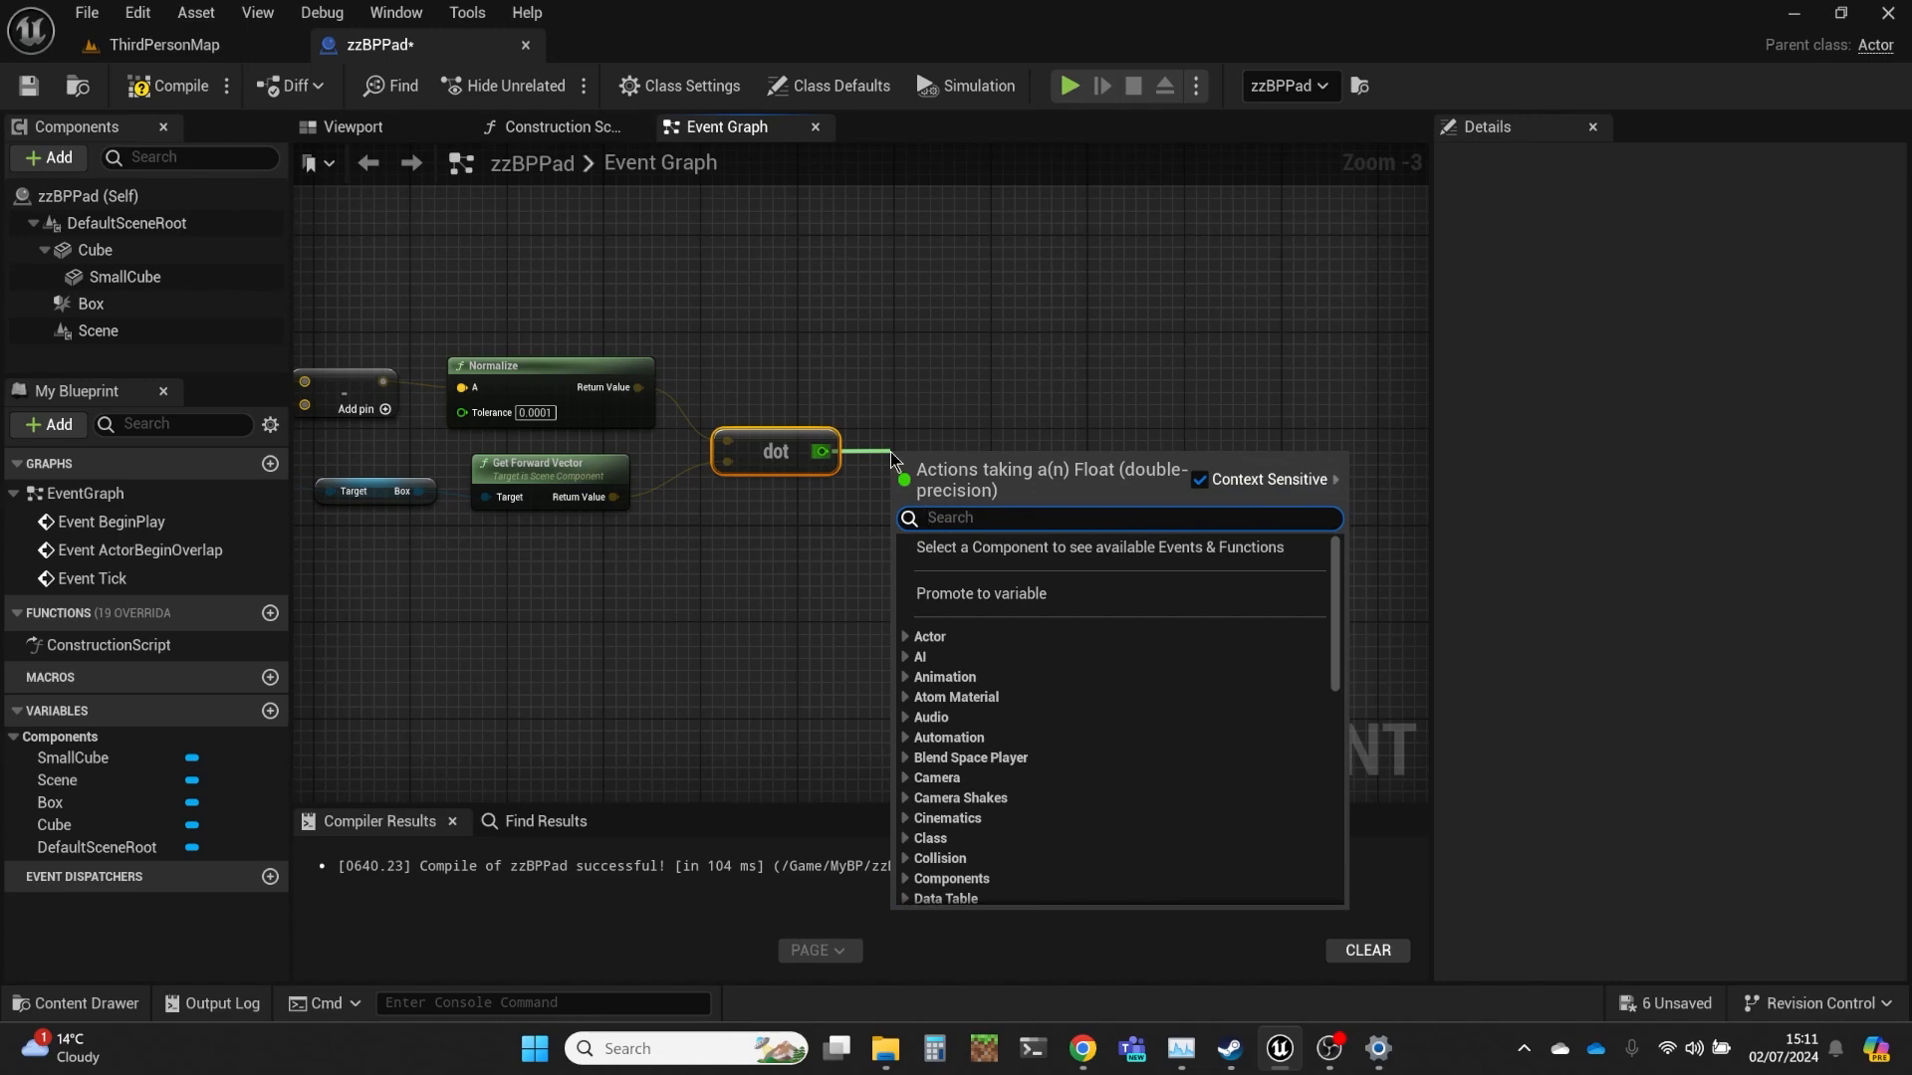
pyautogui.write('acos')
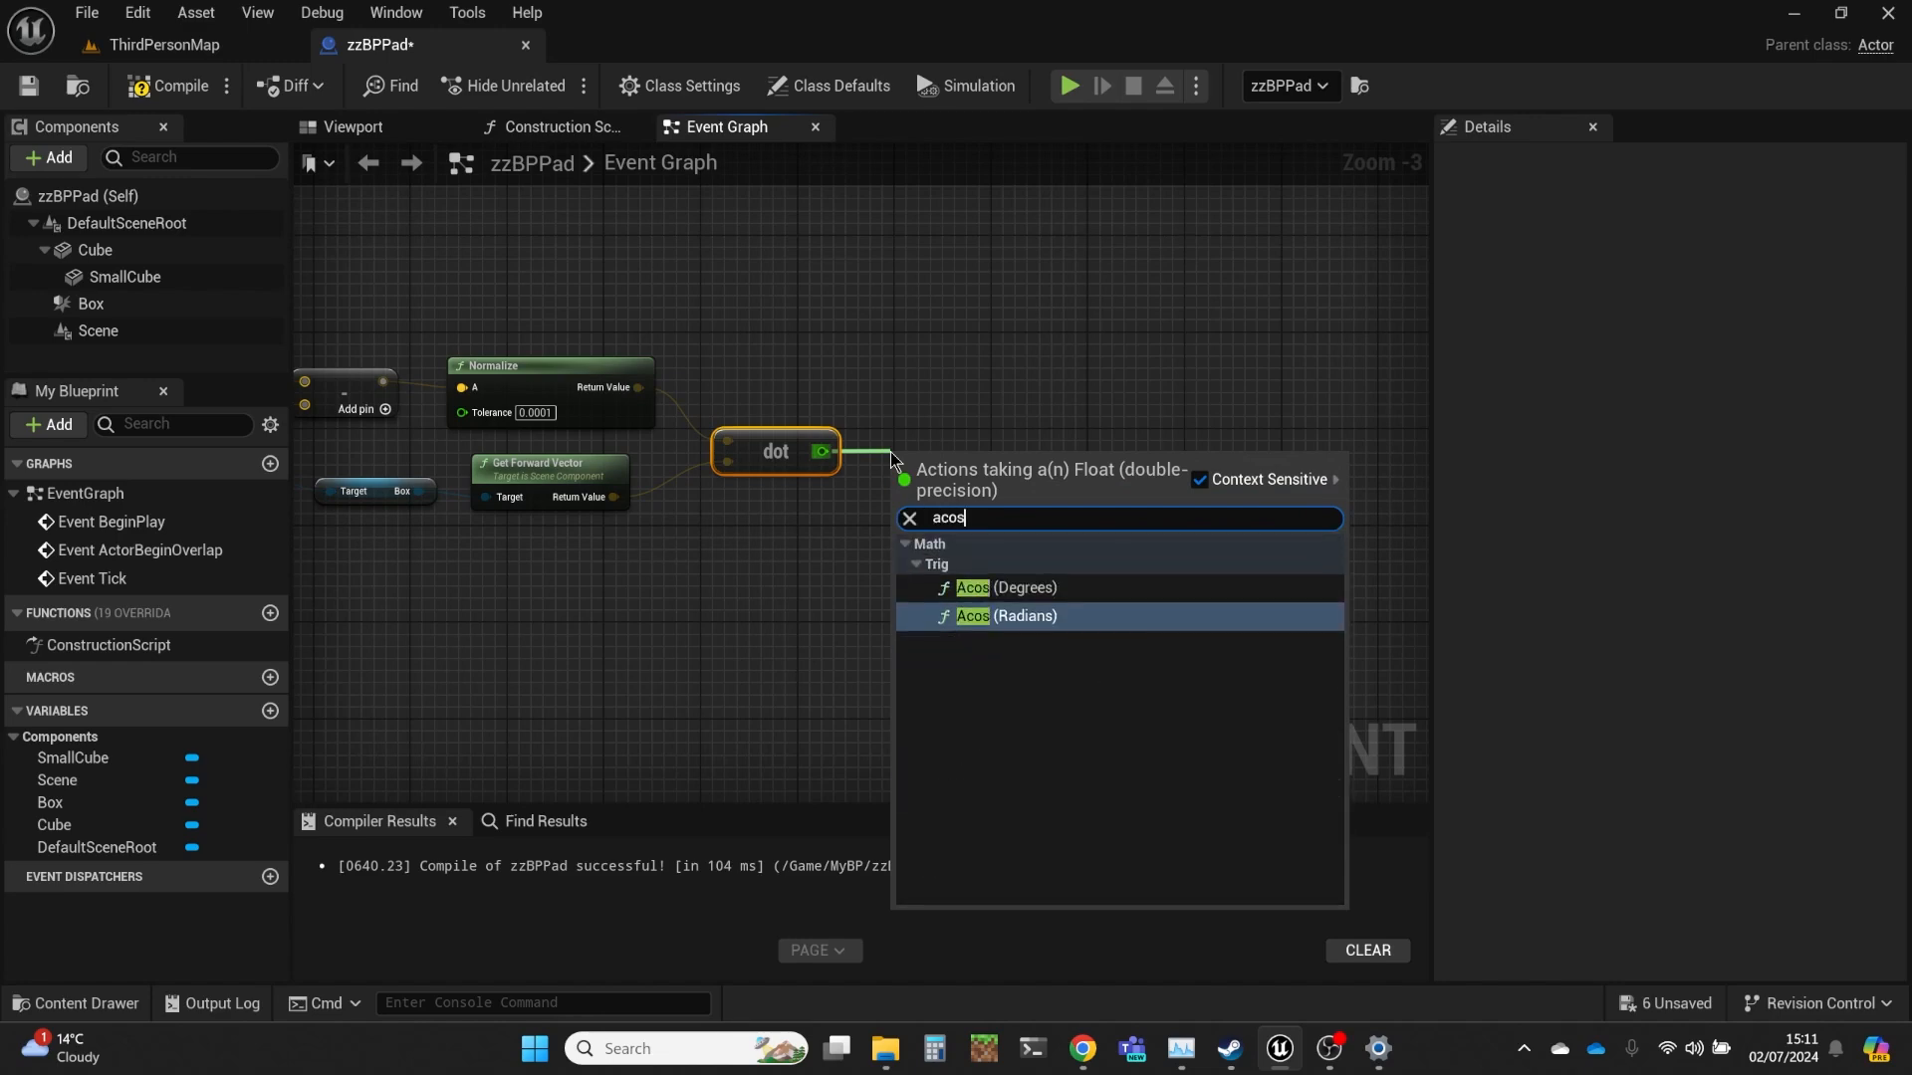
pyautogui.moveTo(1012, 587)
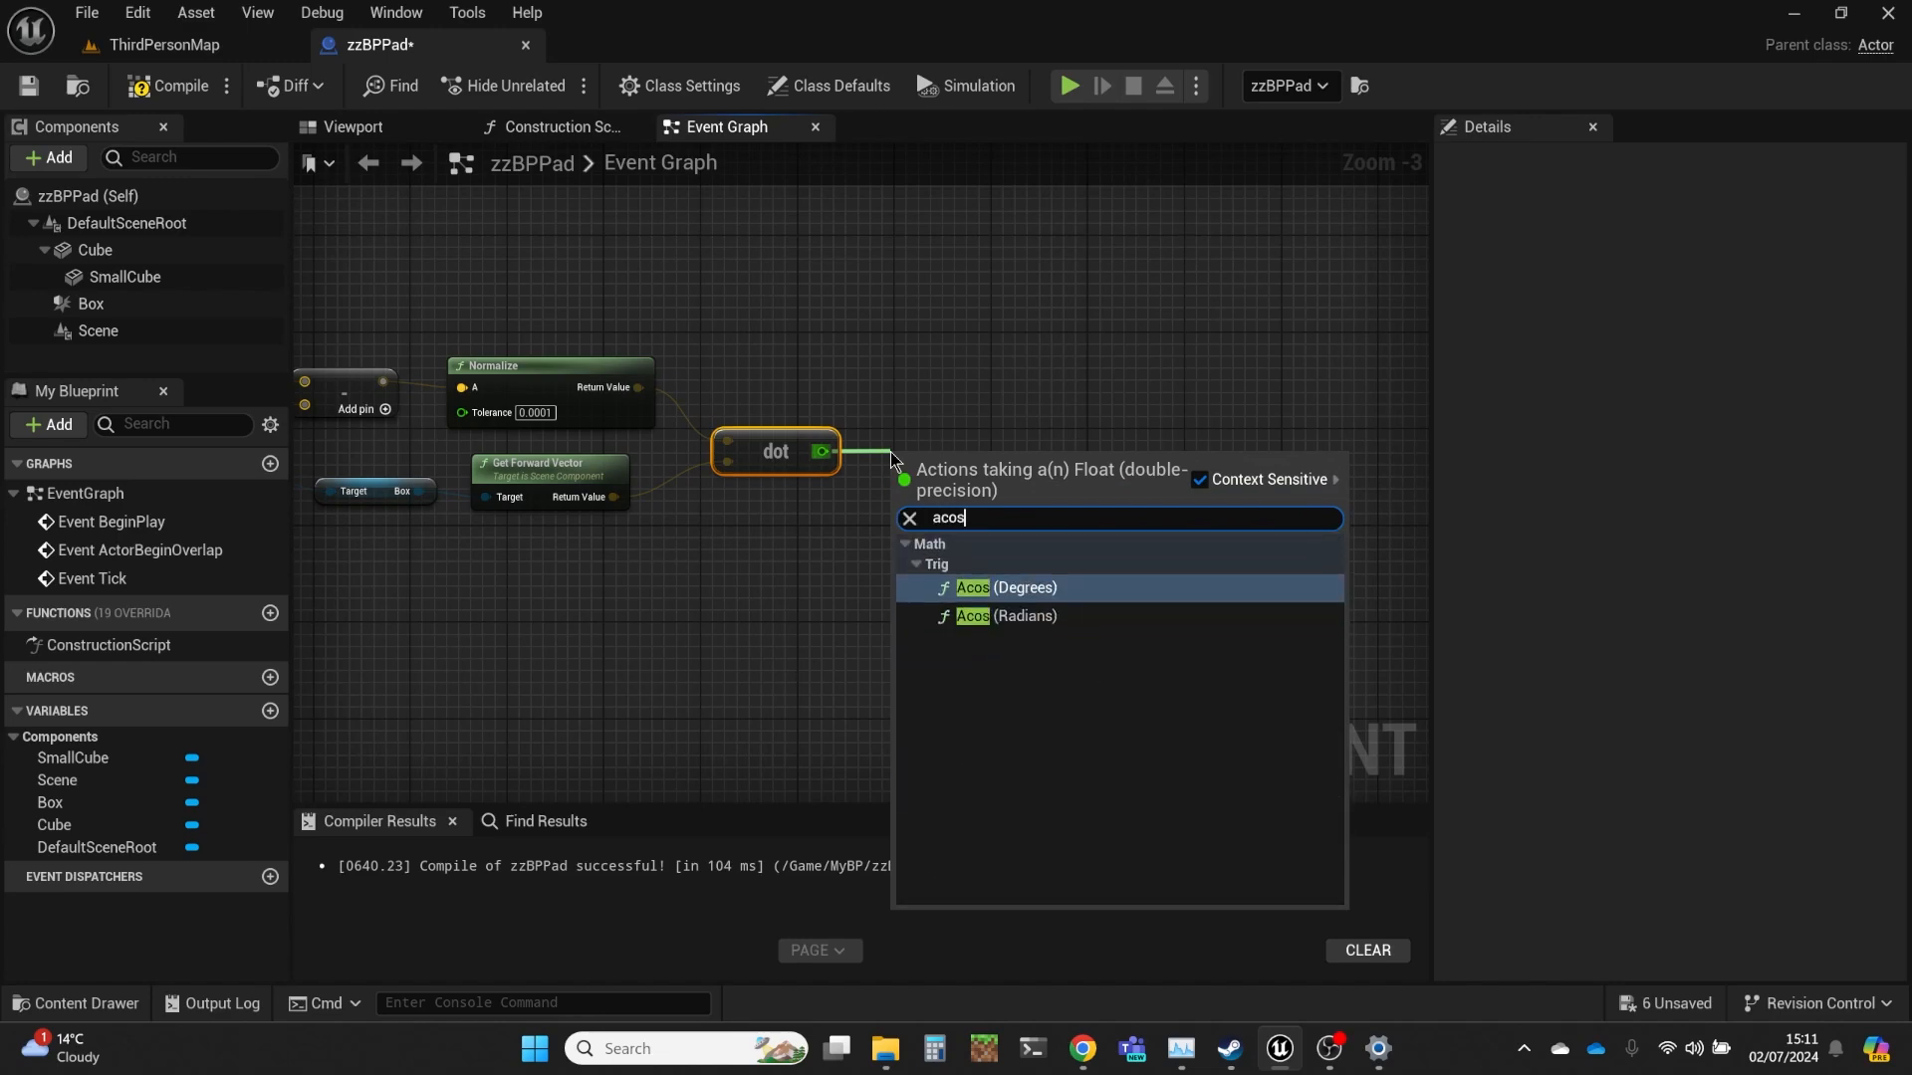
pyautogui.click(1006, 588)
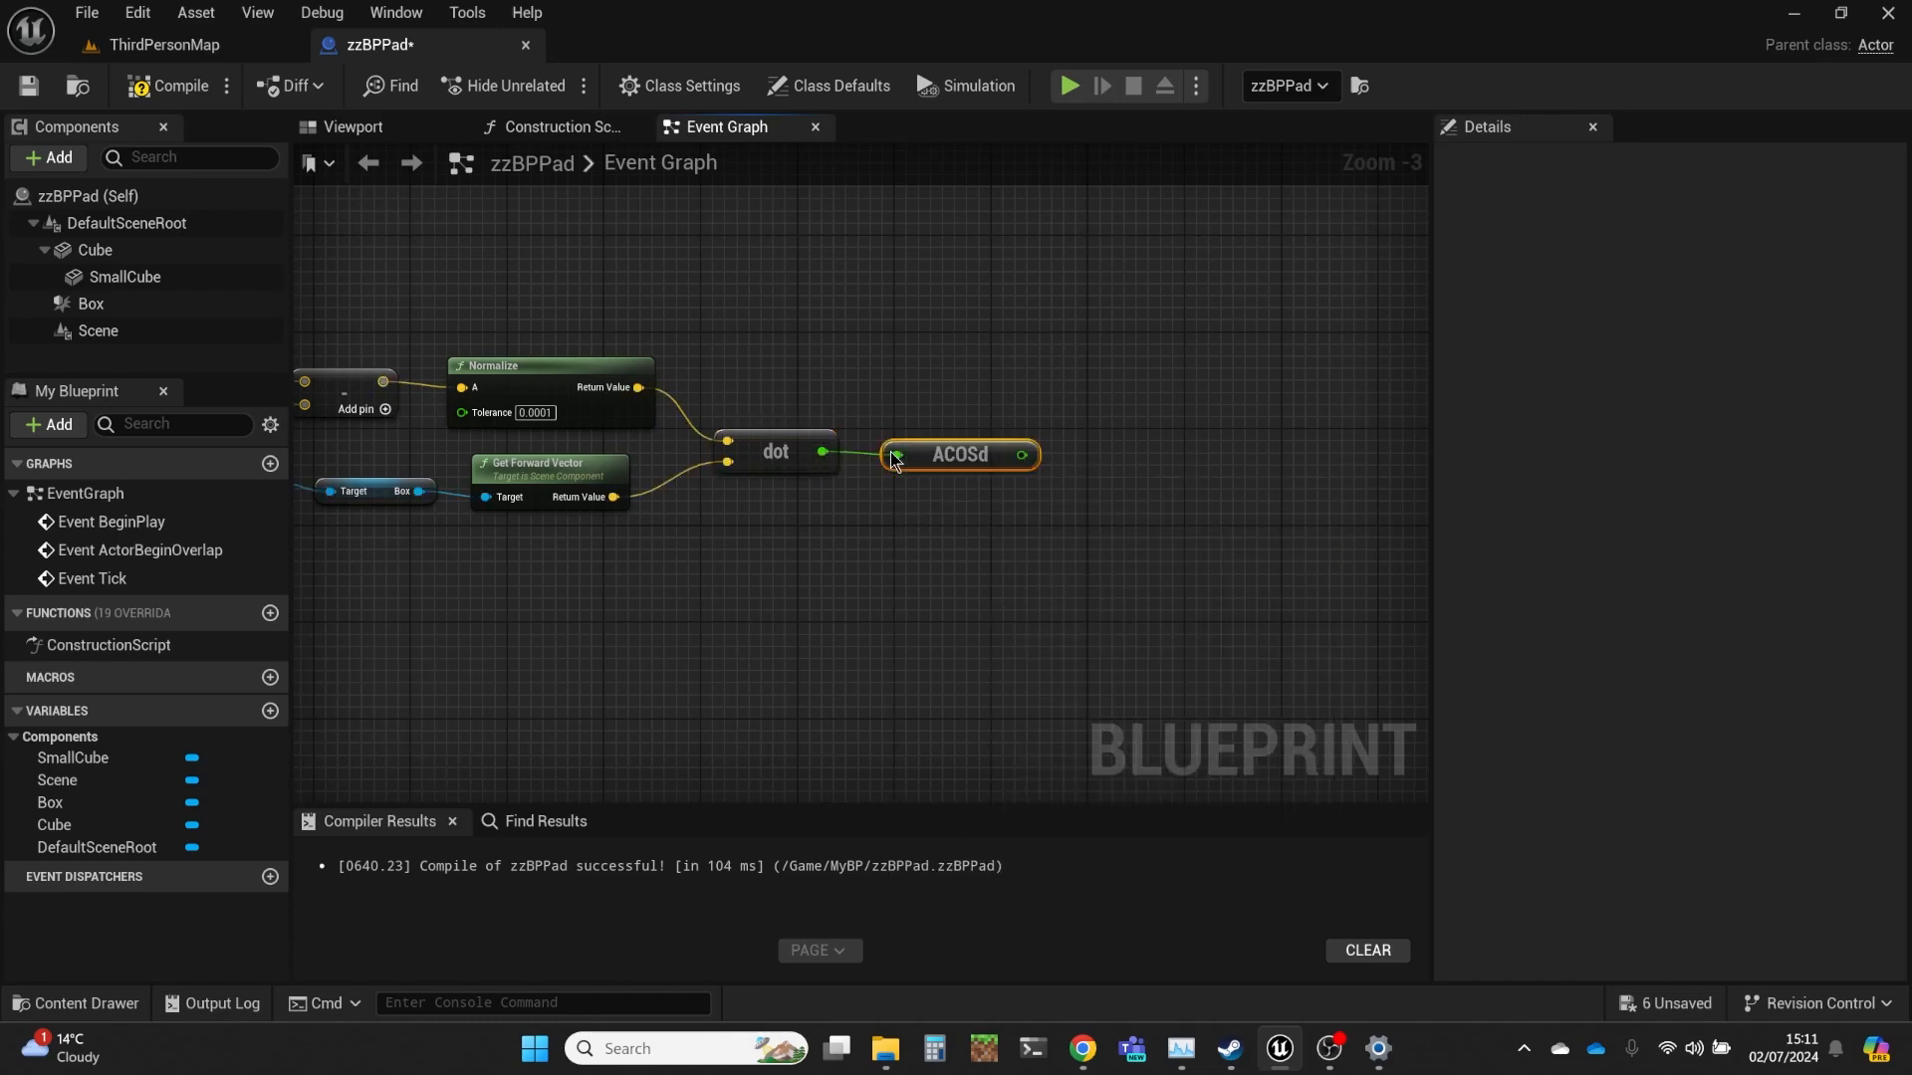
pyautogui.scroll(-3)
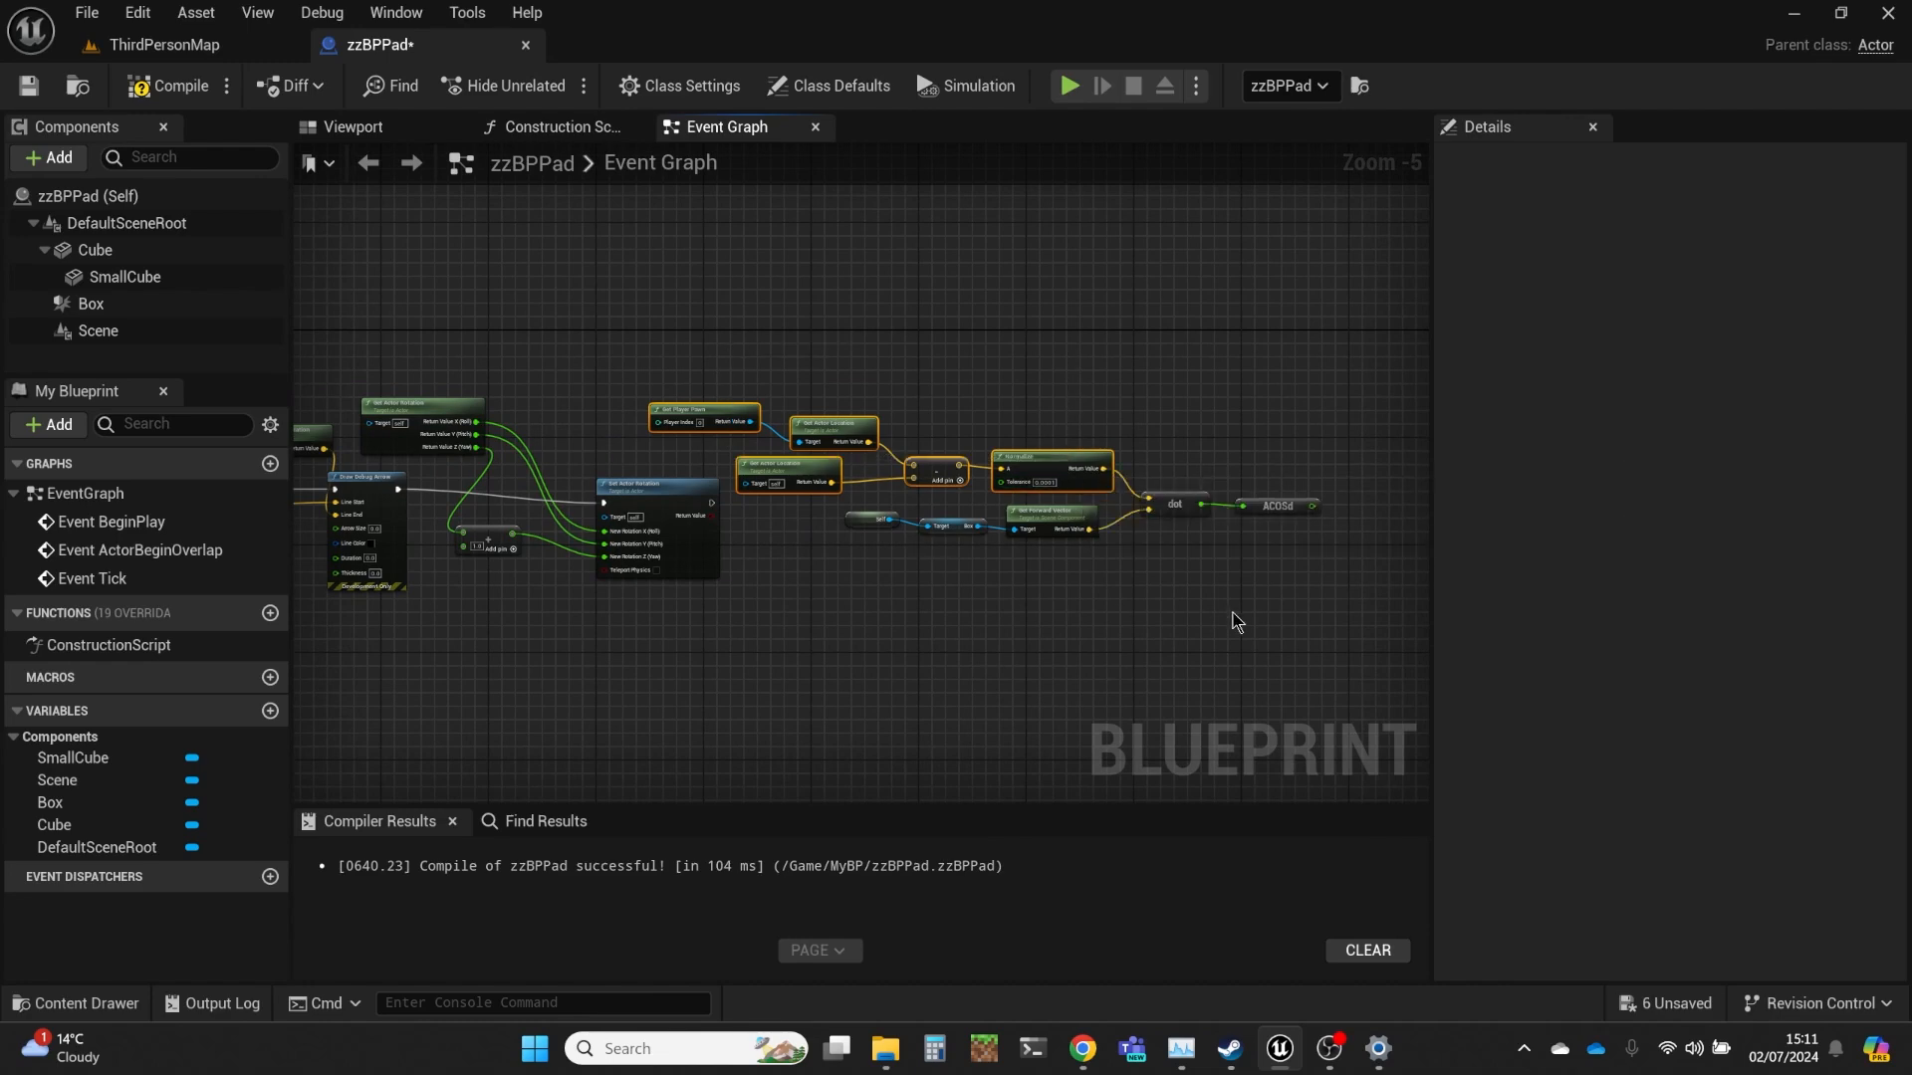
# Step: Chain a Print String after Set Actor Rotation that prints the ACOSd angle
pyautogui.click(1277, 506)
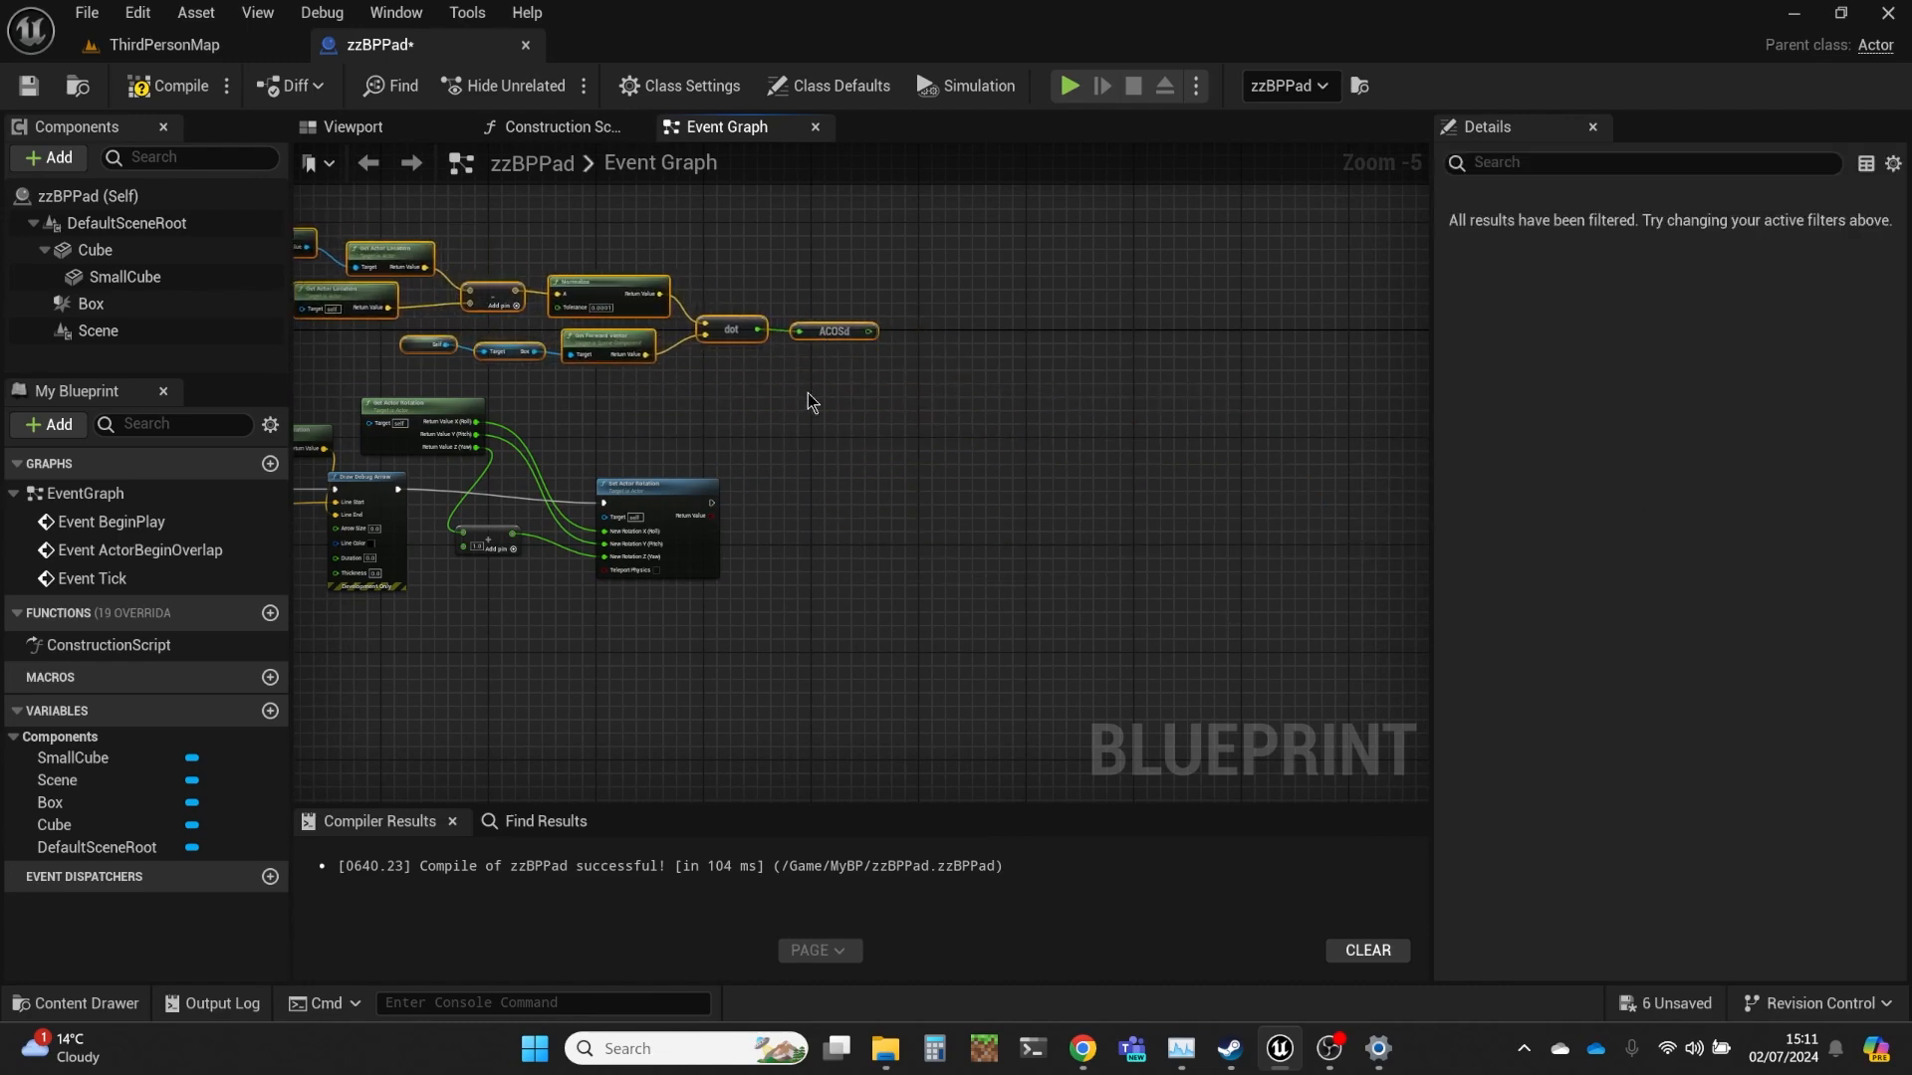
pyautogui.moveTo(827, 333)
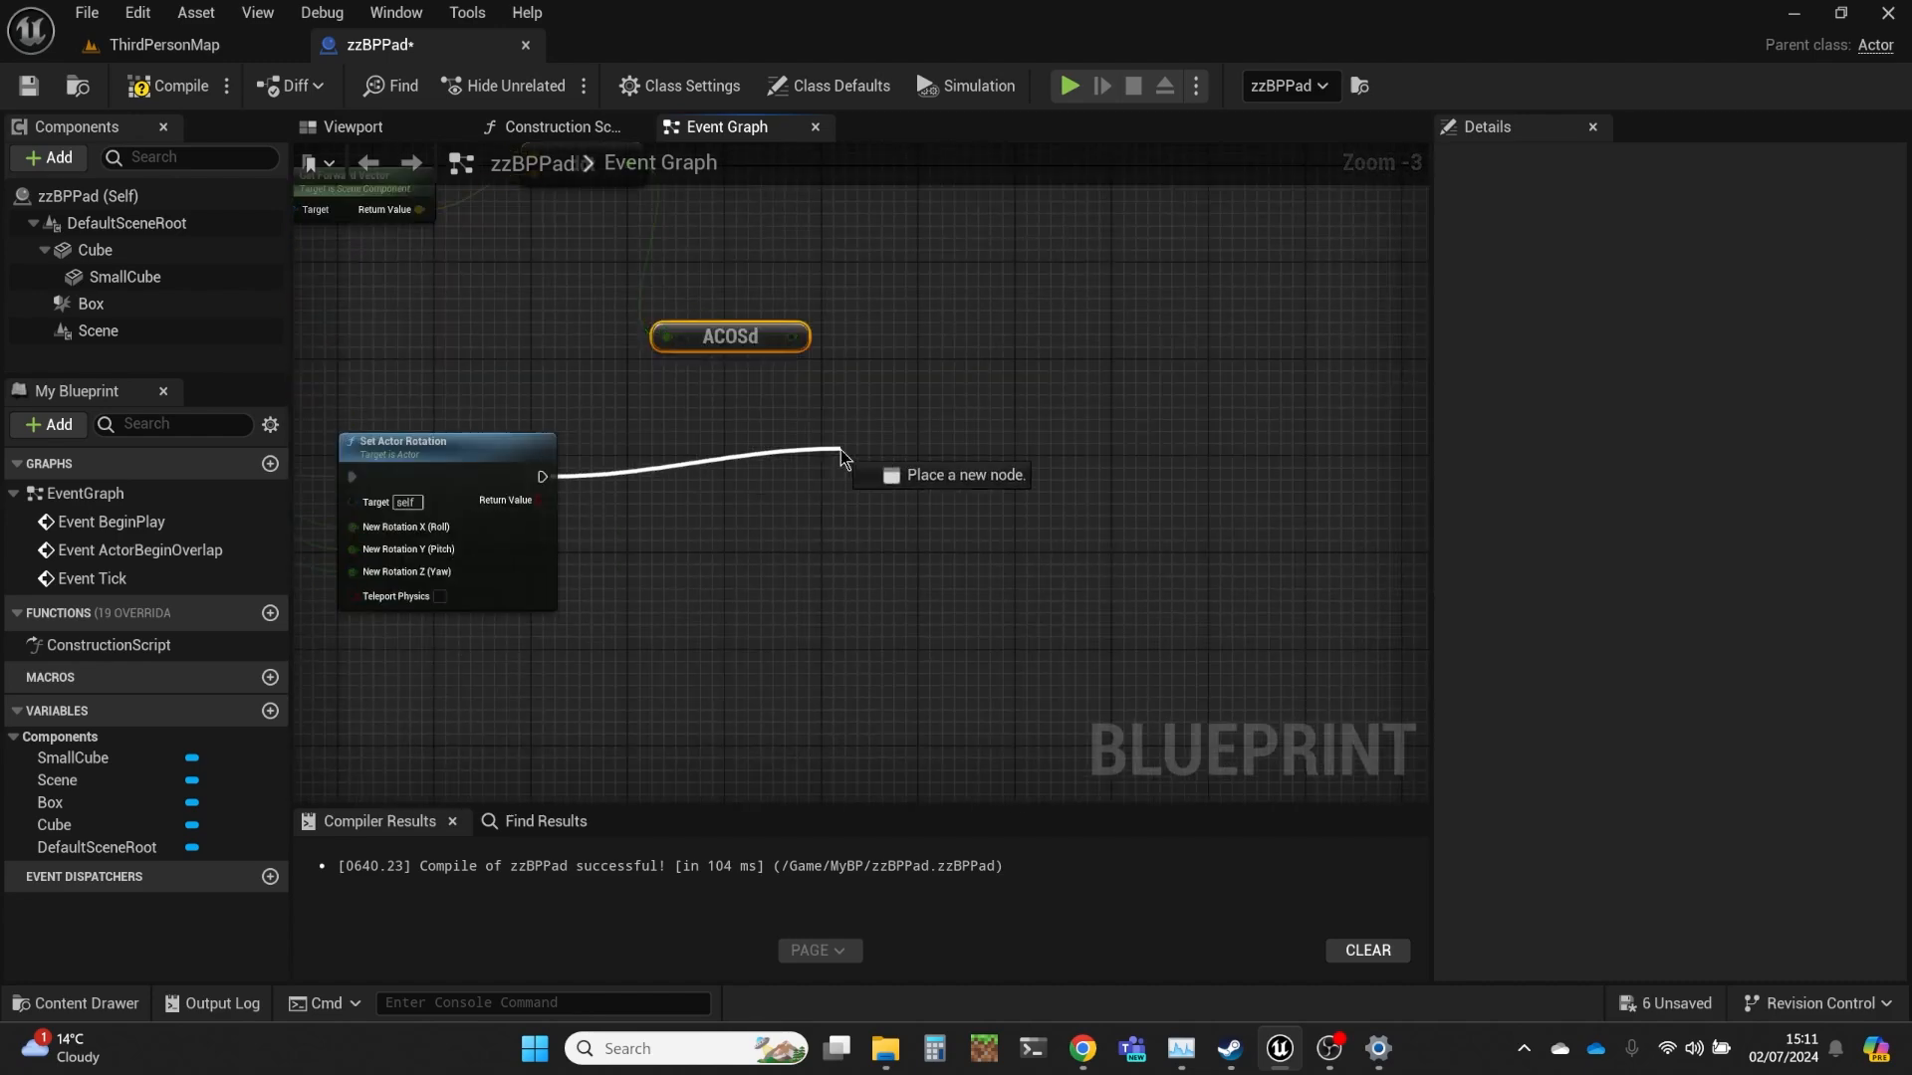
pyautogui.write('print str')
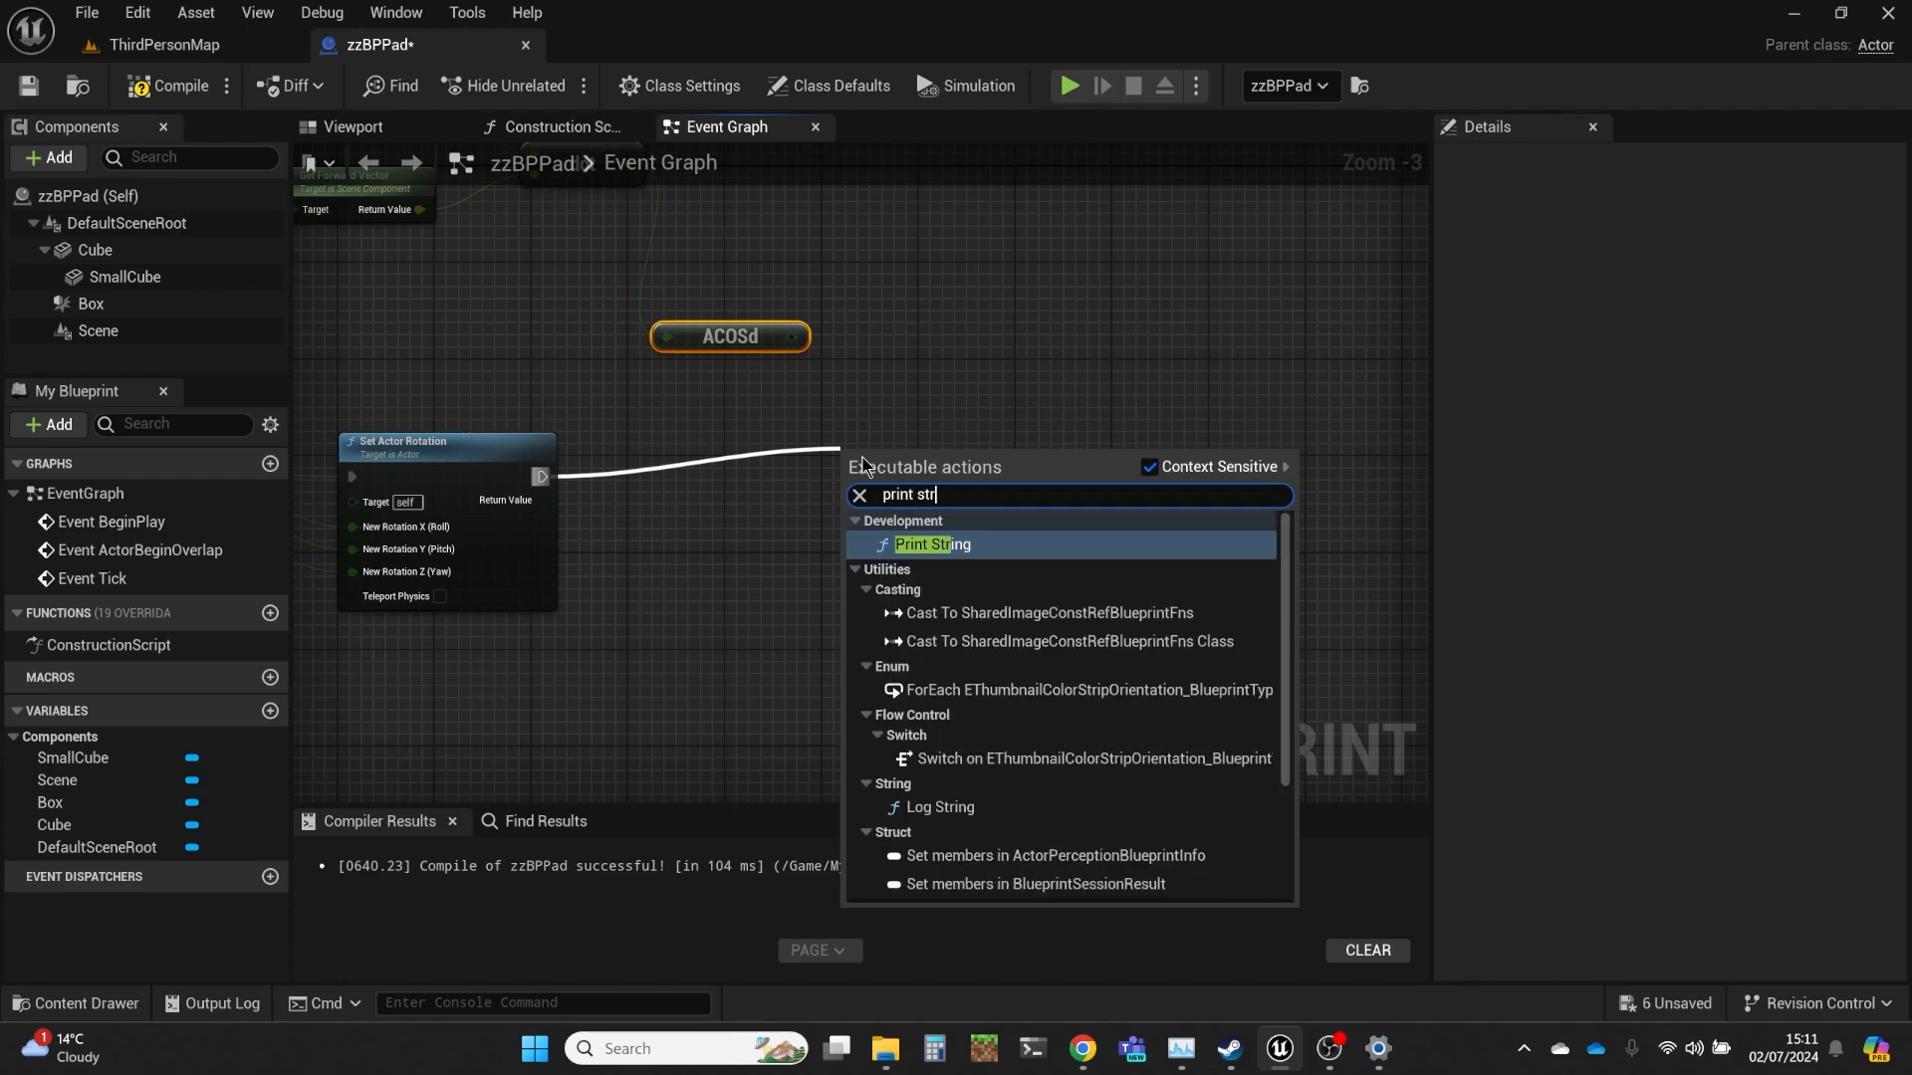
pyautogui.click(930, 544)
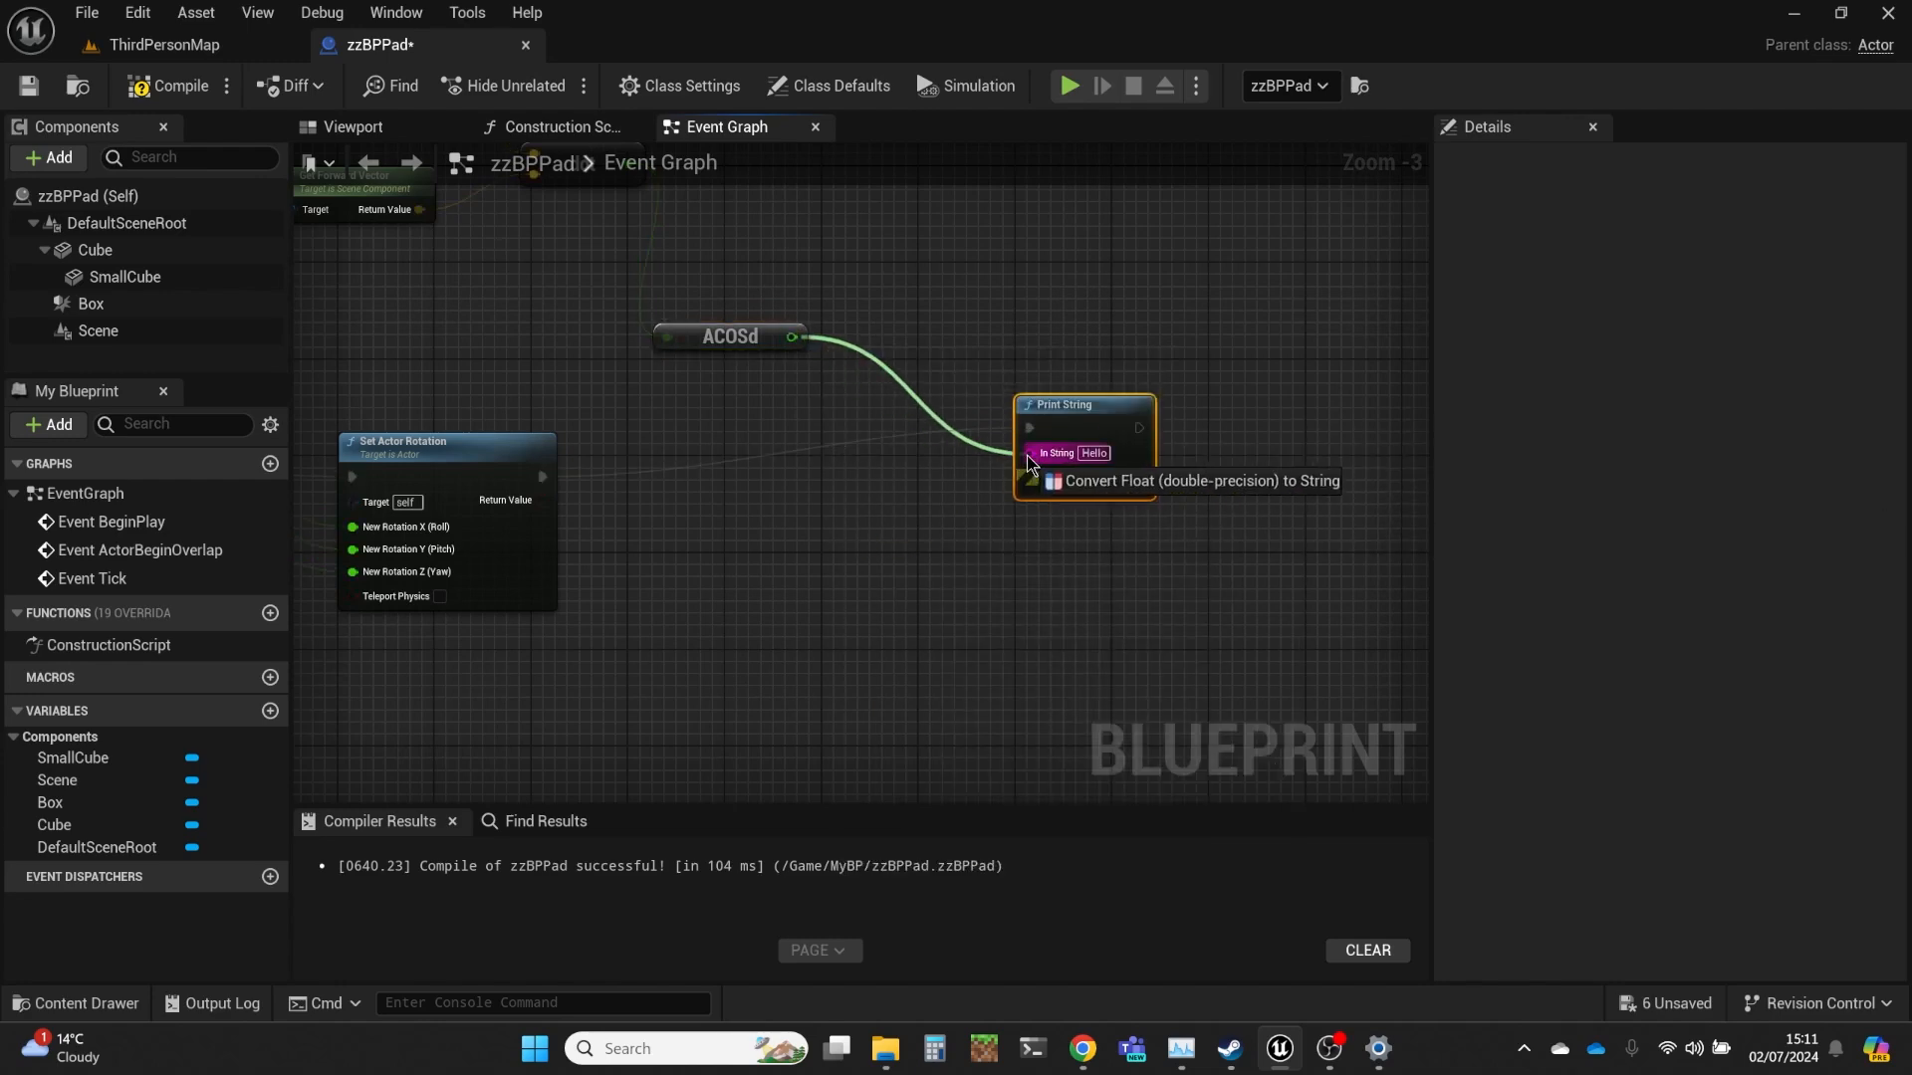
pyautogui.scroll(-3)
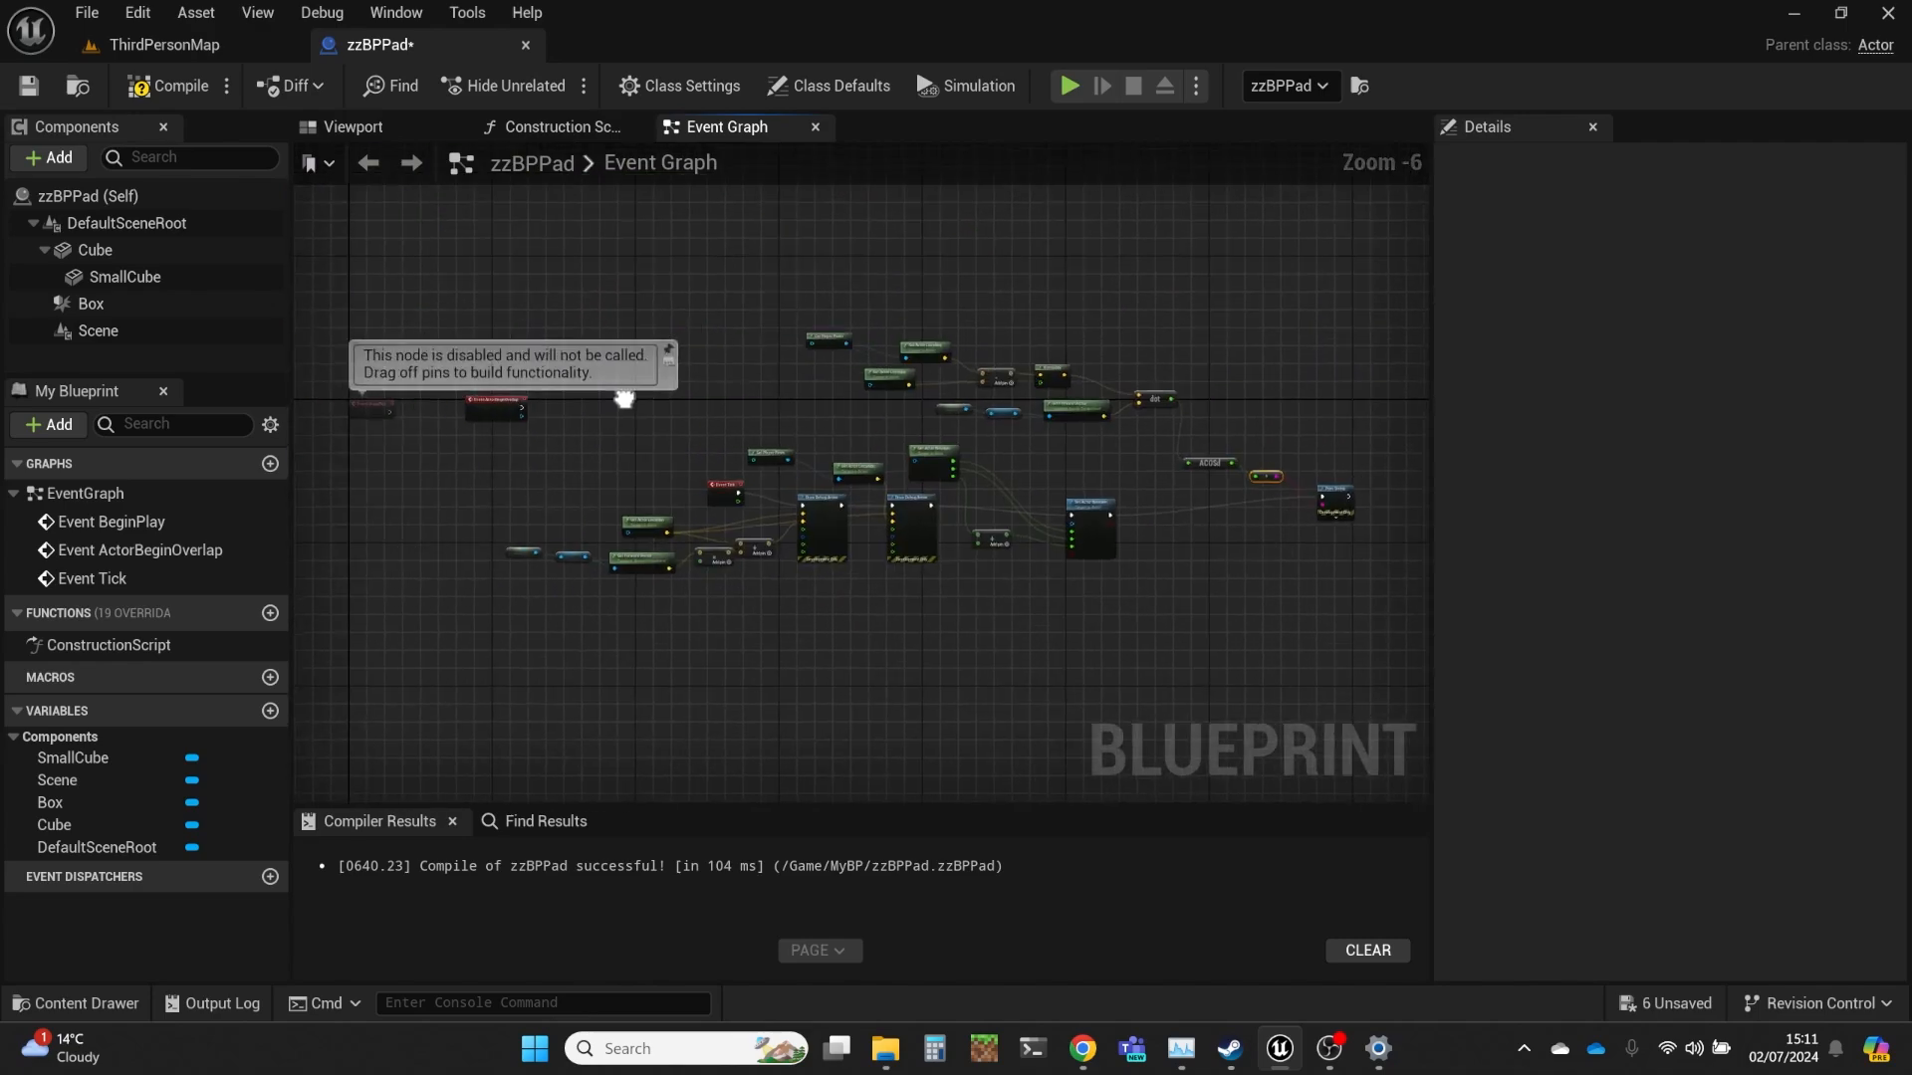
pyautogui.scroll(-3)
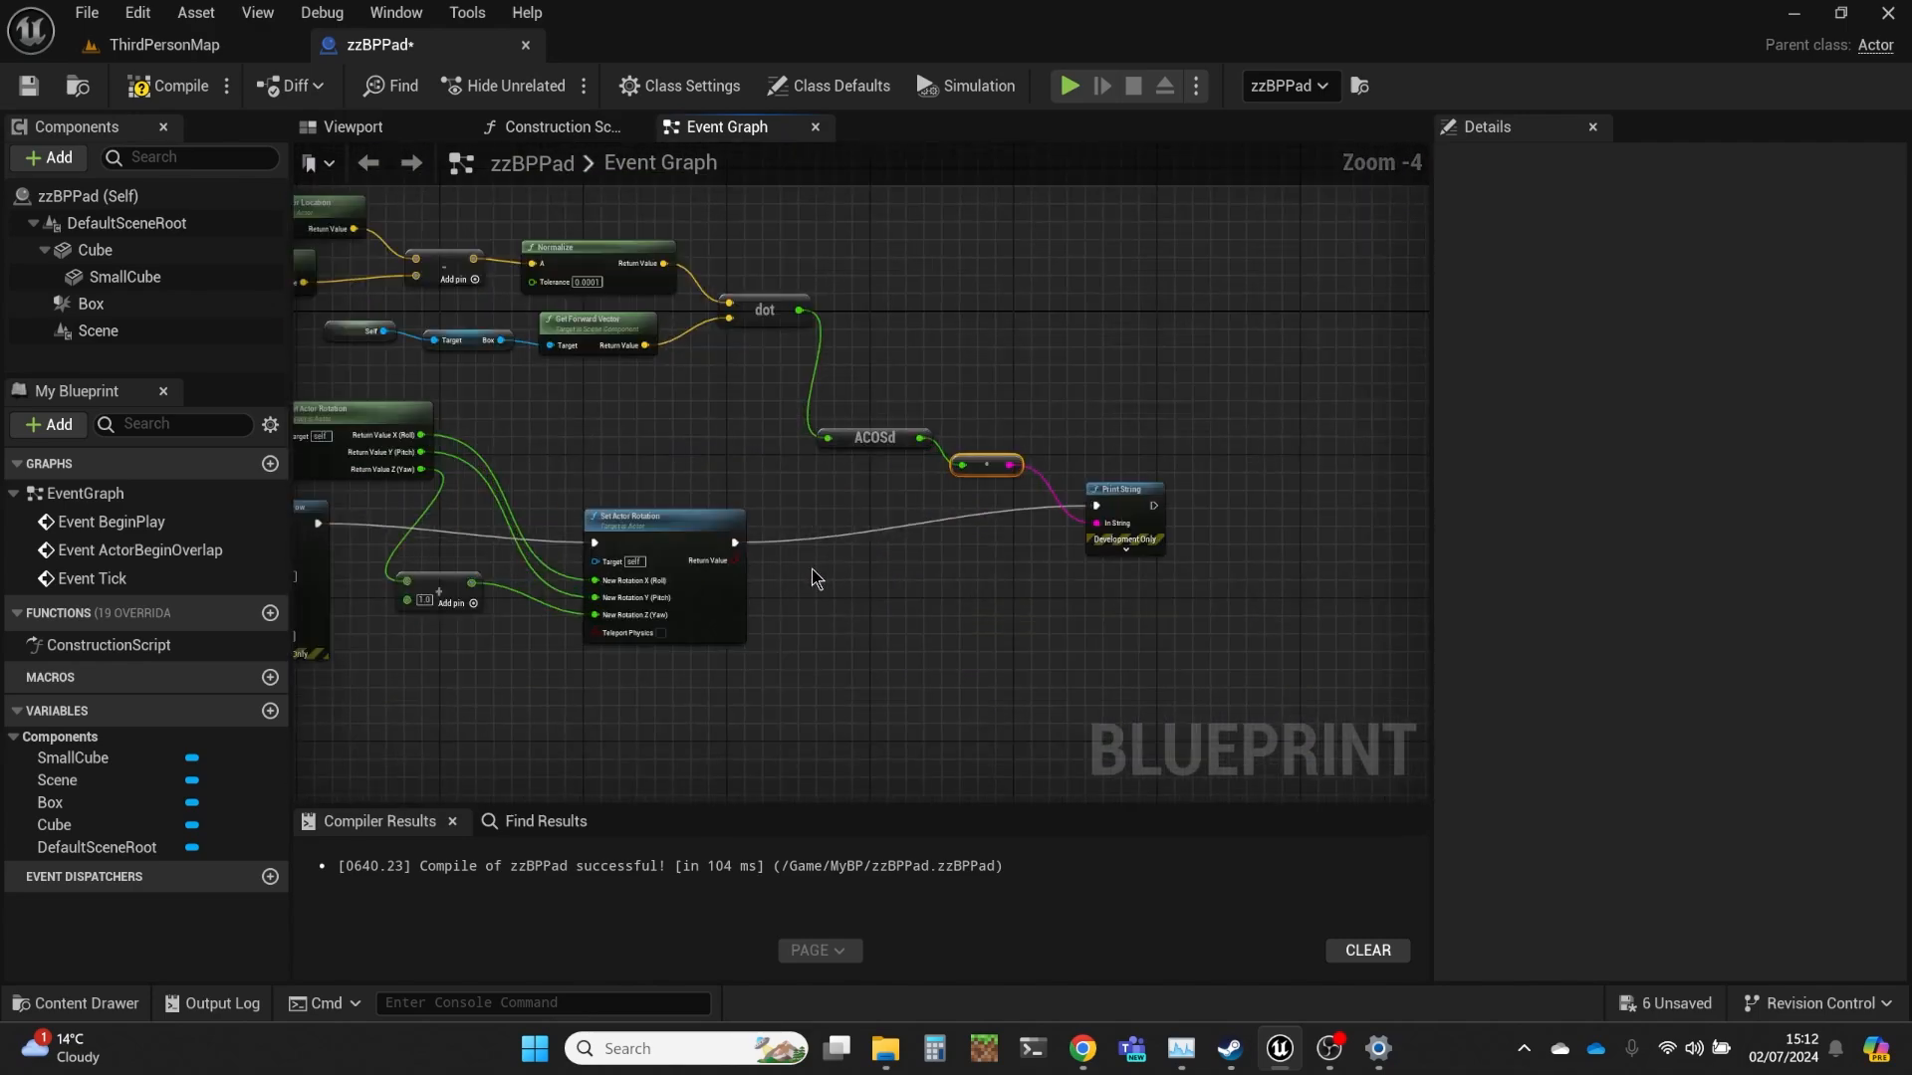
pyautogui.moveTo(179, 86)
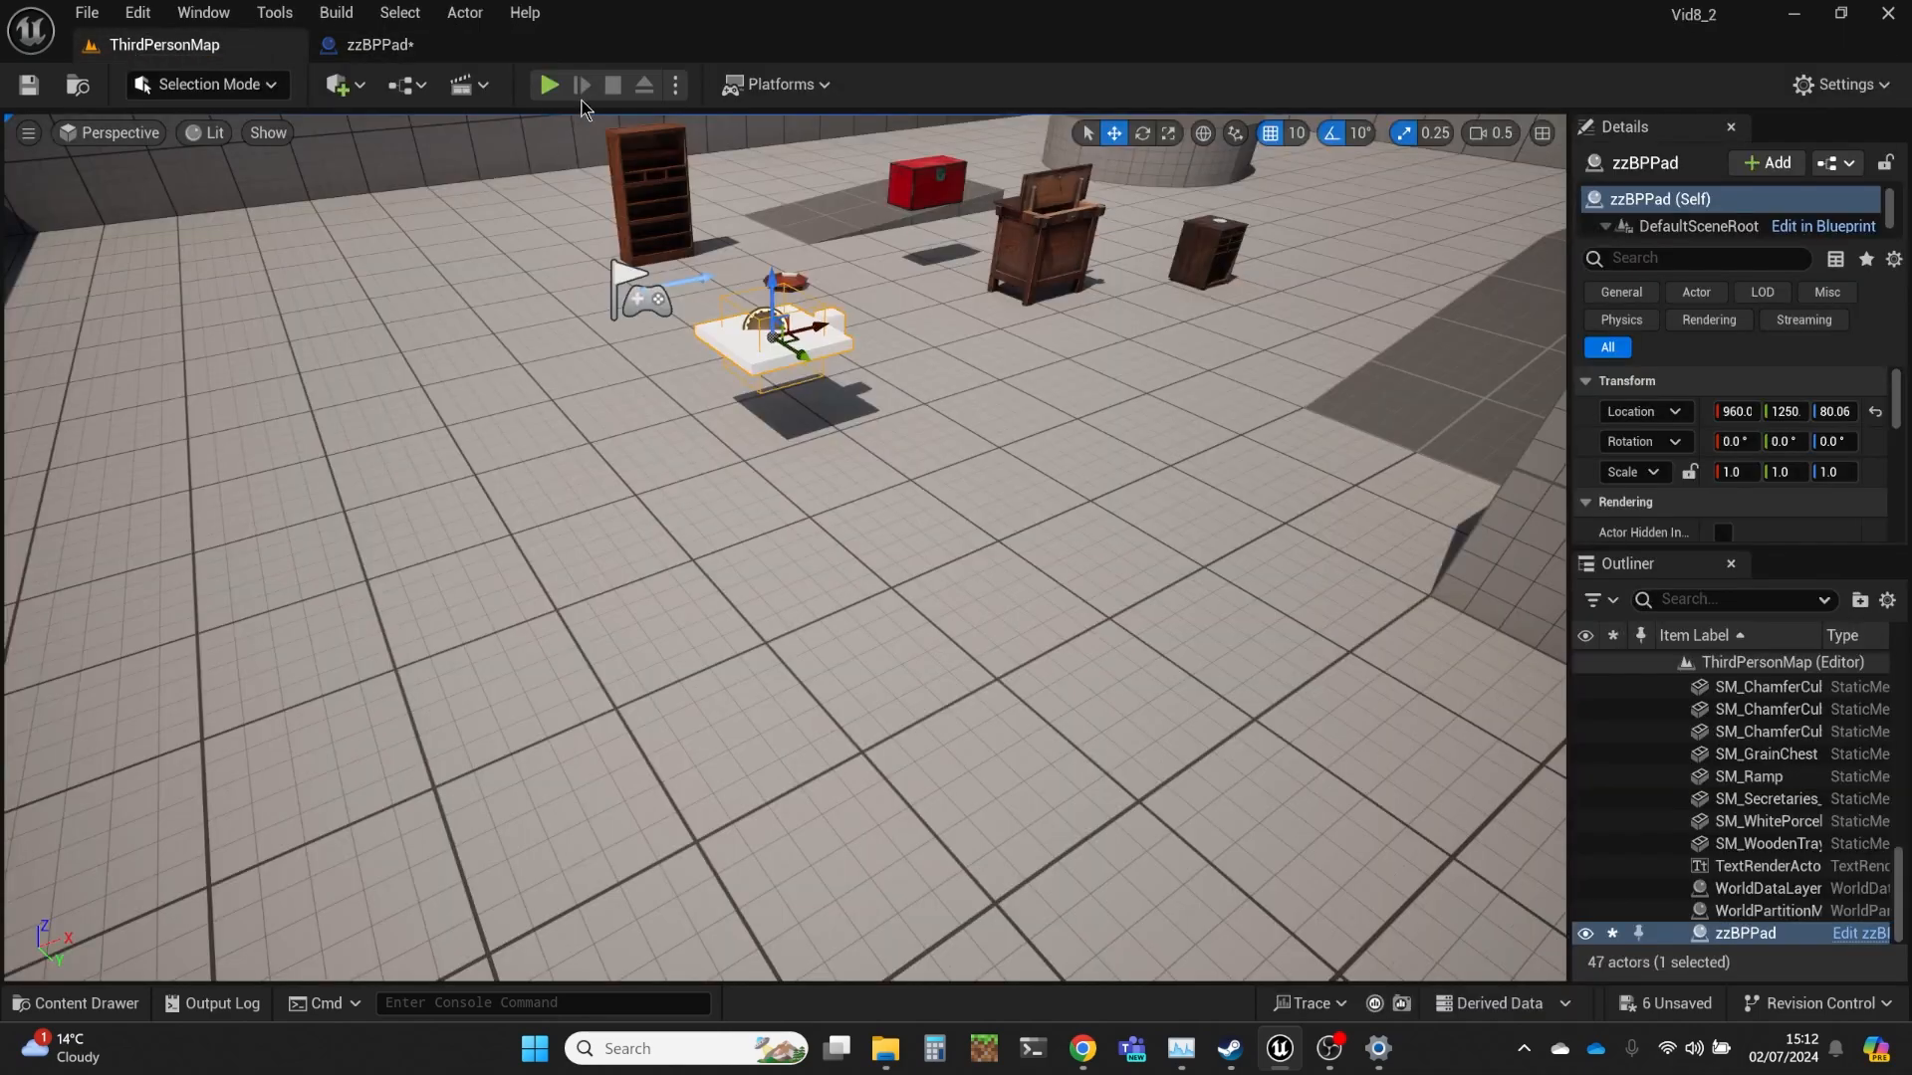
# Step: Play the level to watch the printed angles, stop, and reopen zzBPPad
pyautogui.click(547, 84)
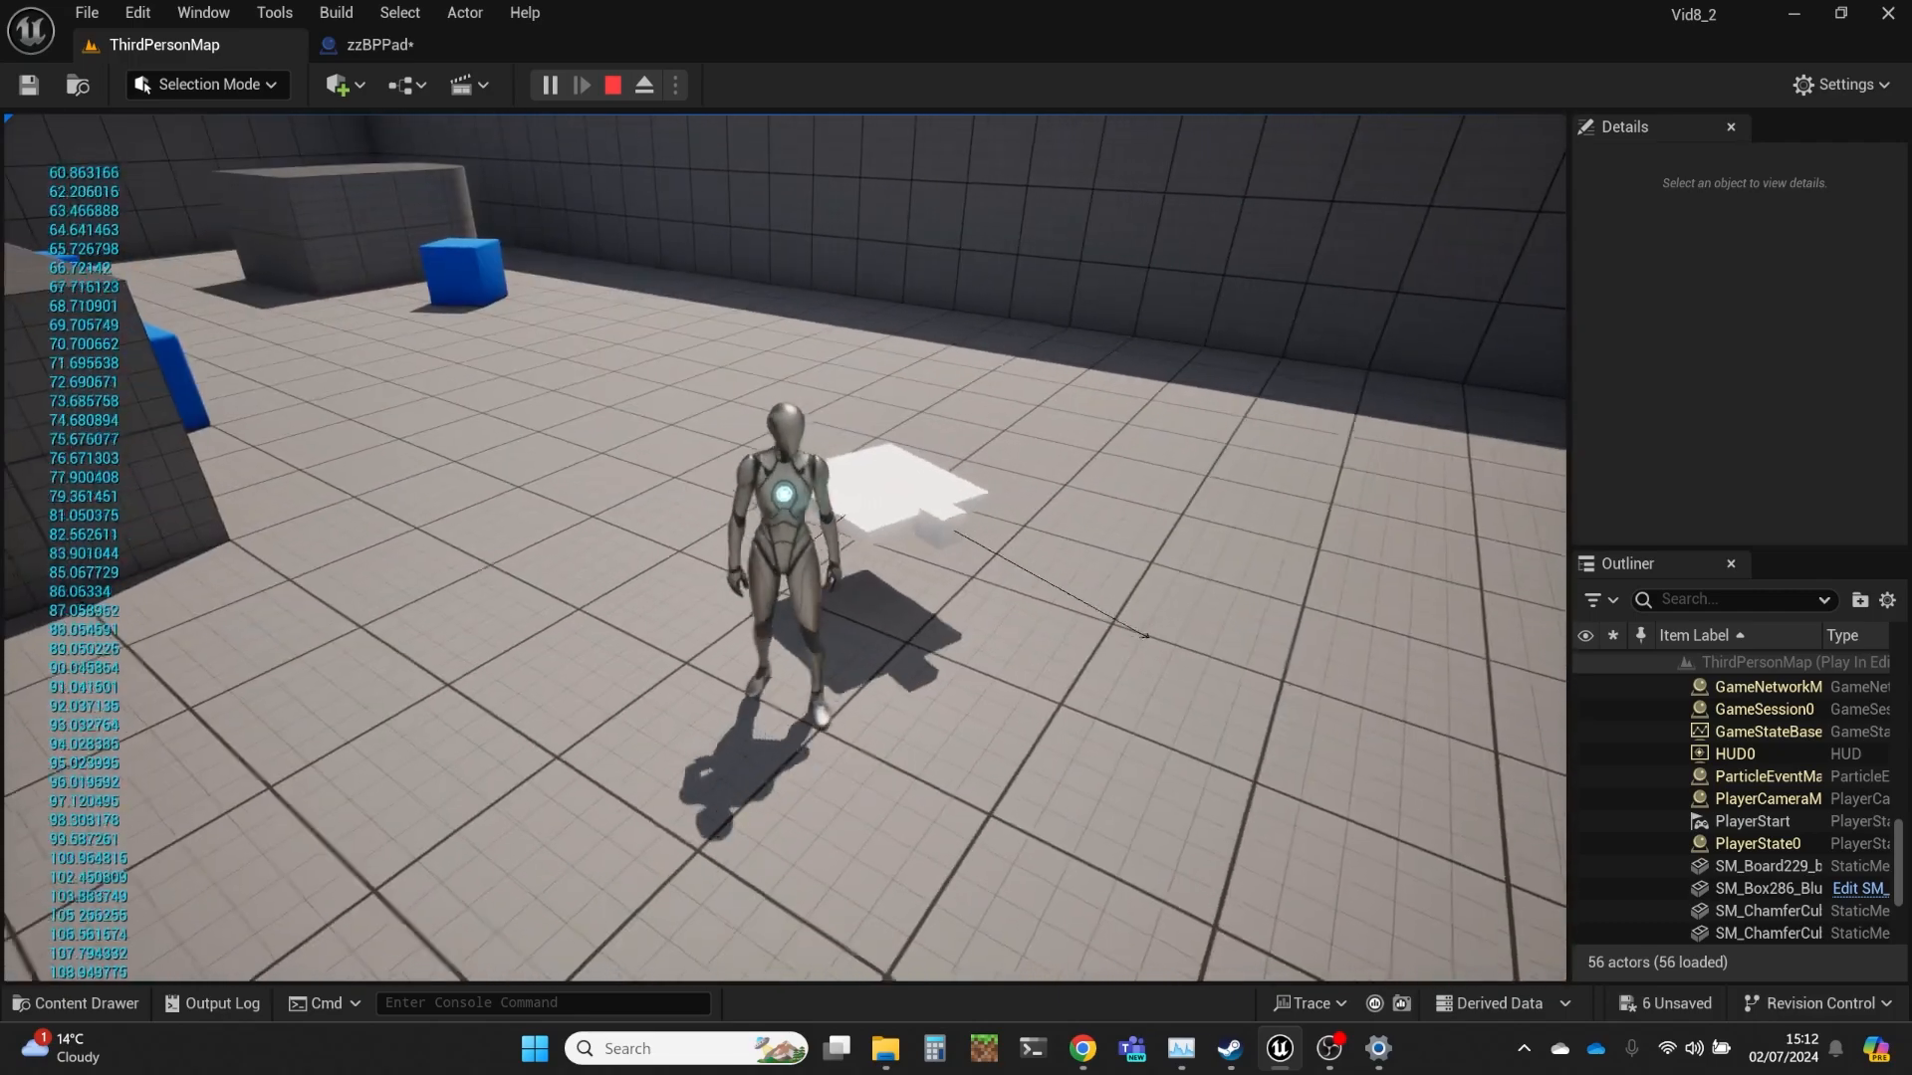
pyautogui.click(612, 86)
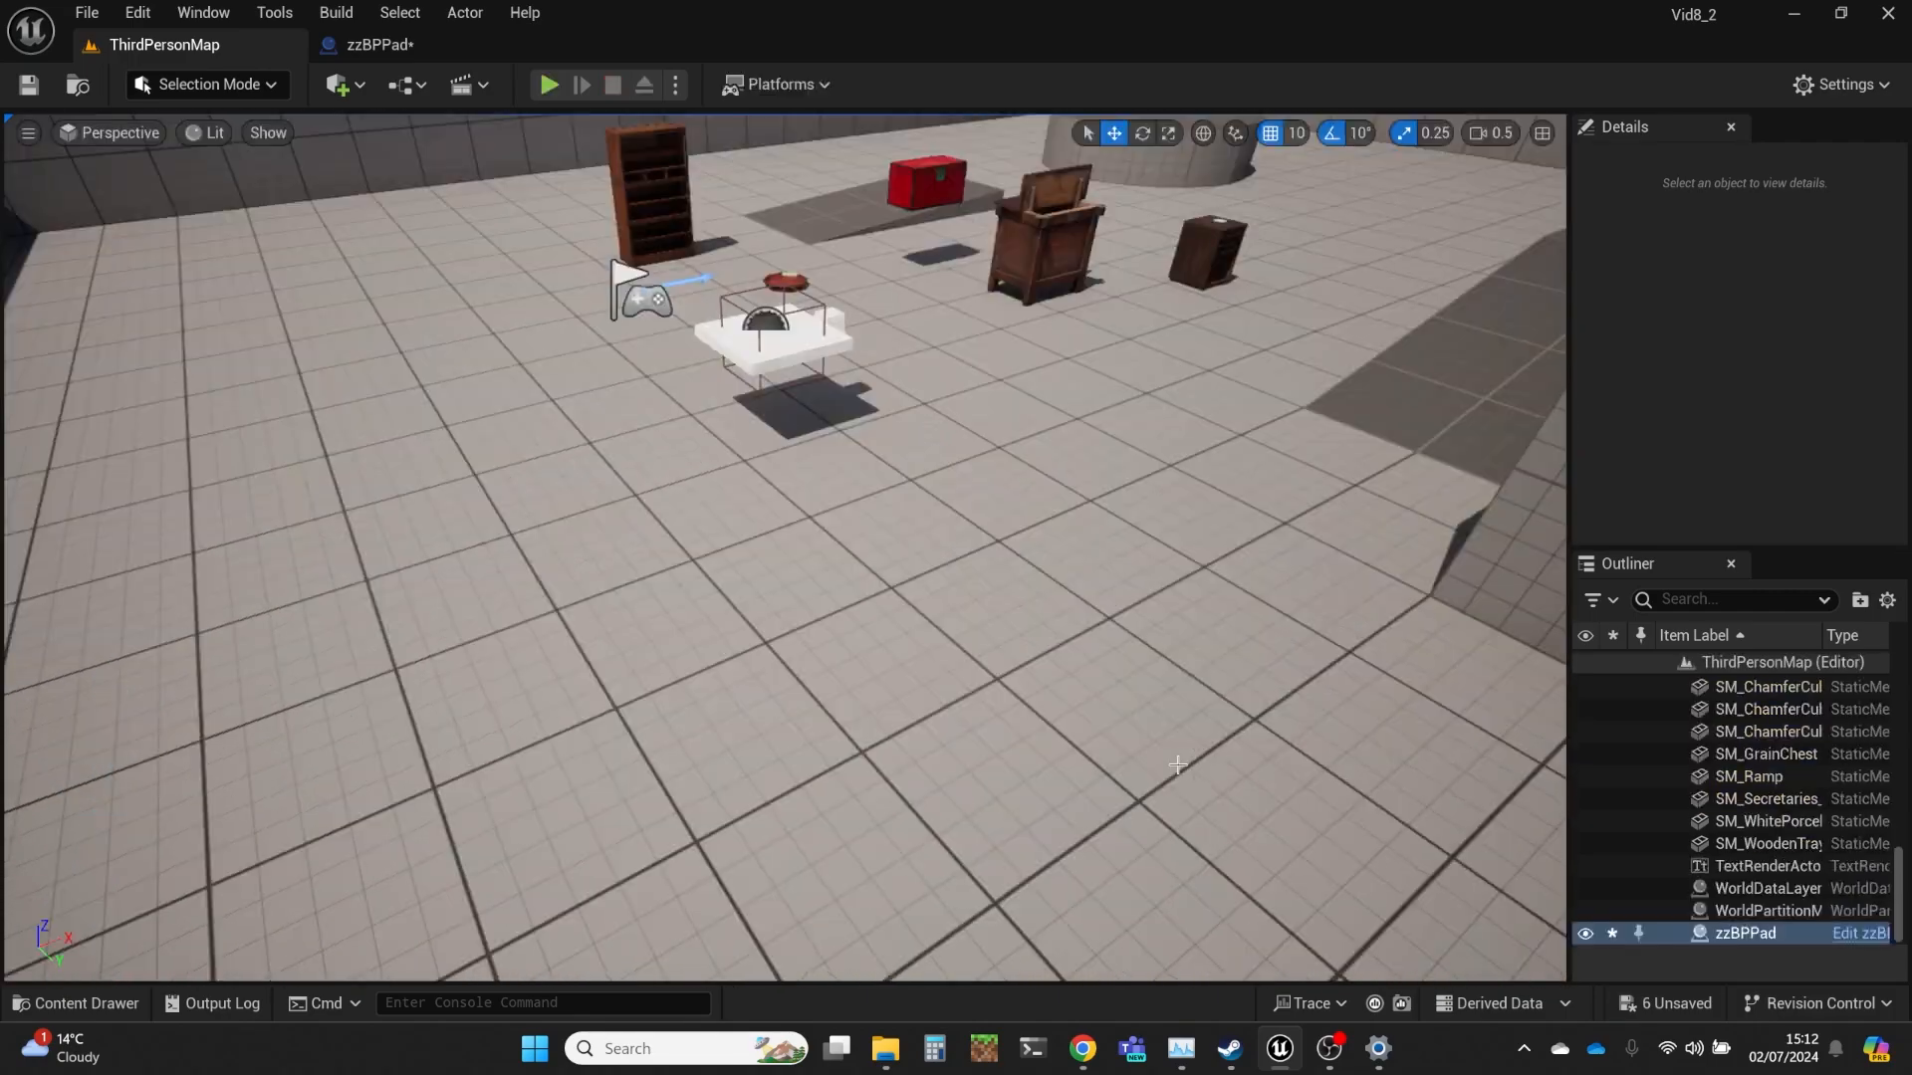
pyautogui.click(374, 45)
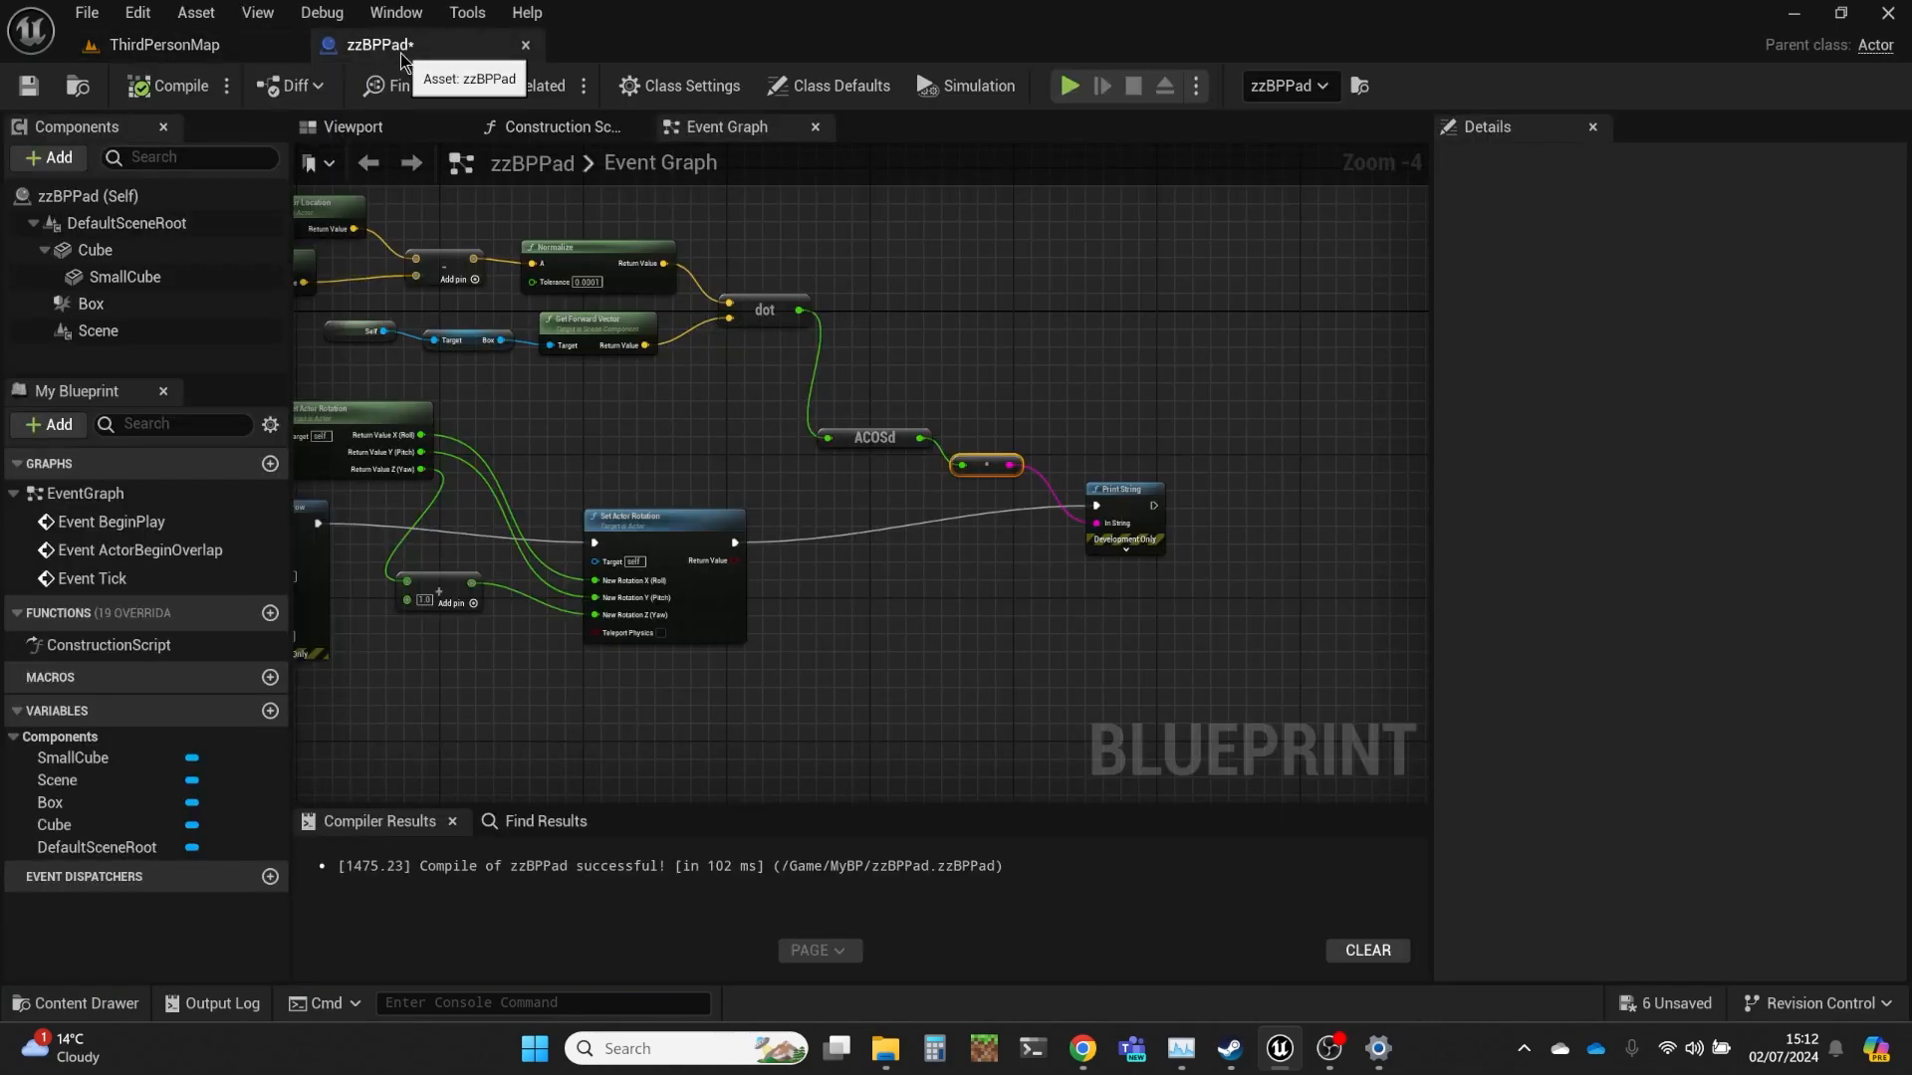
pyautogui.moveTo(823, 603)
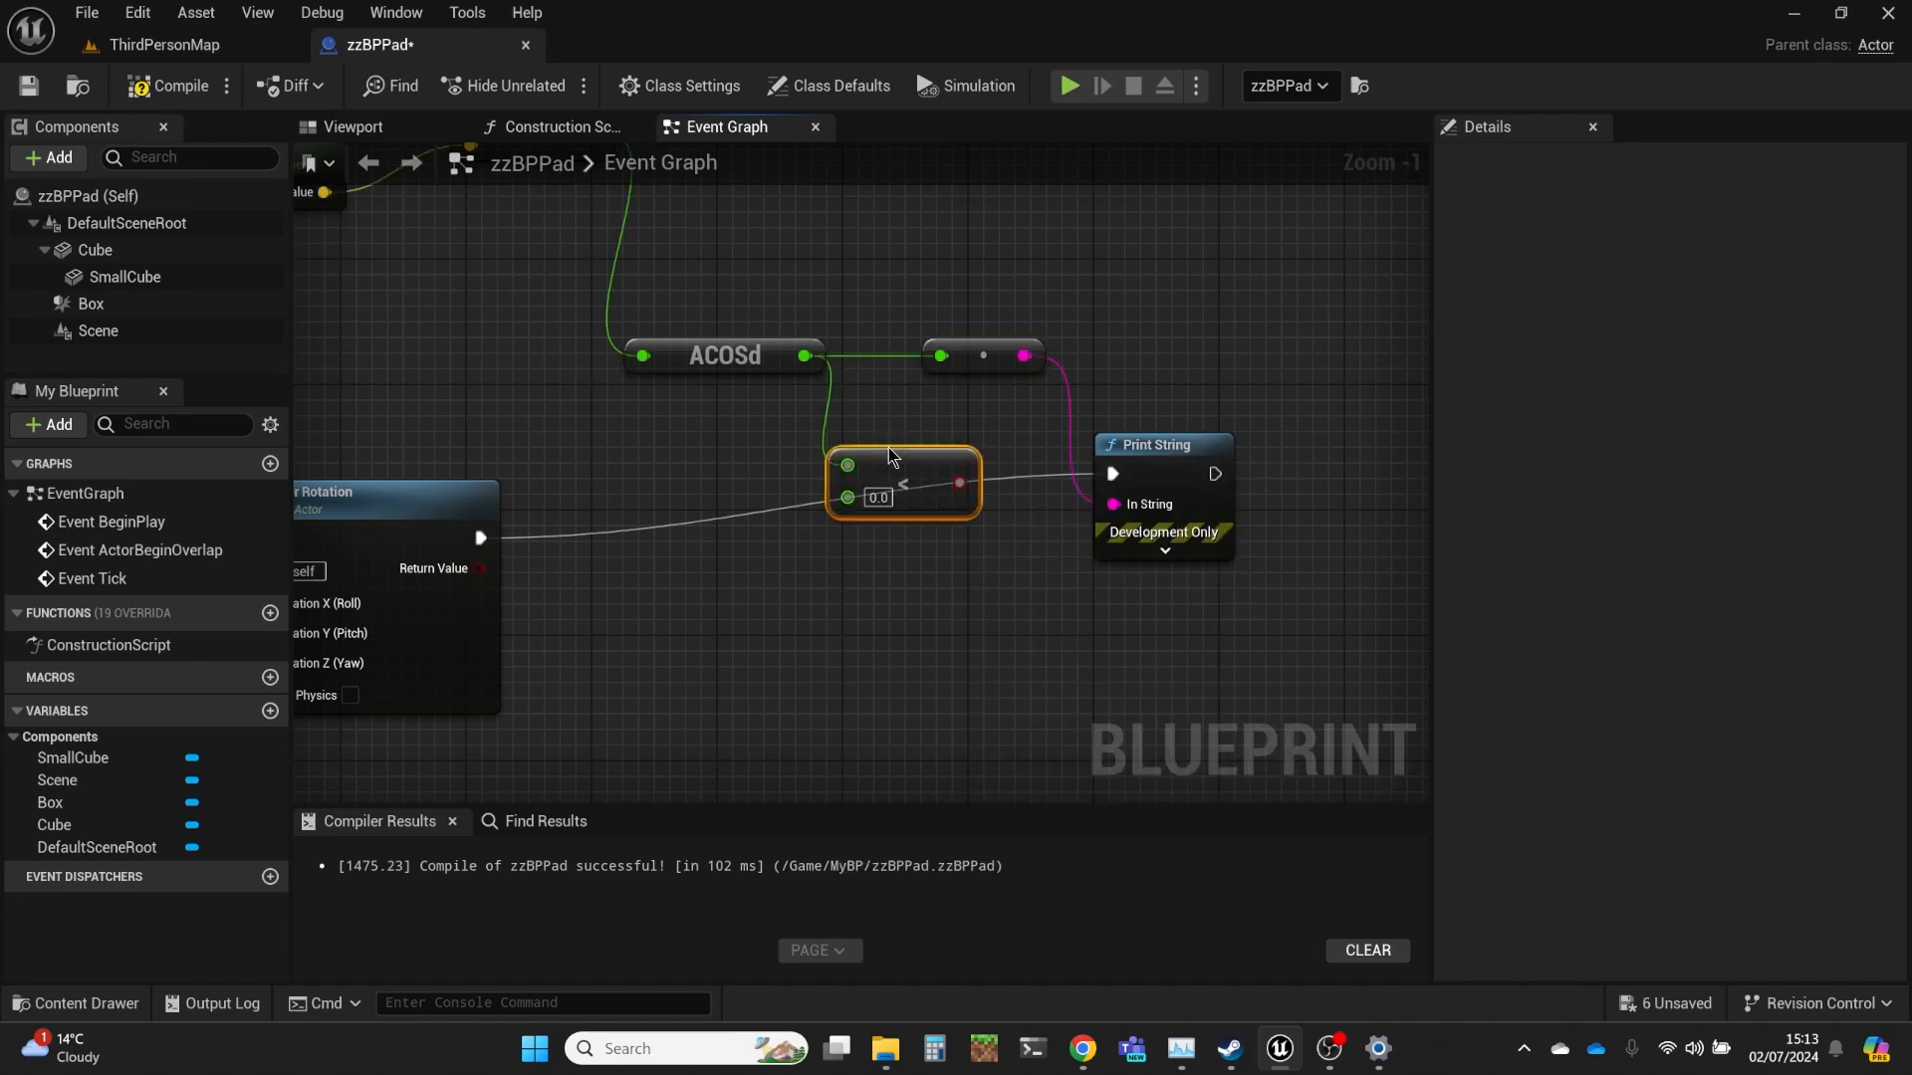
# Step: Gate Print String with a Branch on angle < 30, then play ThirdPersonMap
pyautogui.click(878, 498)
pyautogui.write('30')
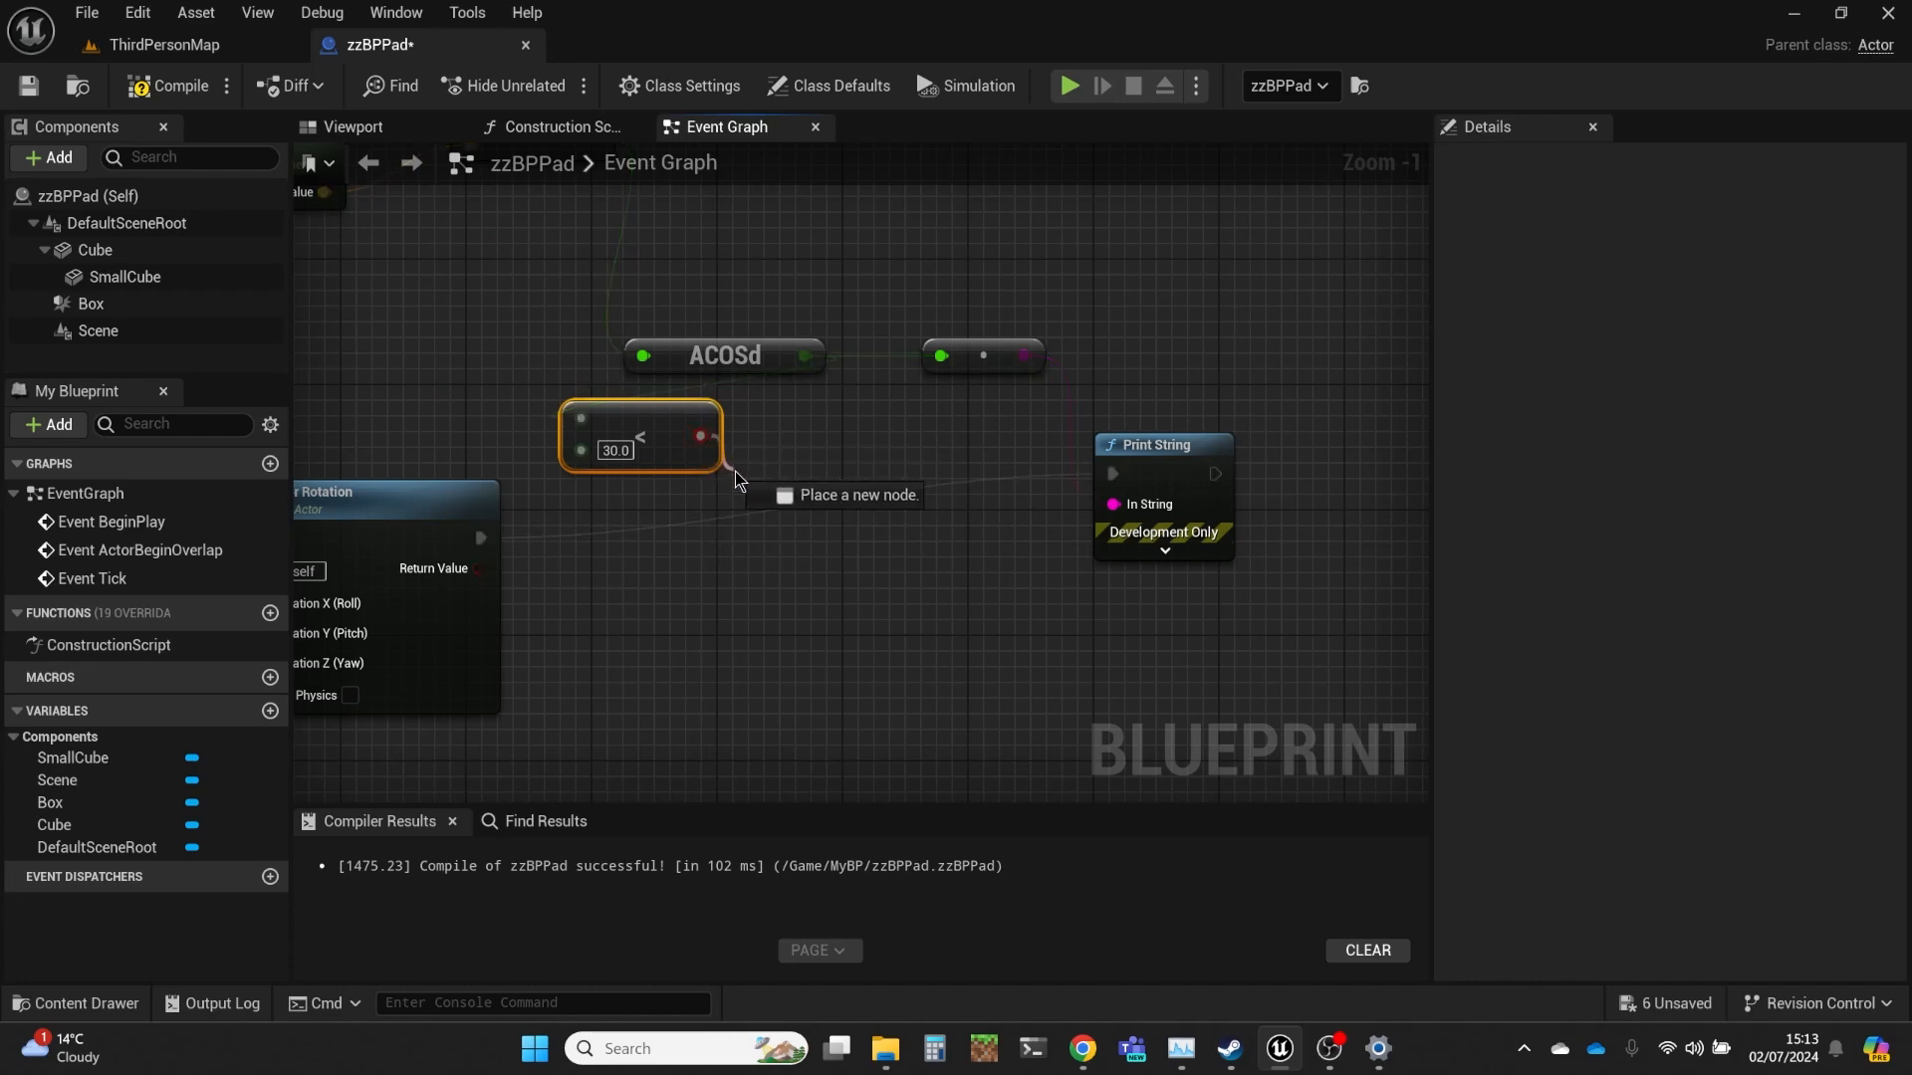
pyautogui.moveTo(701, 435); pyautogui.dragTo(766, 527)
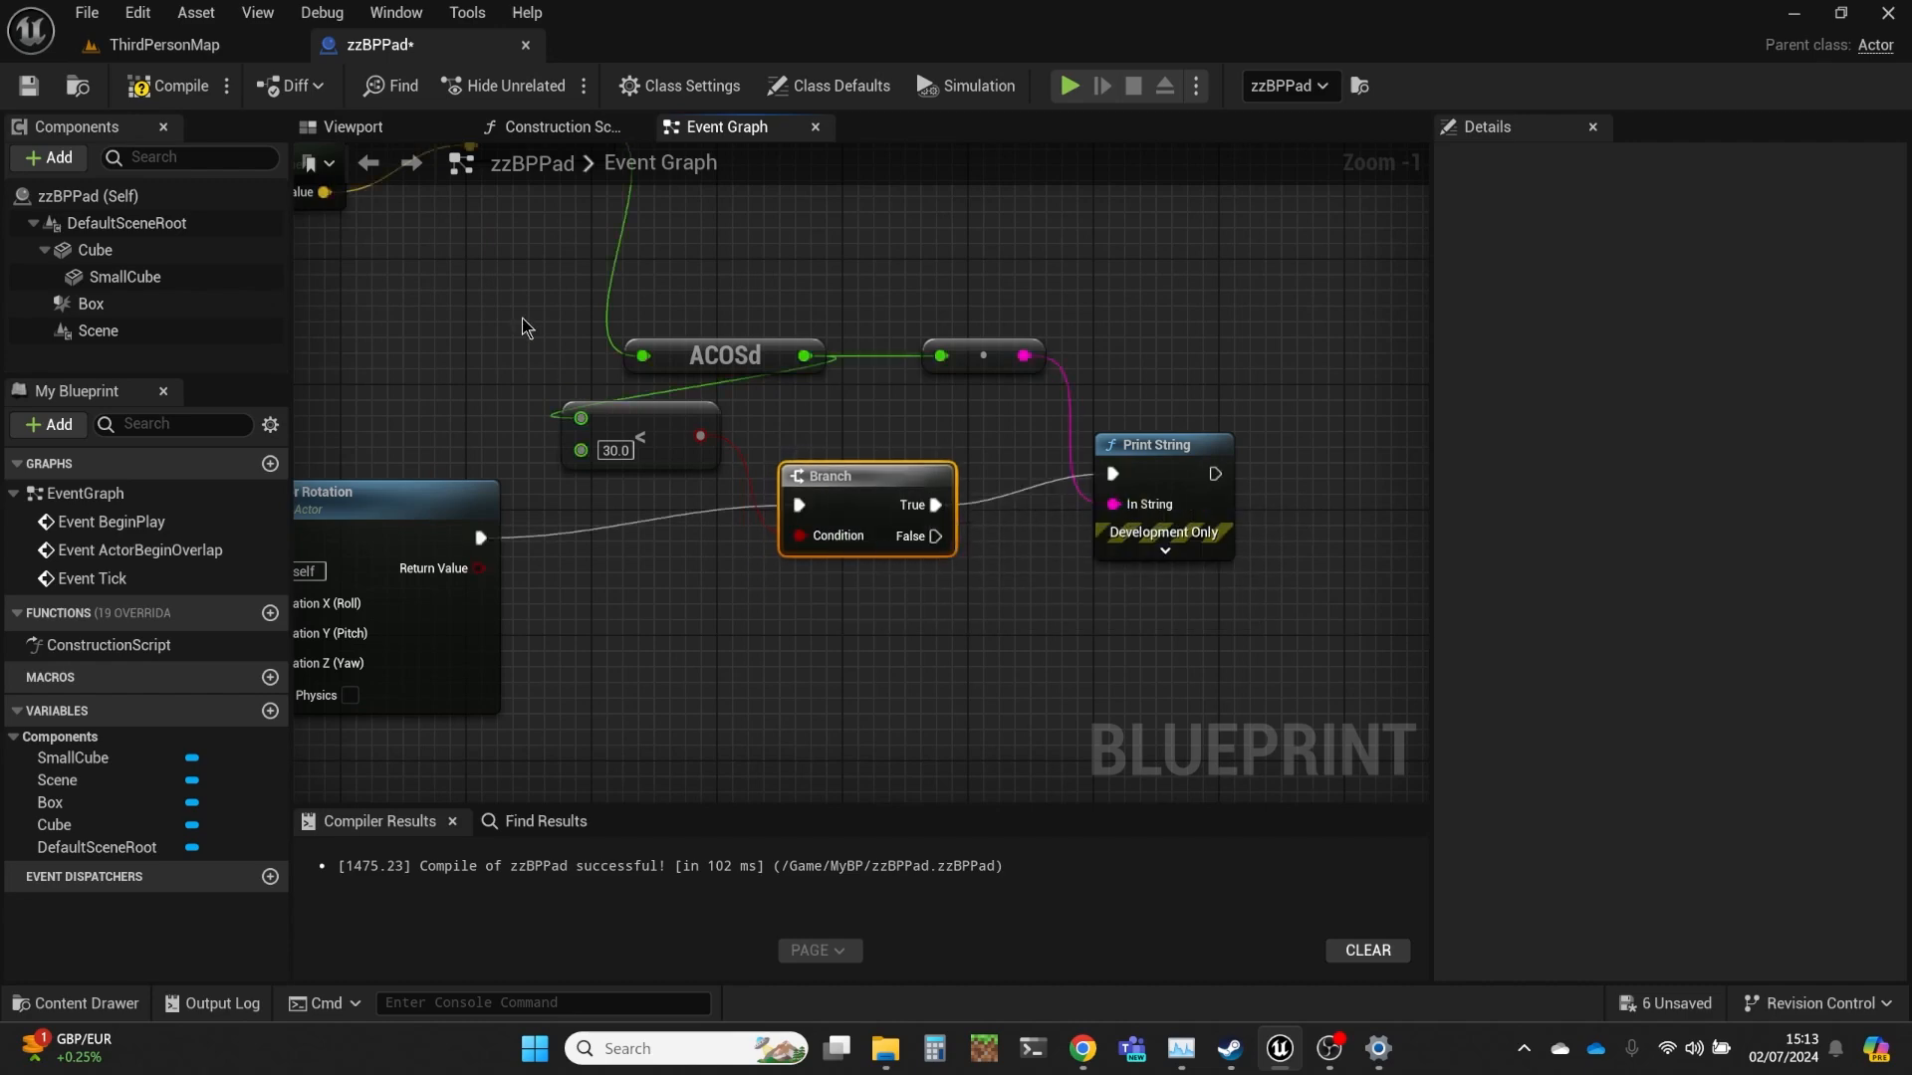
pyautogui.click(159, 44)
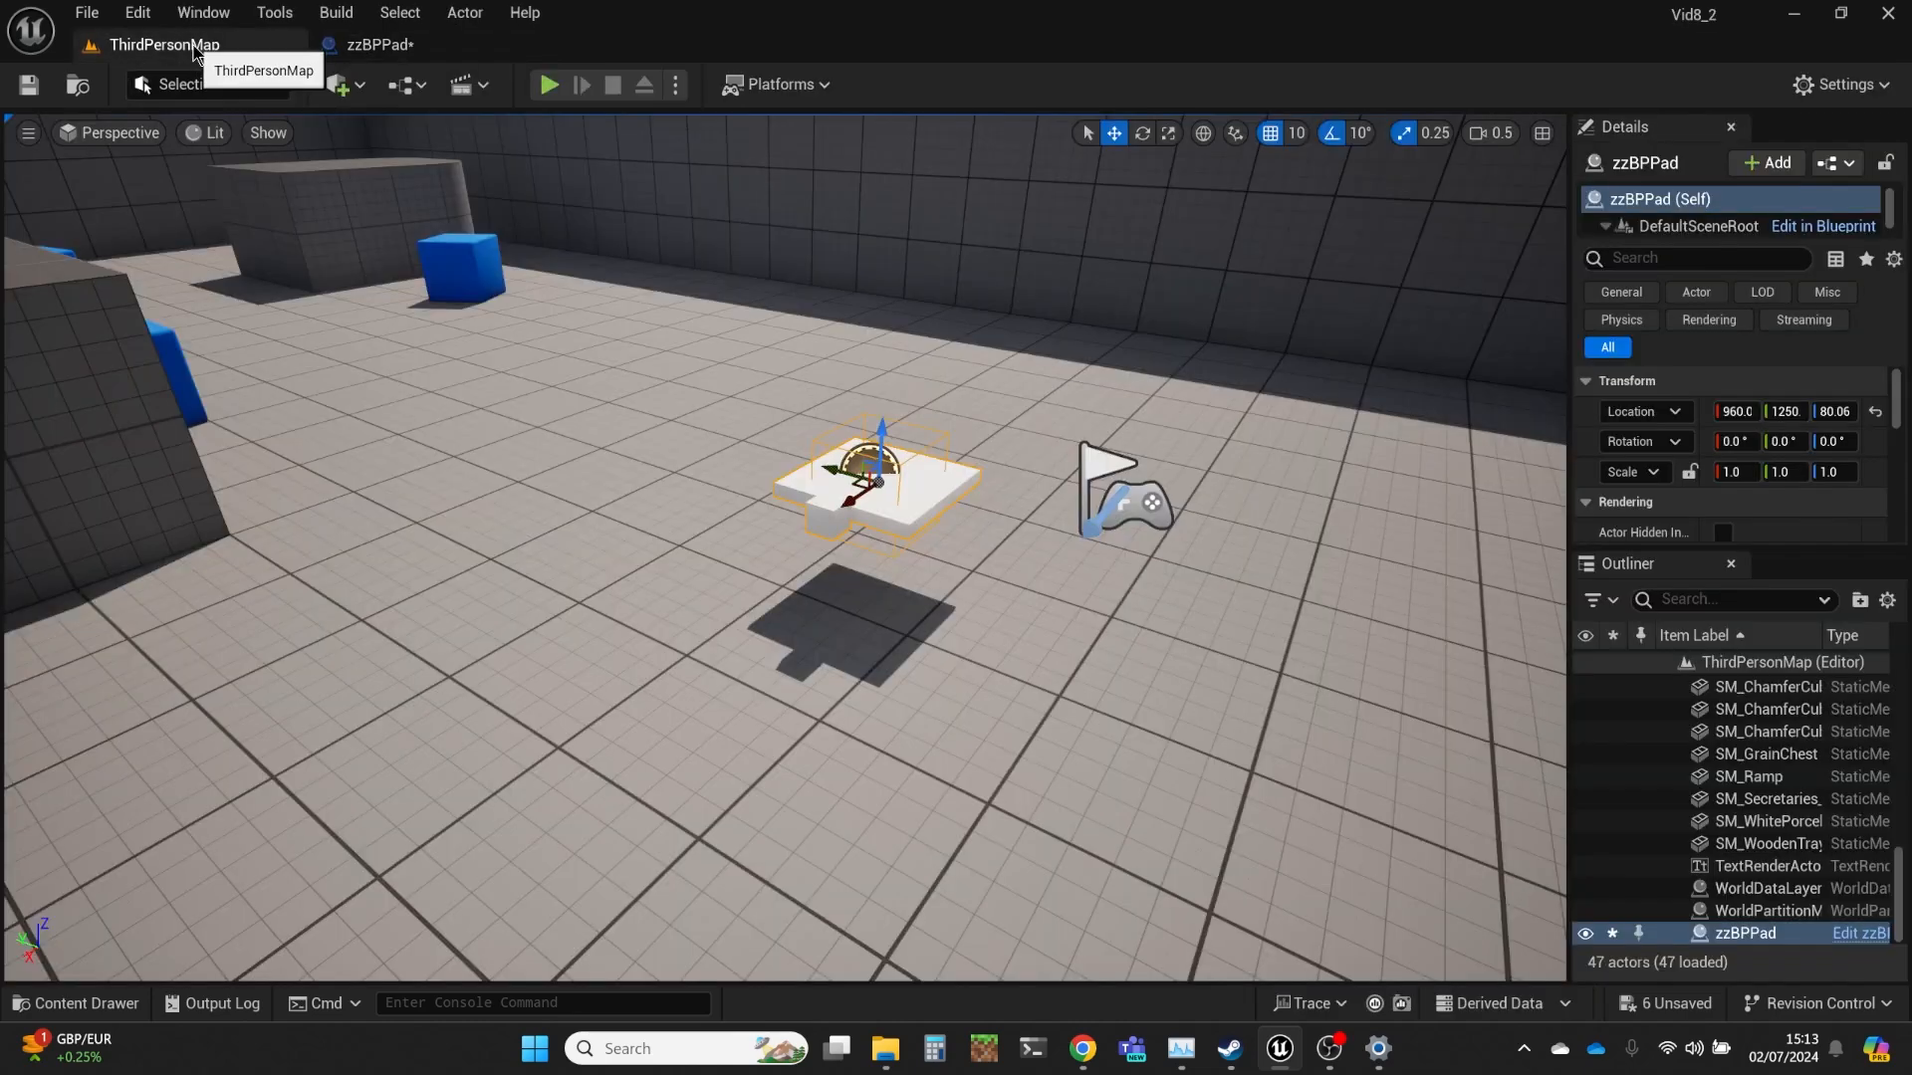
pyautogui.click(548, 84)
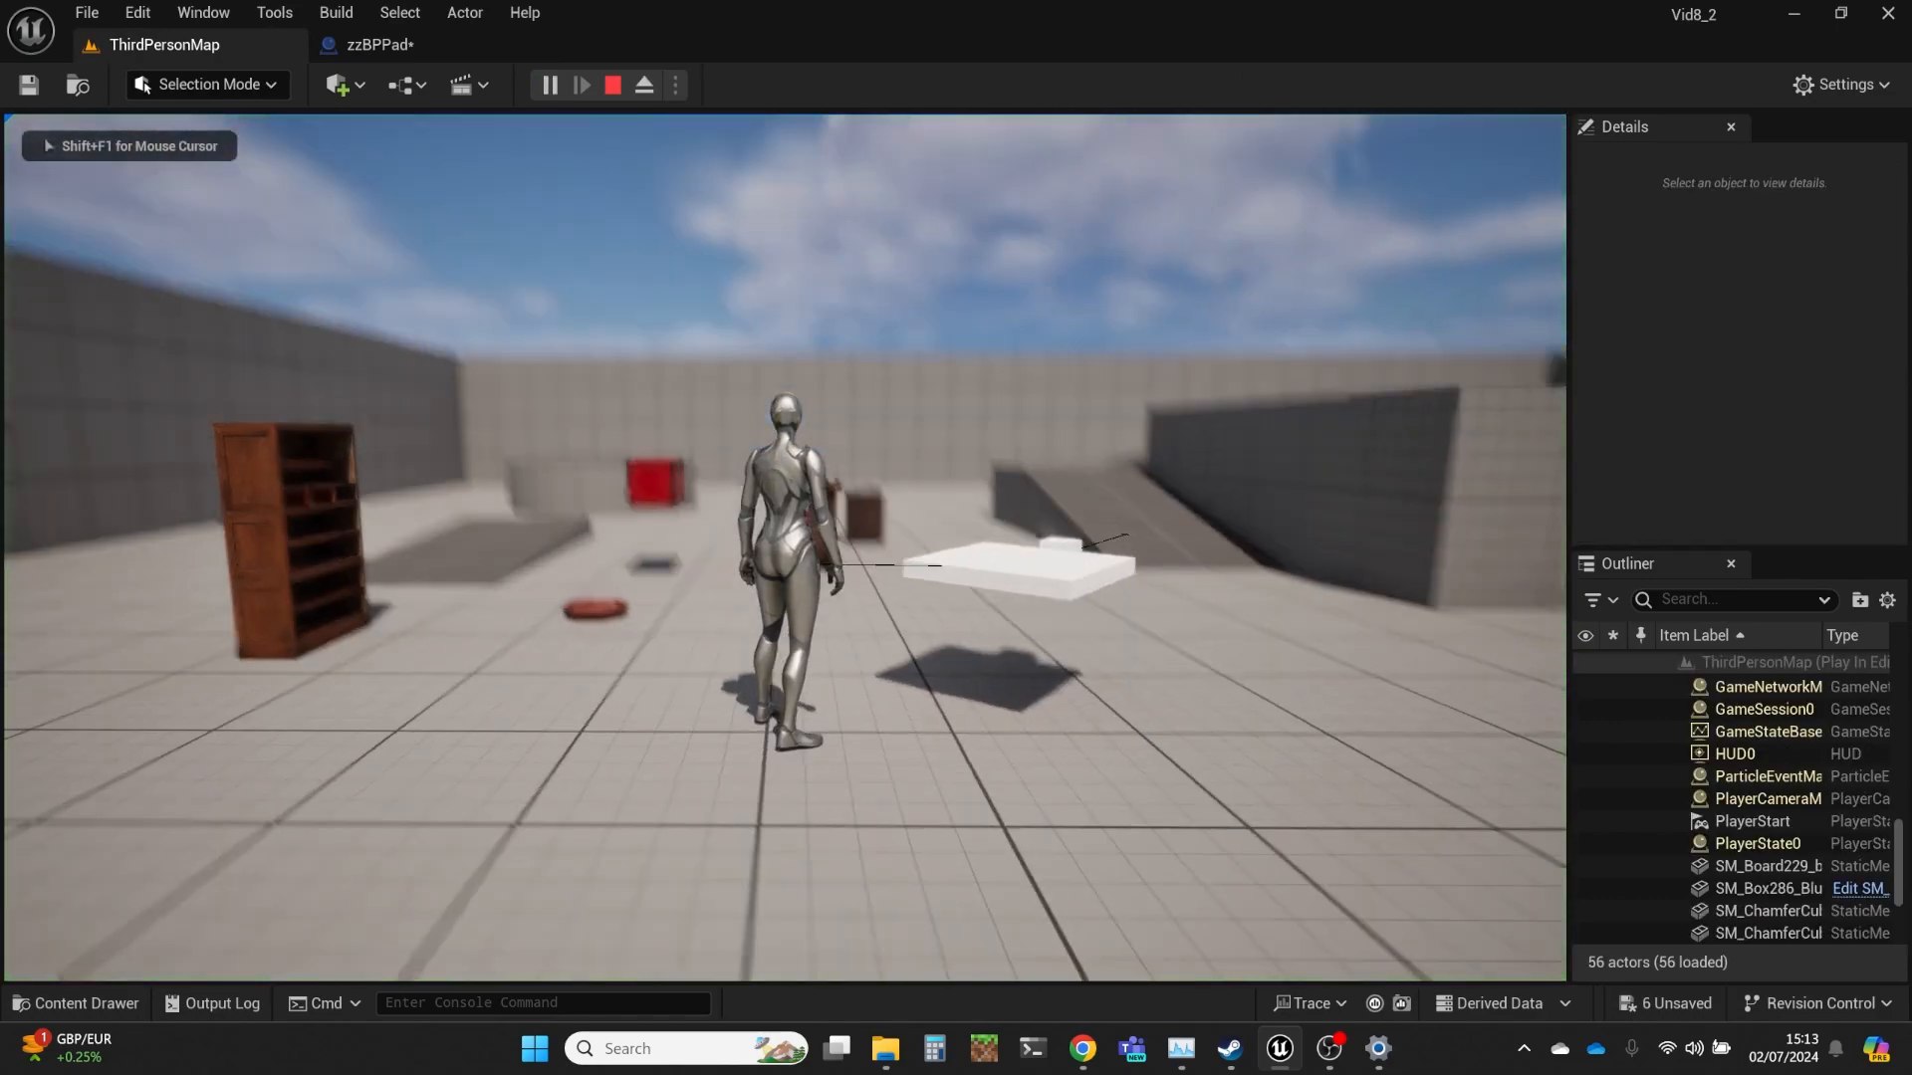